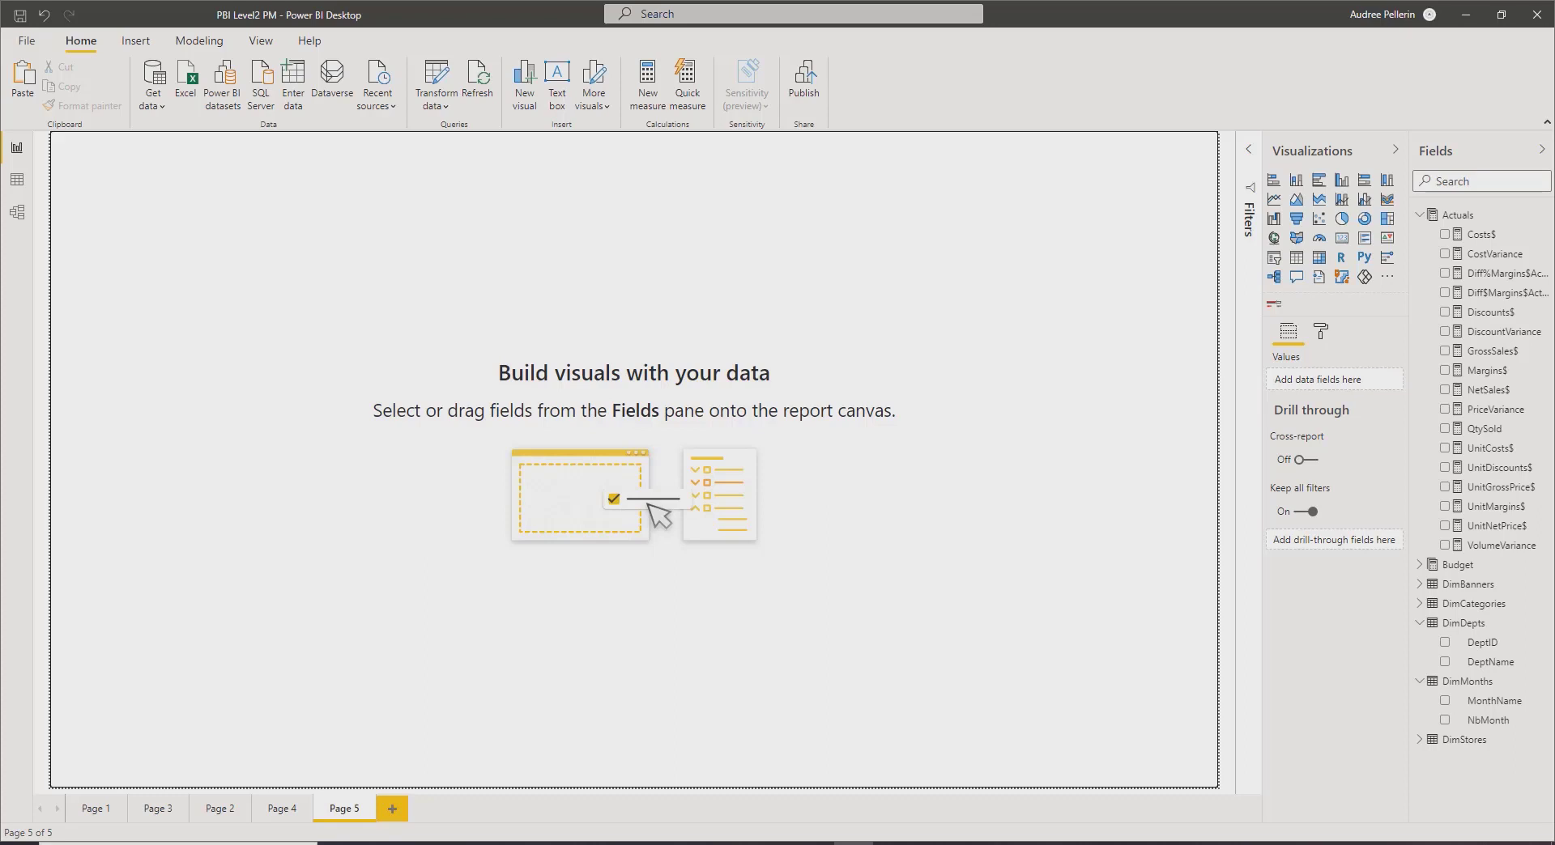
{"action": "mouse_move", "coordinate": [837, 397]}
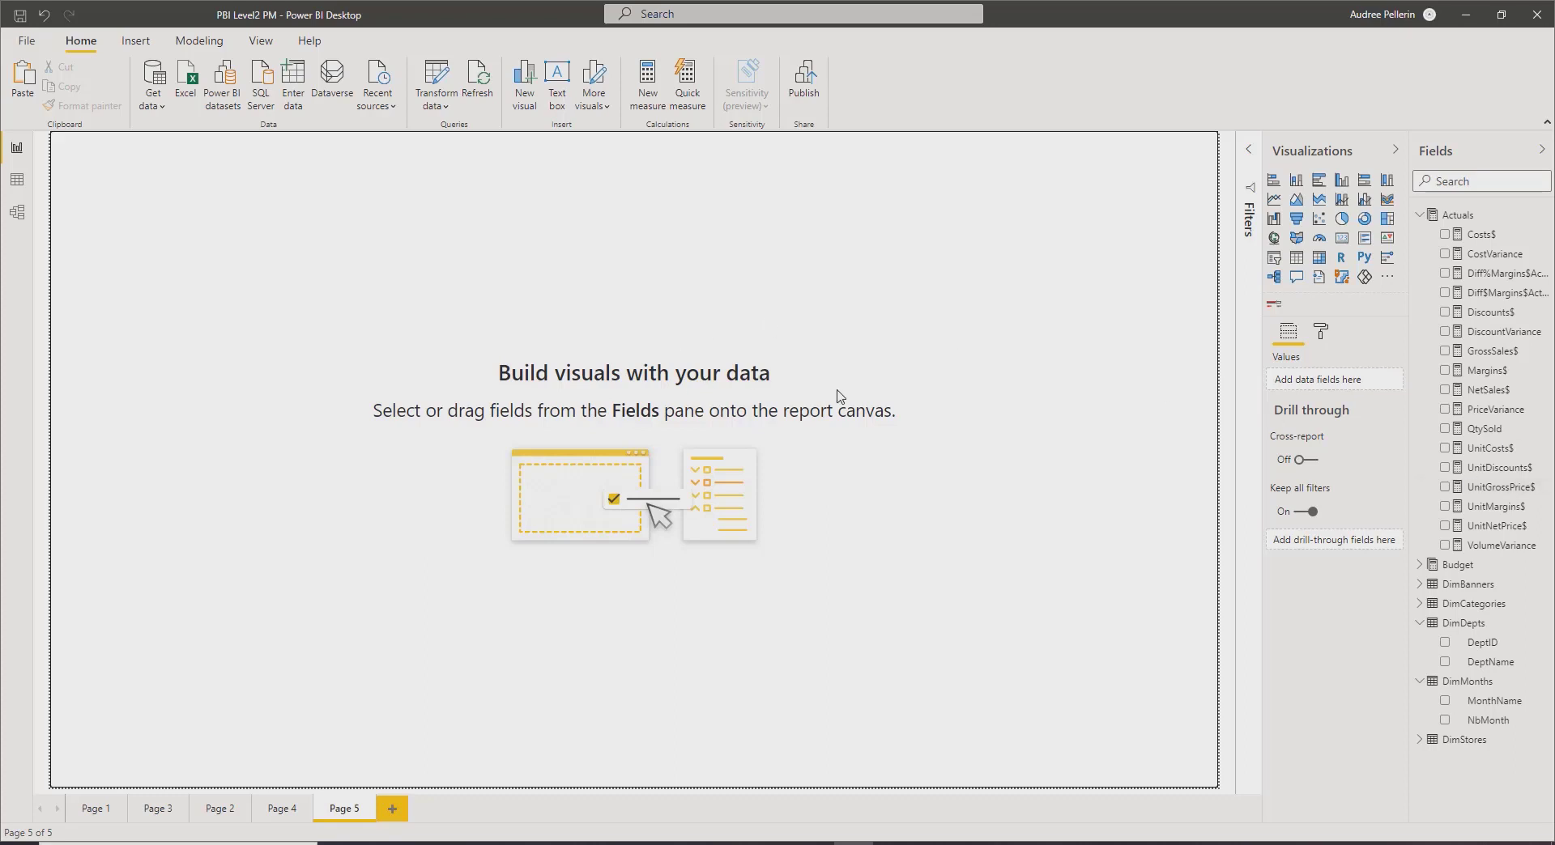
{"action": "mouse_move", "coordinate": [907, 325]}
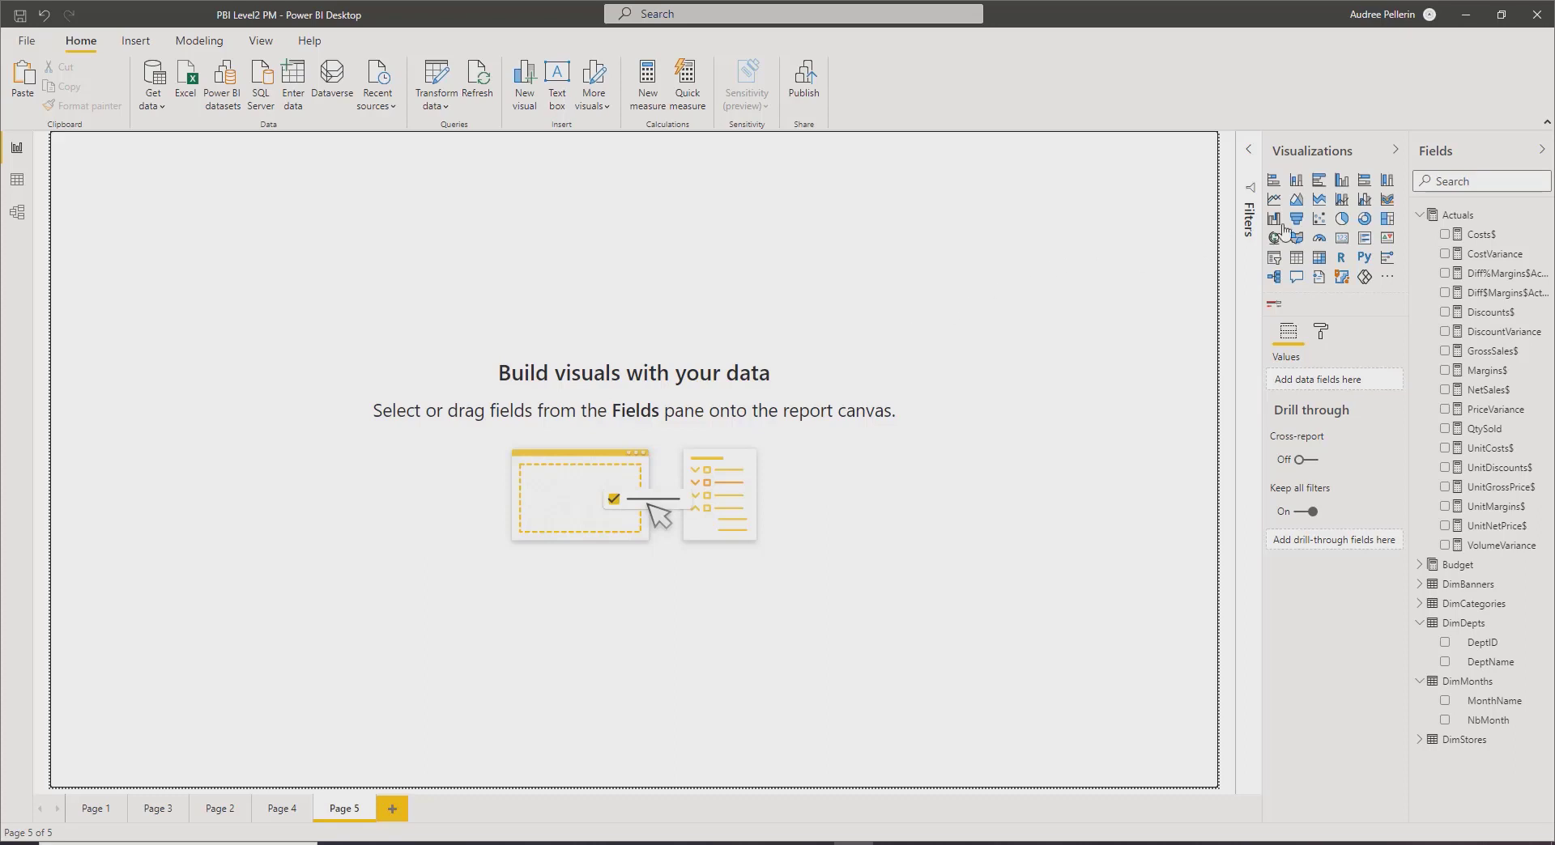
{"action": "mouse_move", "coordinate": [1341, 180]}
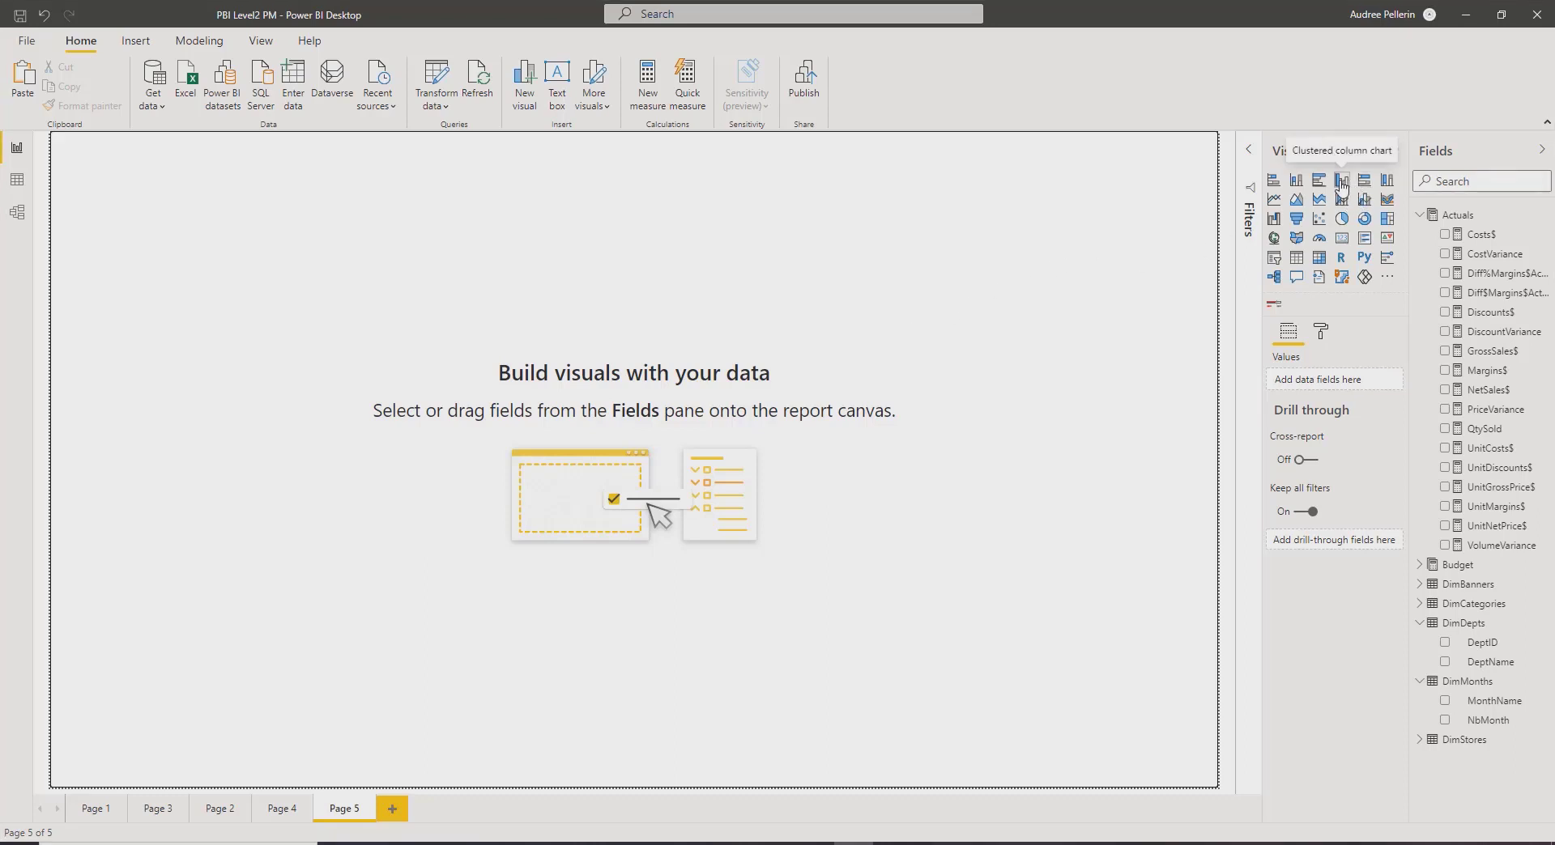
Add a clustered column chart of Margins$ by MonthName to the empty report page.
{"action": "left_click", "coordinate": [1341, 180]}
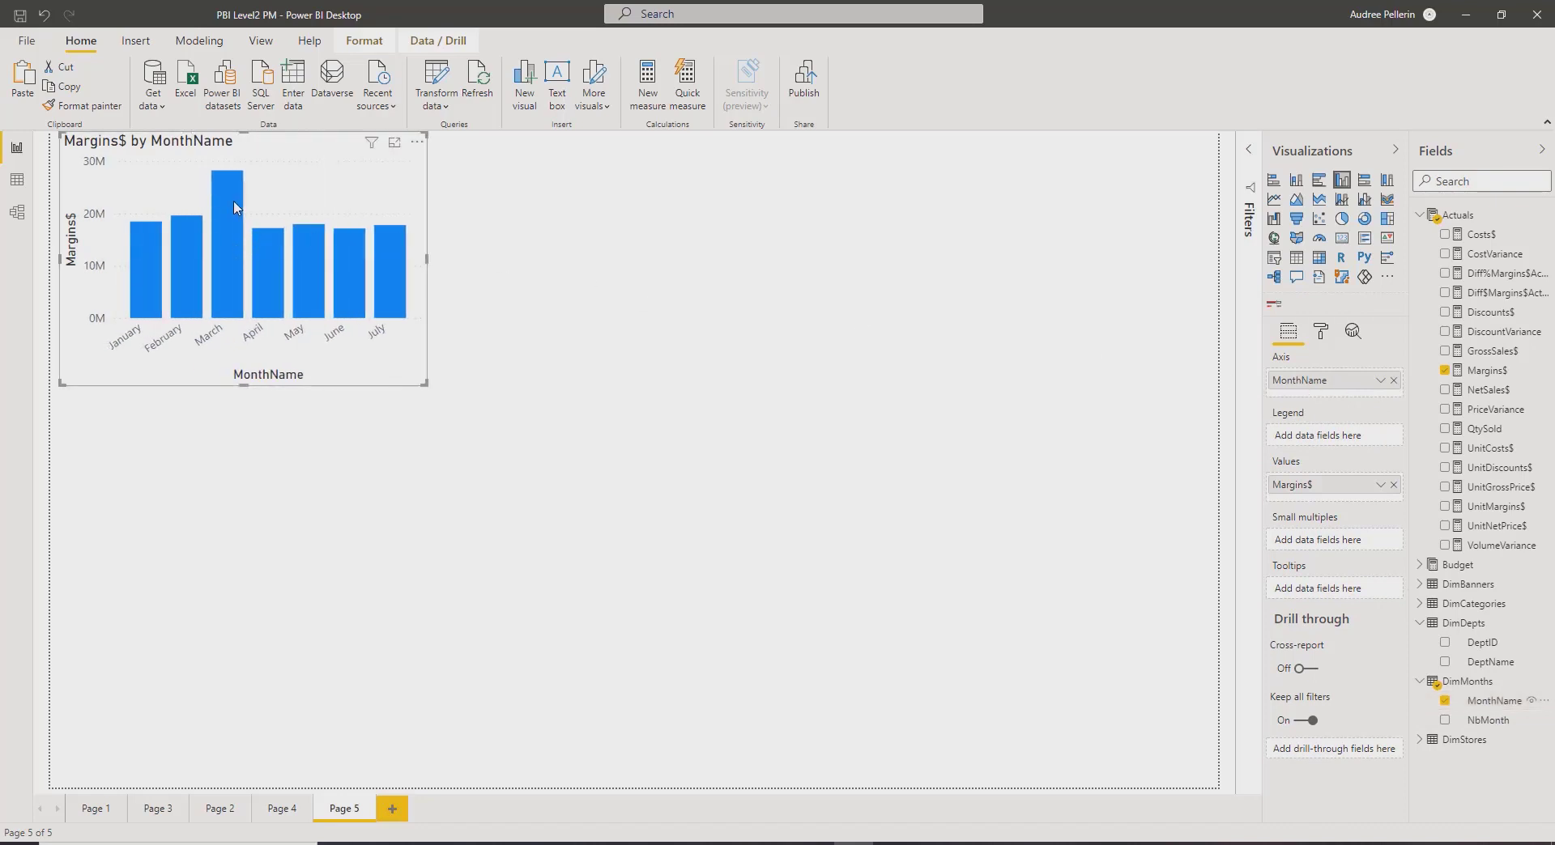
{"action": "mouse_move", "coordinate": [229, 201]}
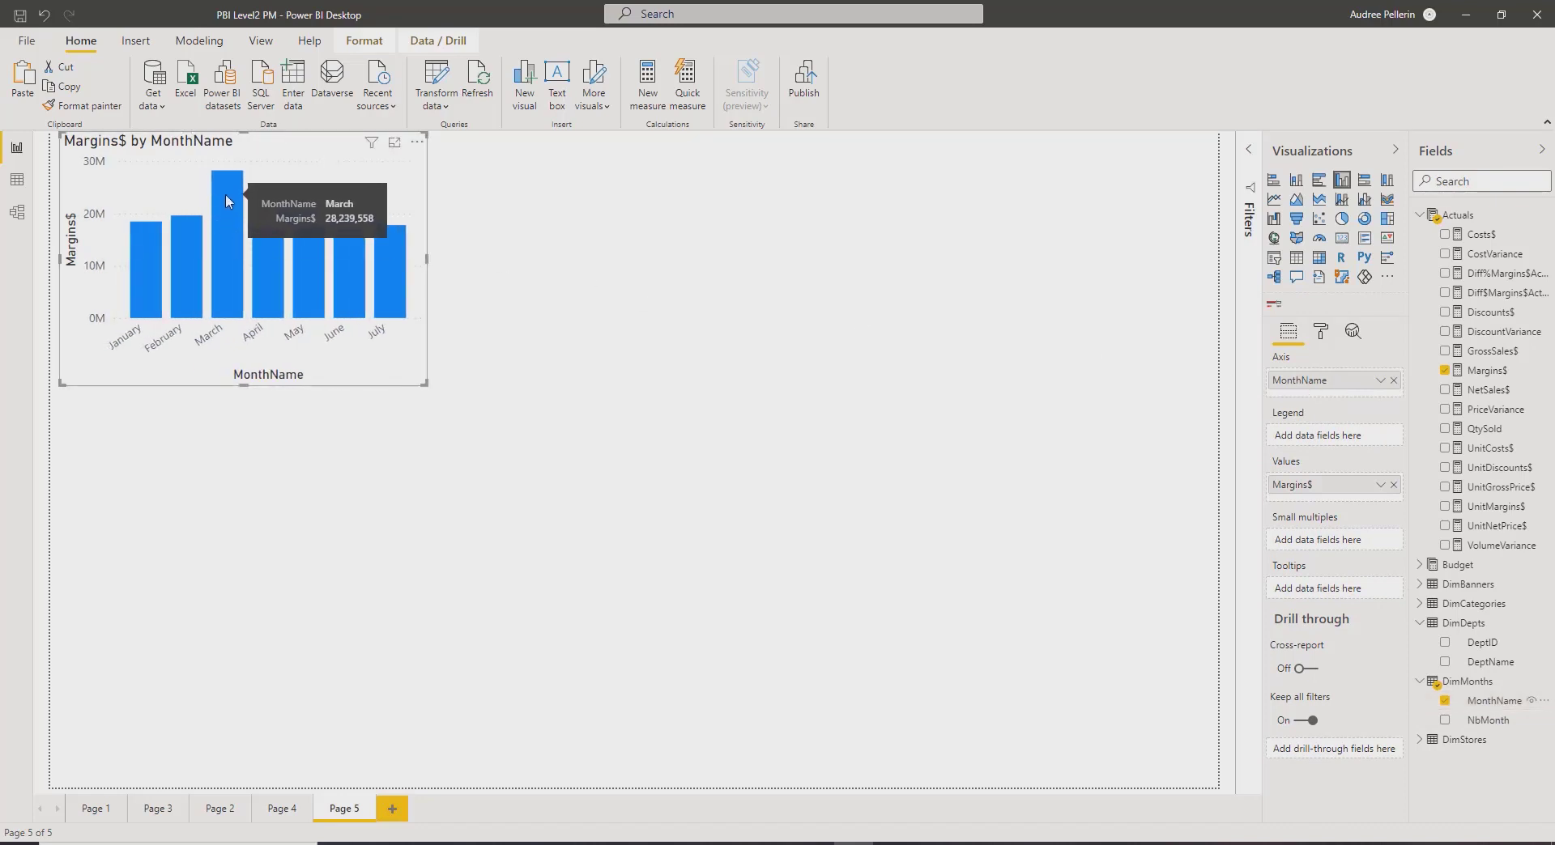
{"action": "mouse_move", "coordinate": [226, 248]}
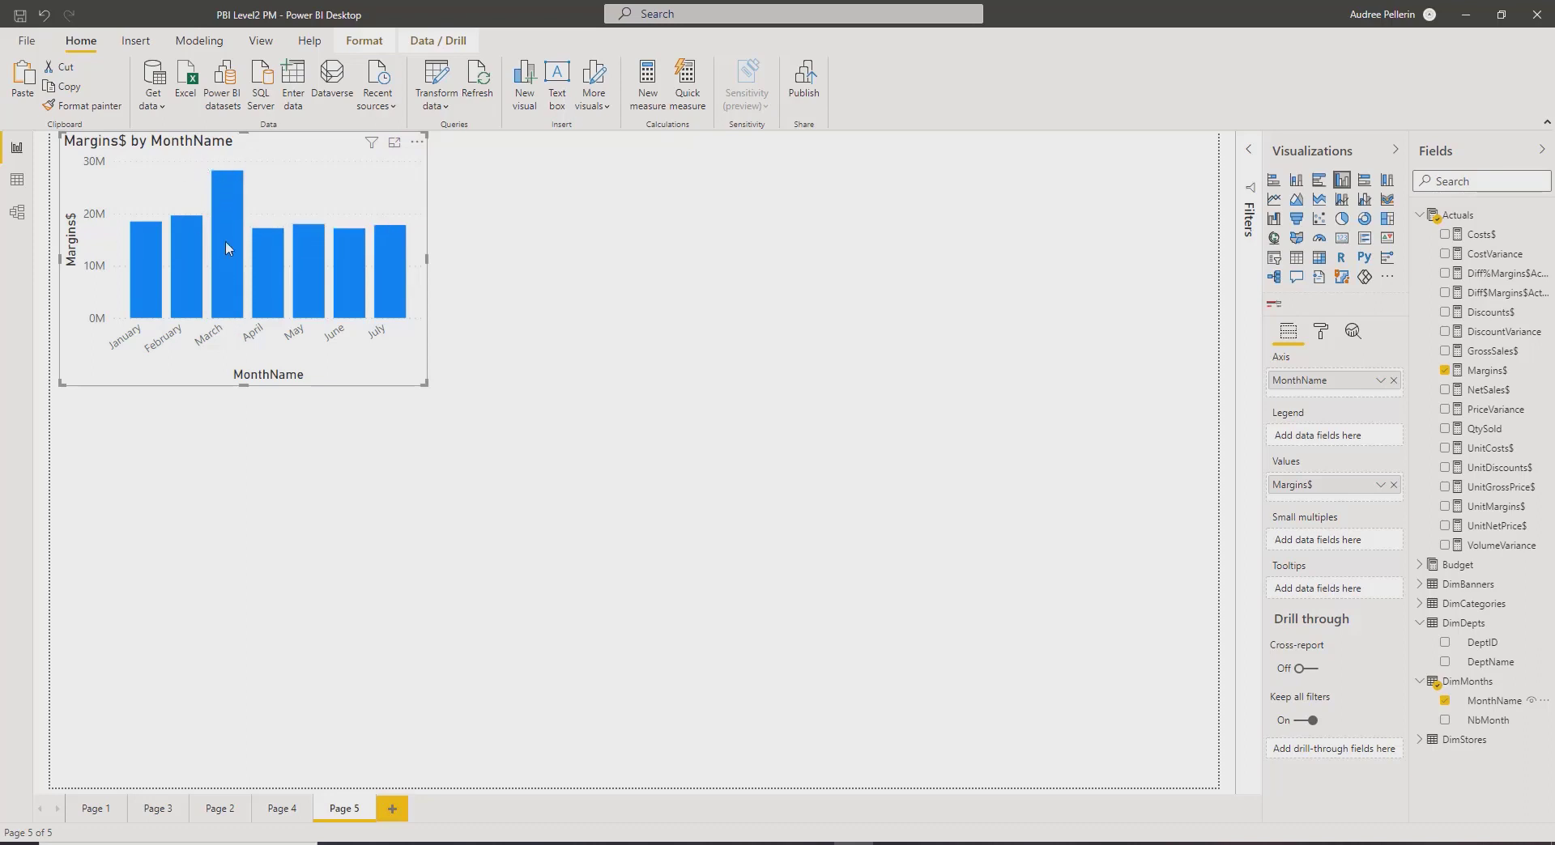
Bring up the context menu with Analyze options for the March column.
{"action": "right_click", "coordinate": [226, 229]}
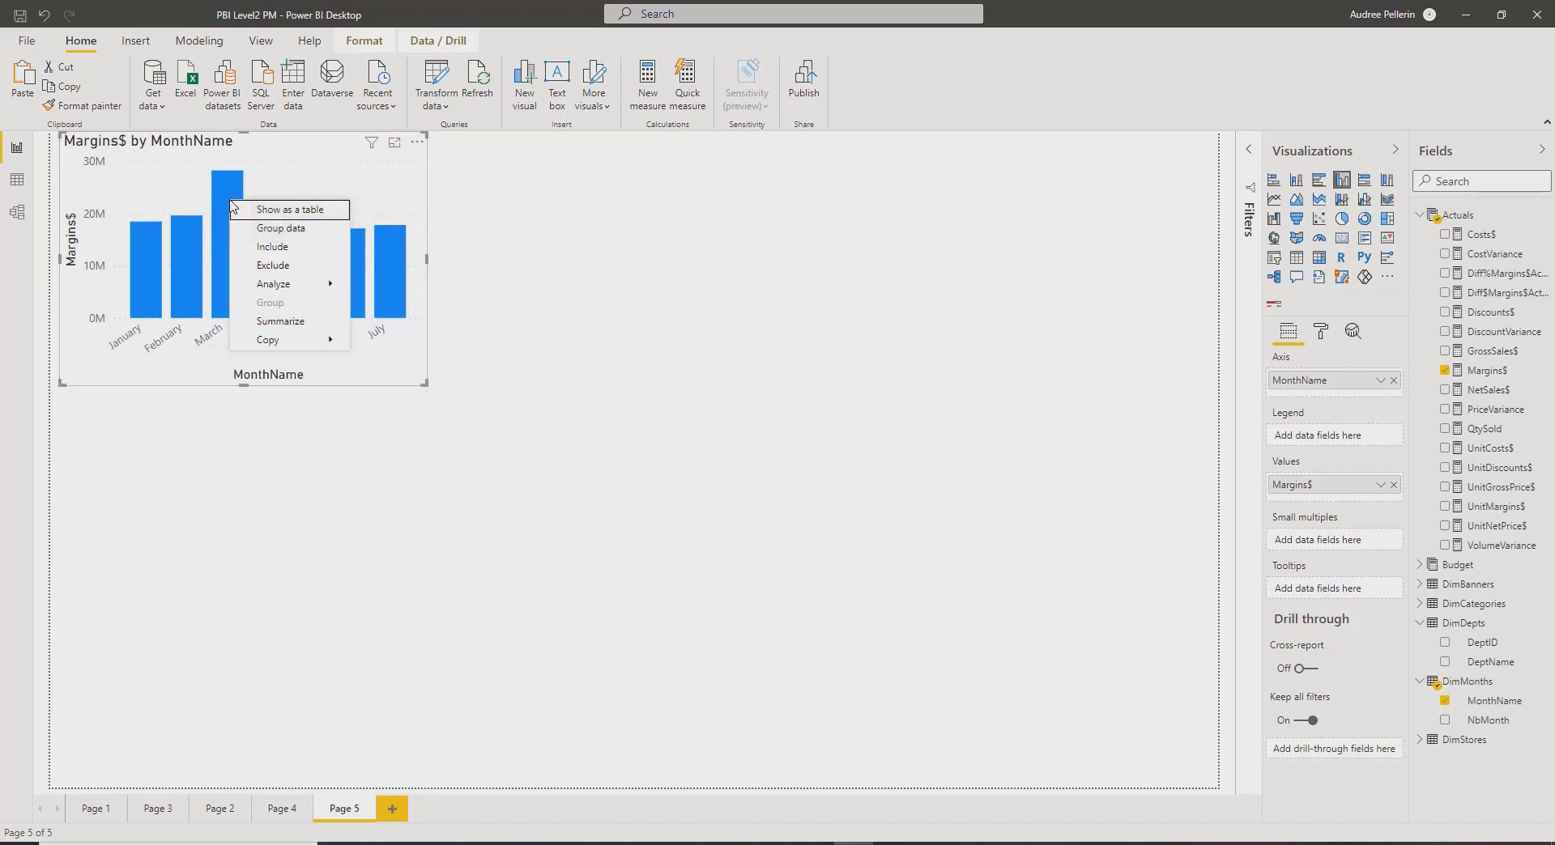
{"action": "mouse_move", "coordinate": [227, 193]}
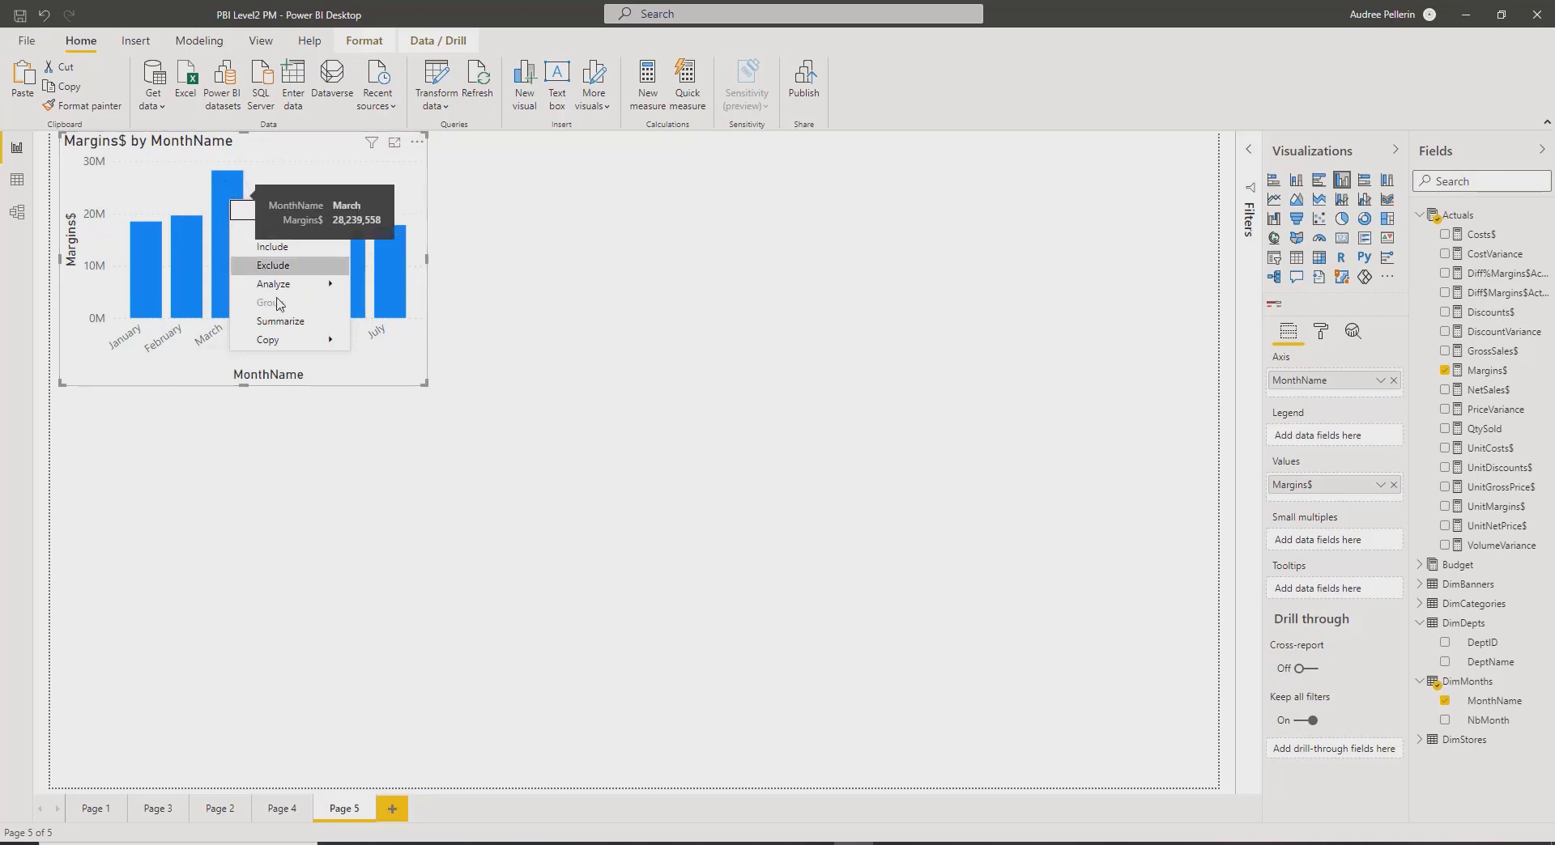
{"action": "mouse_move", "coordinate": [272, 285]}
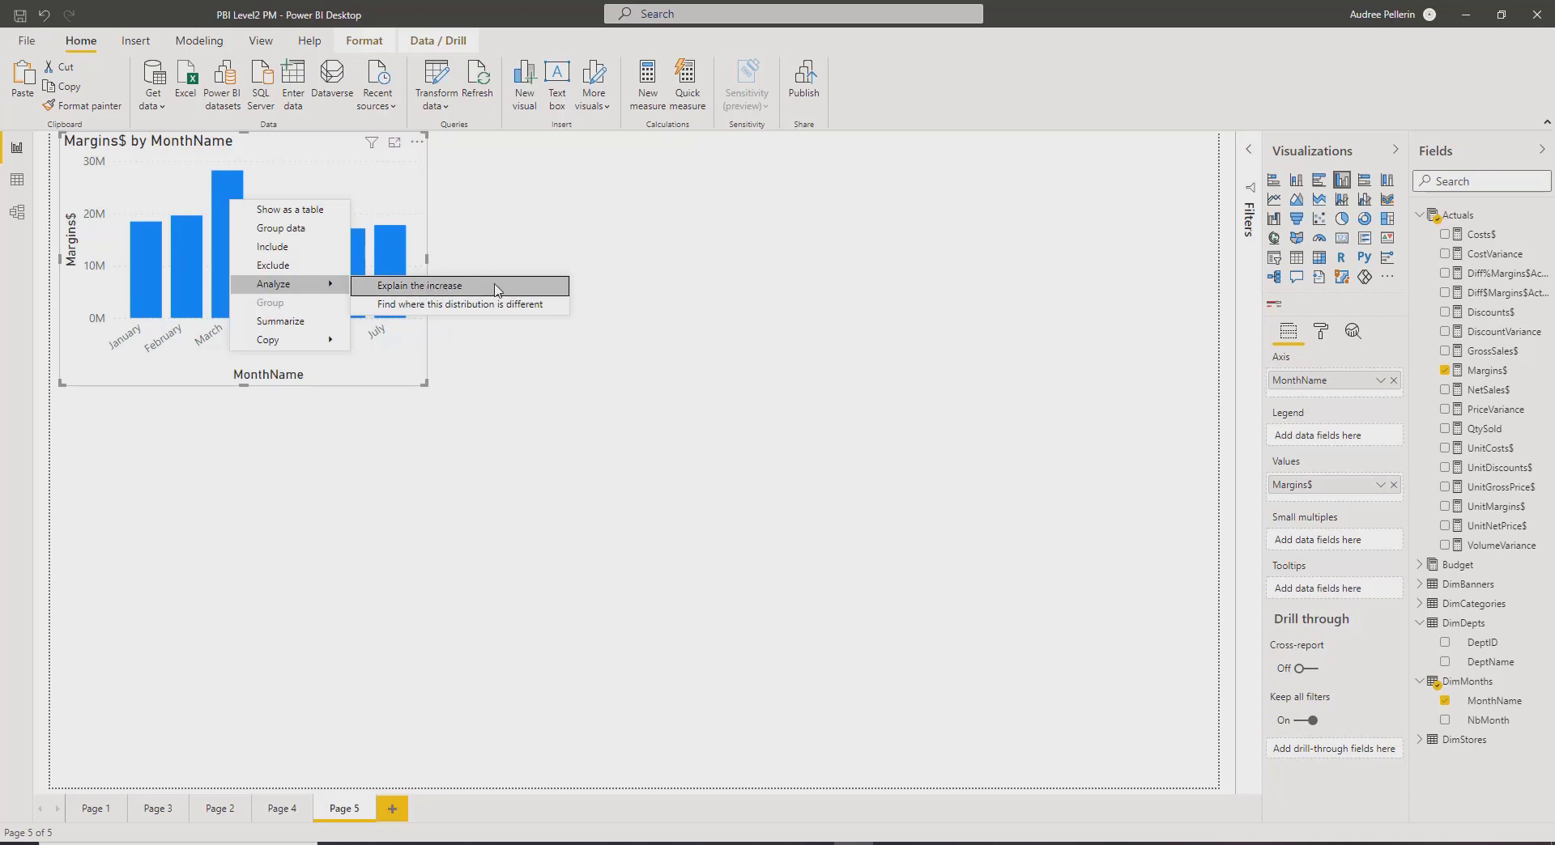
{"action": "mouse_move", "coordinate": [515, 285]}
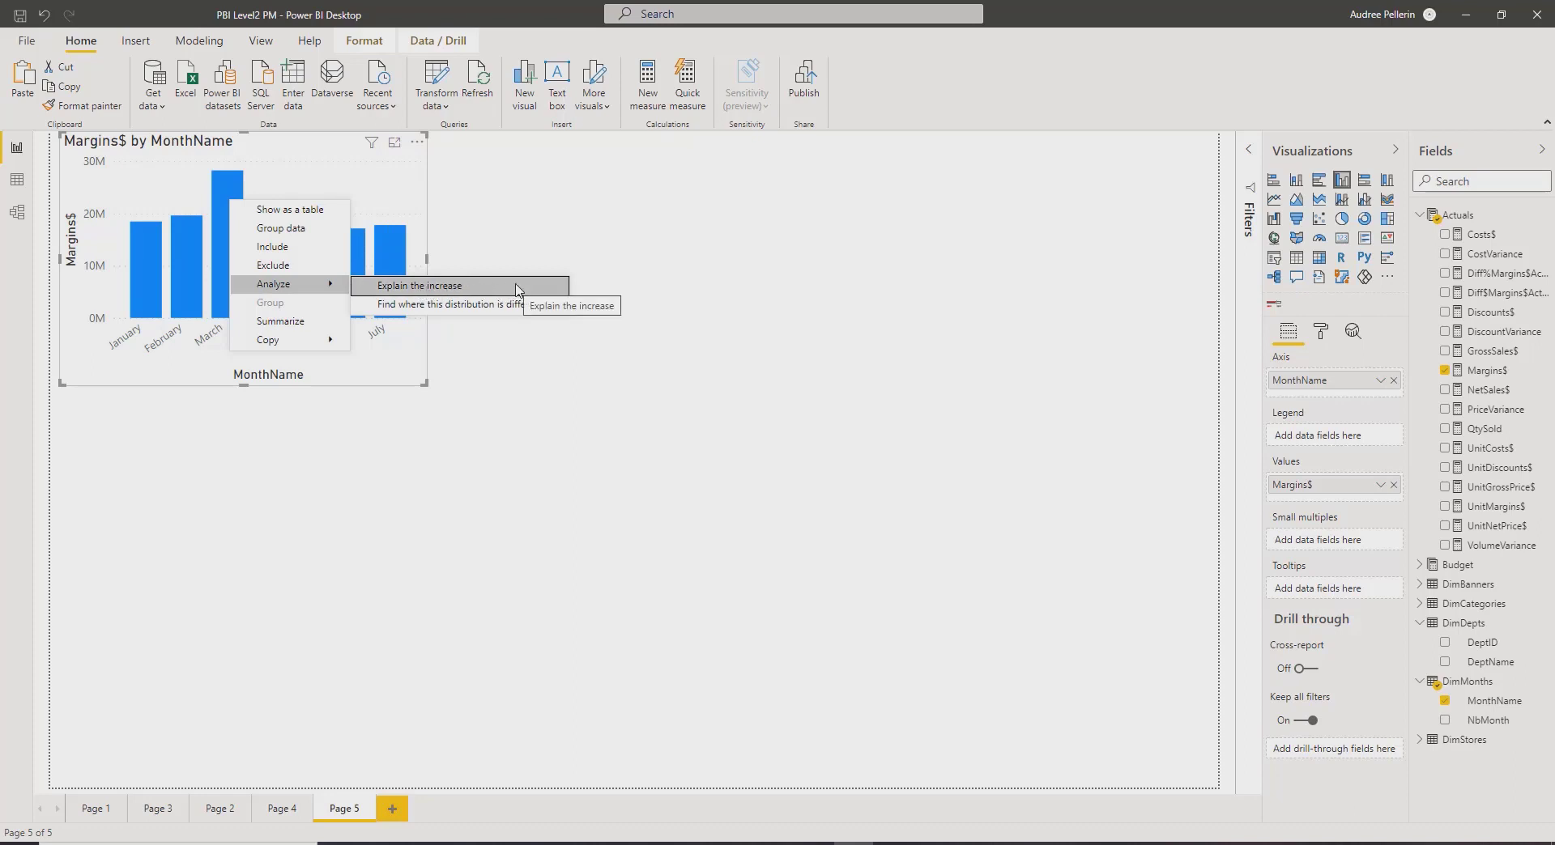
Run Explain the increase for the 43.94% February-to-March Margins$ rise.
{"action": "left_click", "coordinate": [417, 285]}
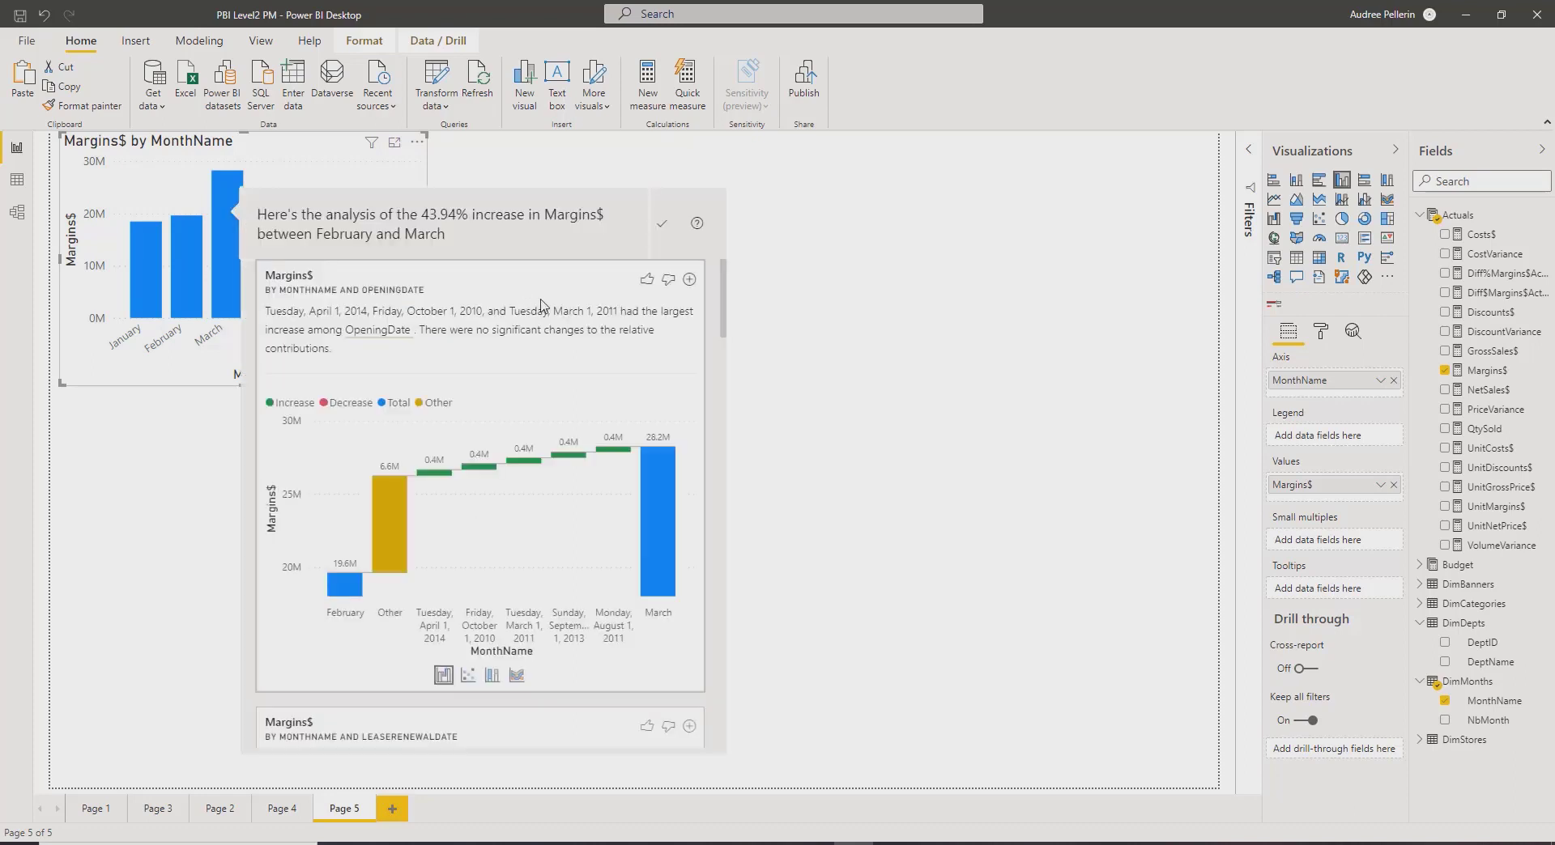
{"action": "mouse_move", "coordinate": [607, 392]}
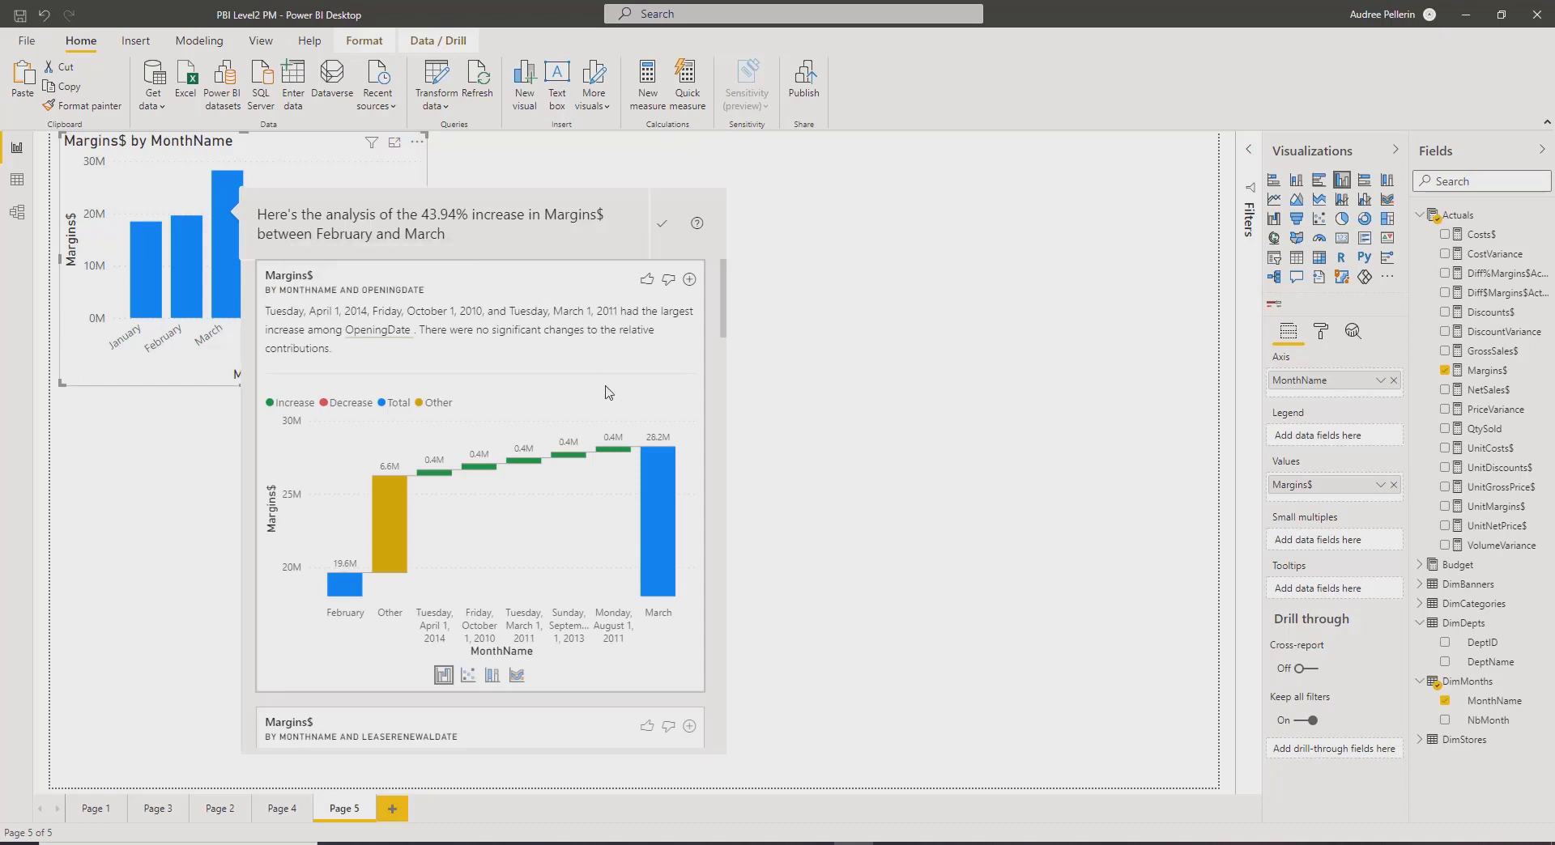
{"action": "mouse_move", "coordinate": [612, 397]}
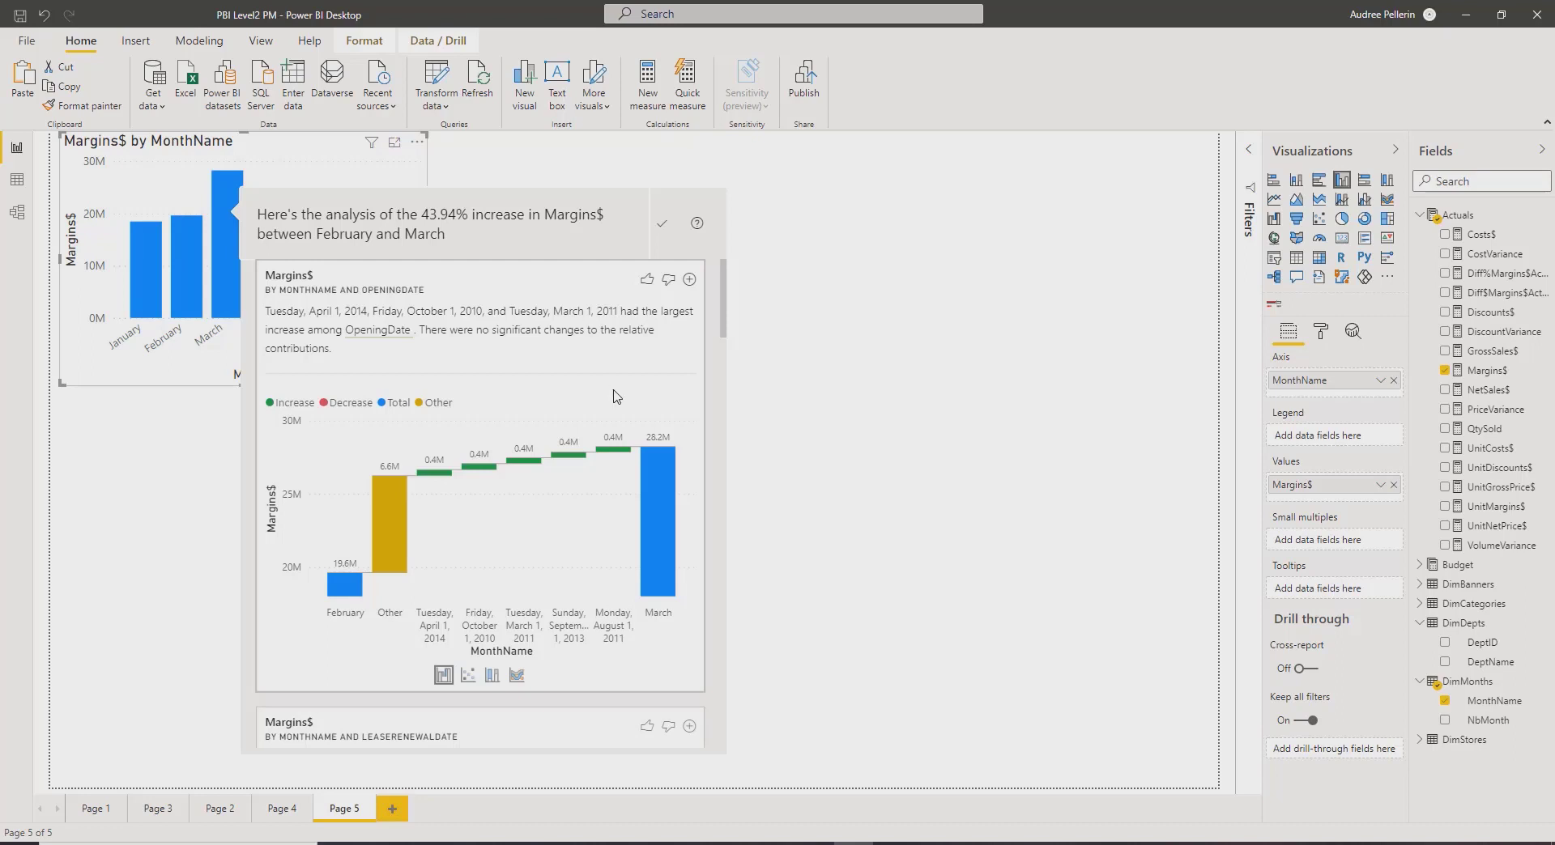
{"action": "mouse_move", "coordinate": [501, 556]}
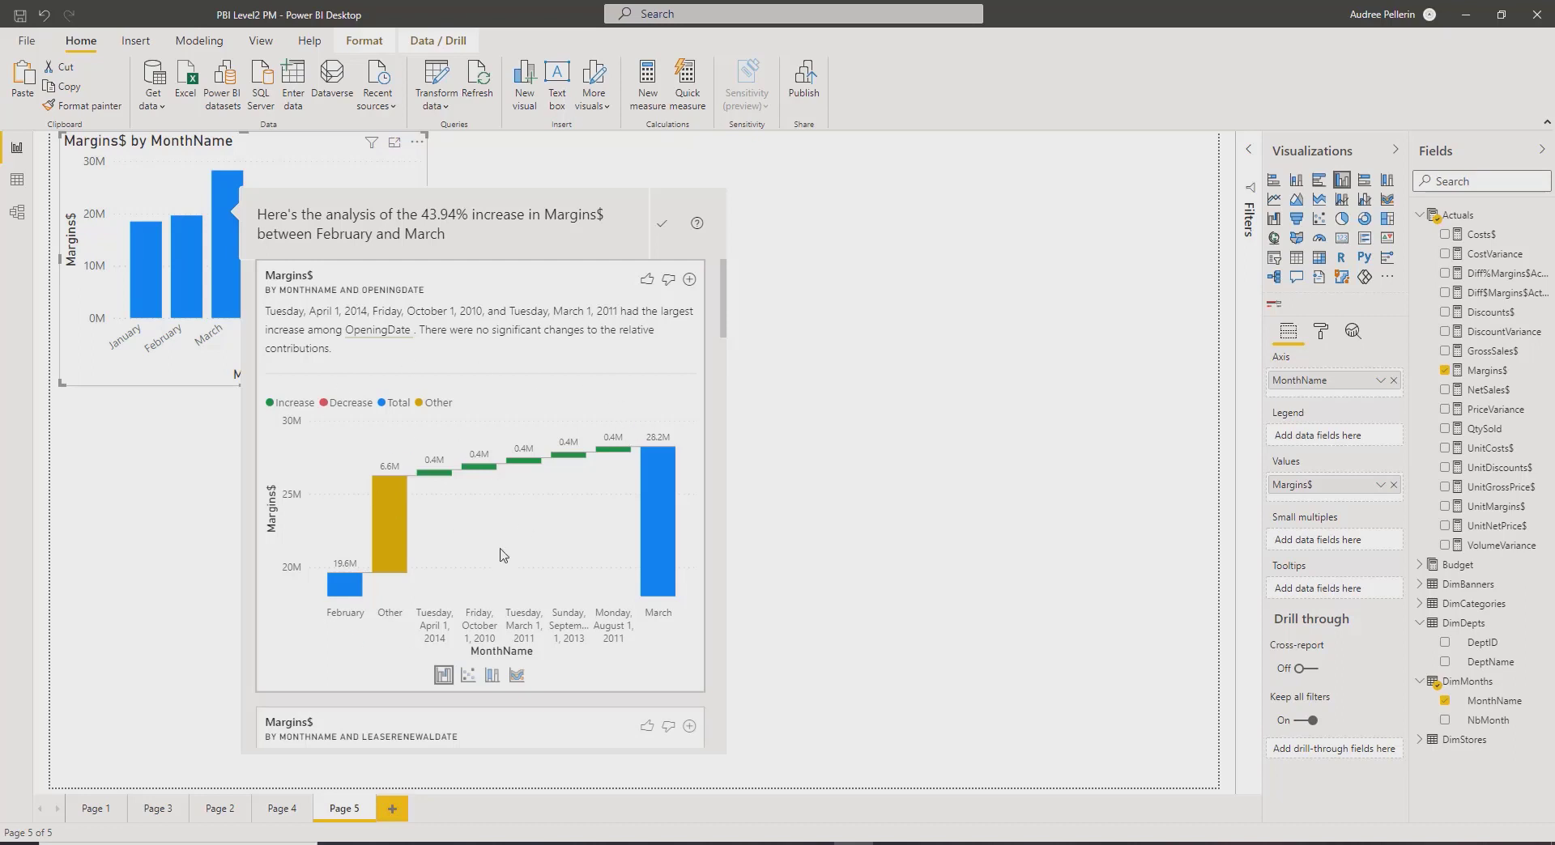
{"action": "mouse_move", "coordinate": [546, 591]}
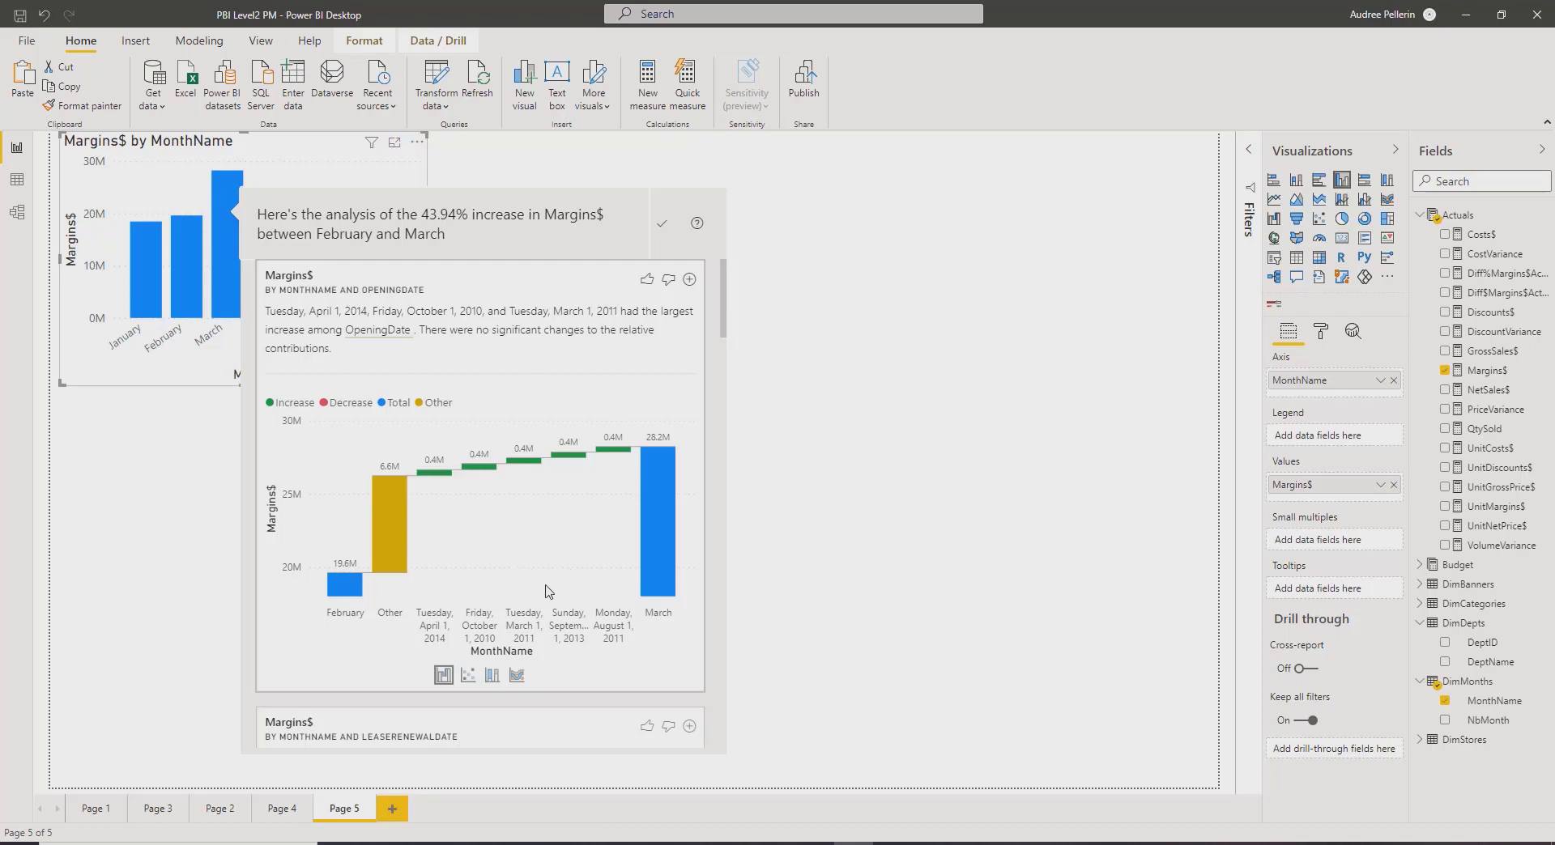
{"action": "mouse_move", "coordinate": [573, 621]}
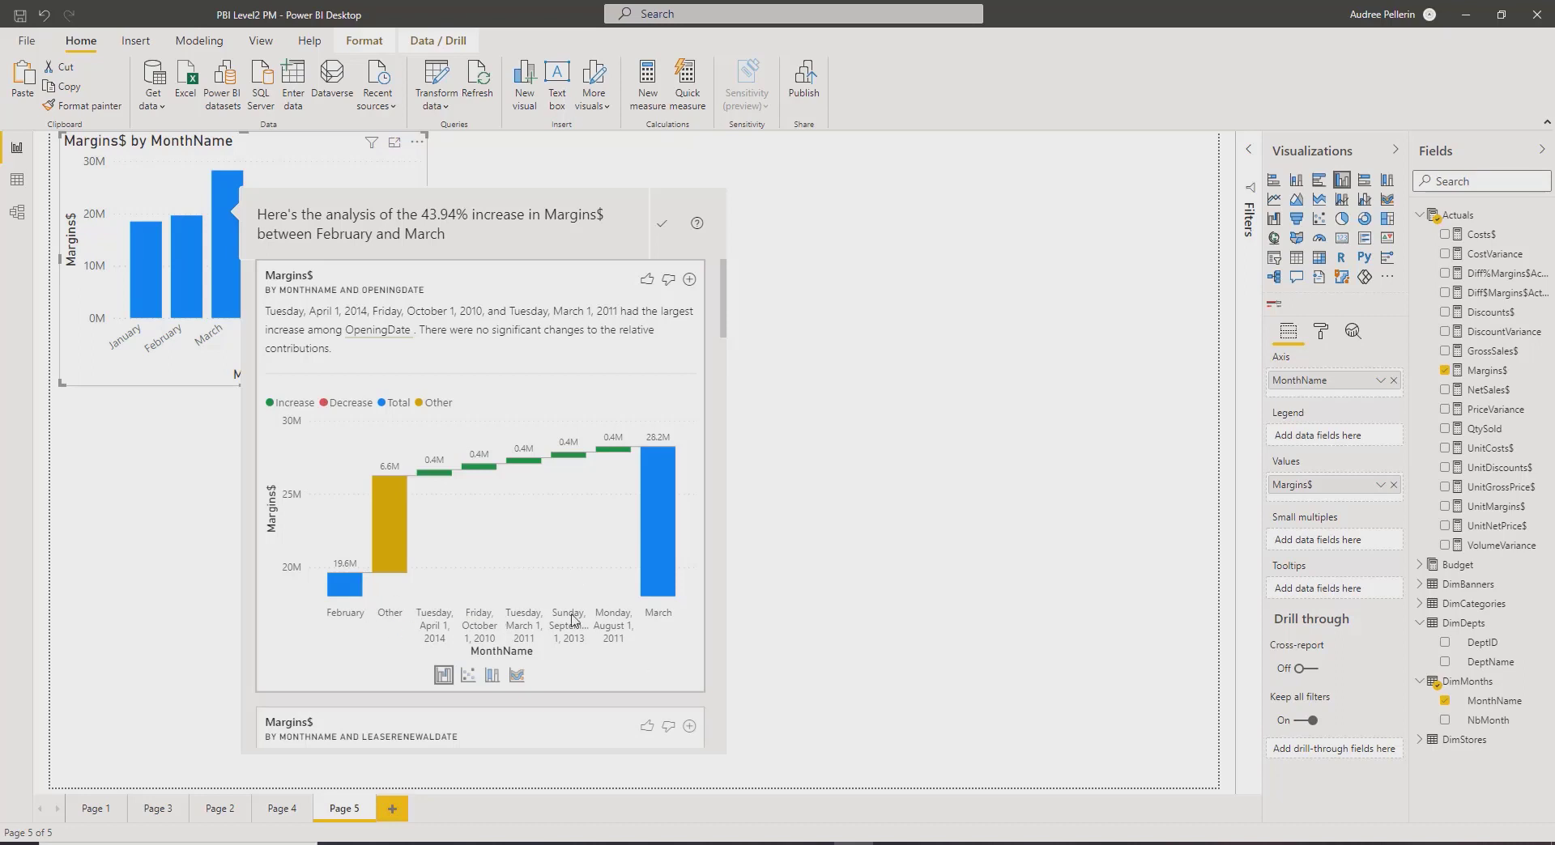
{"action": "mouse_move", "coordinate": [460, 656]}
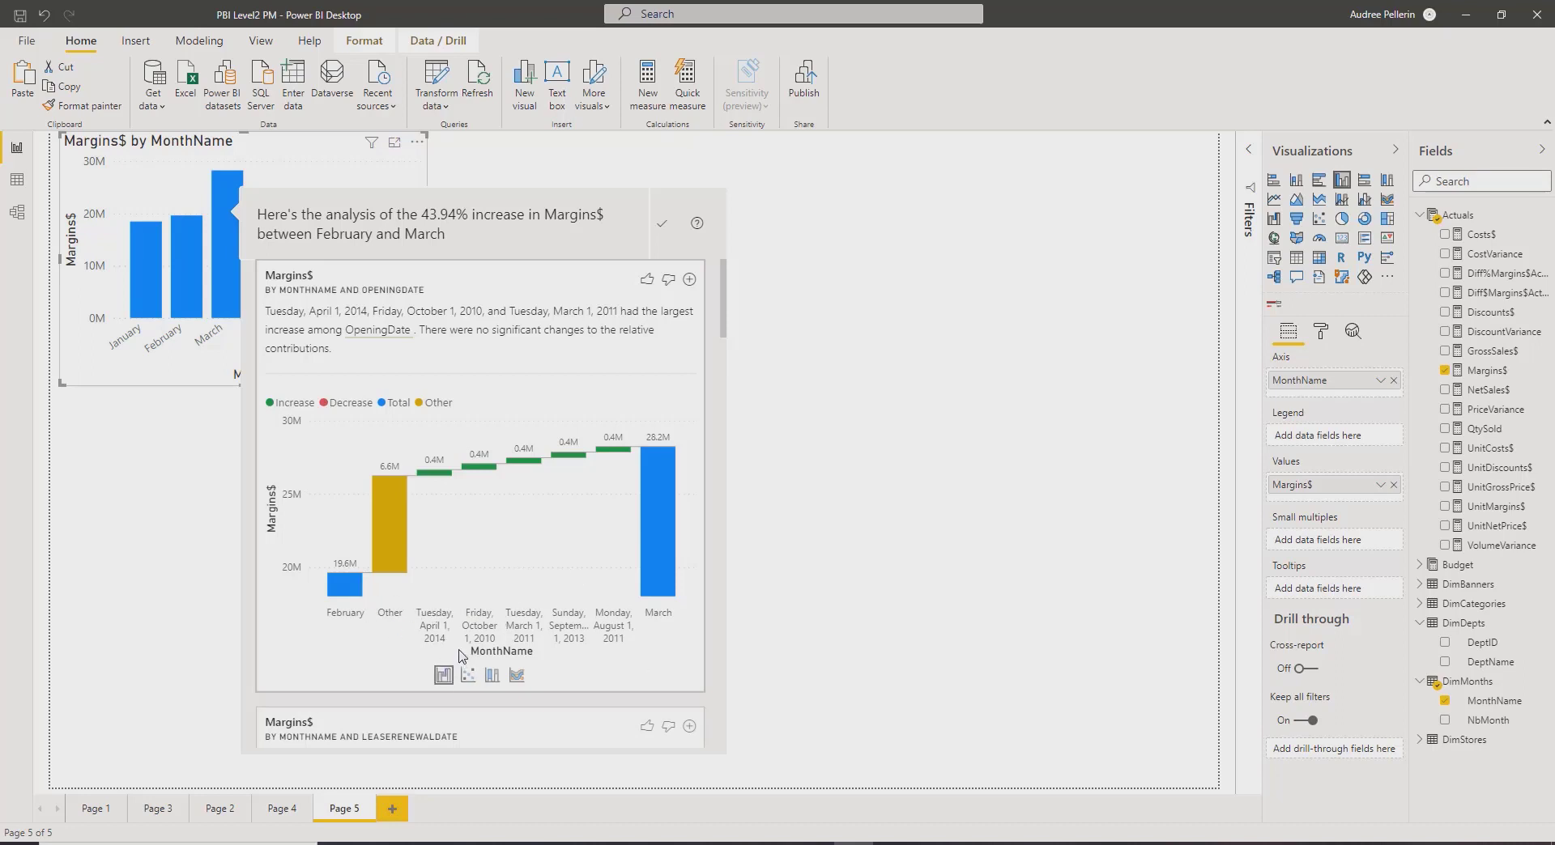
{"action": "mouse_move", "coordinate": [432, 630]}
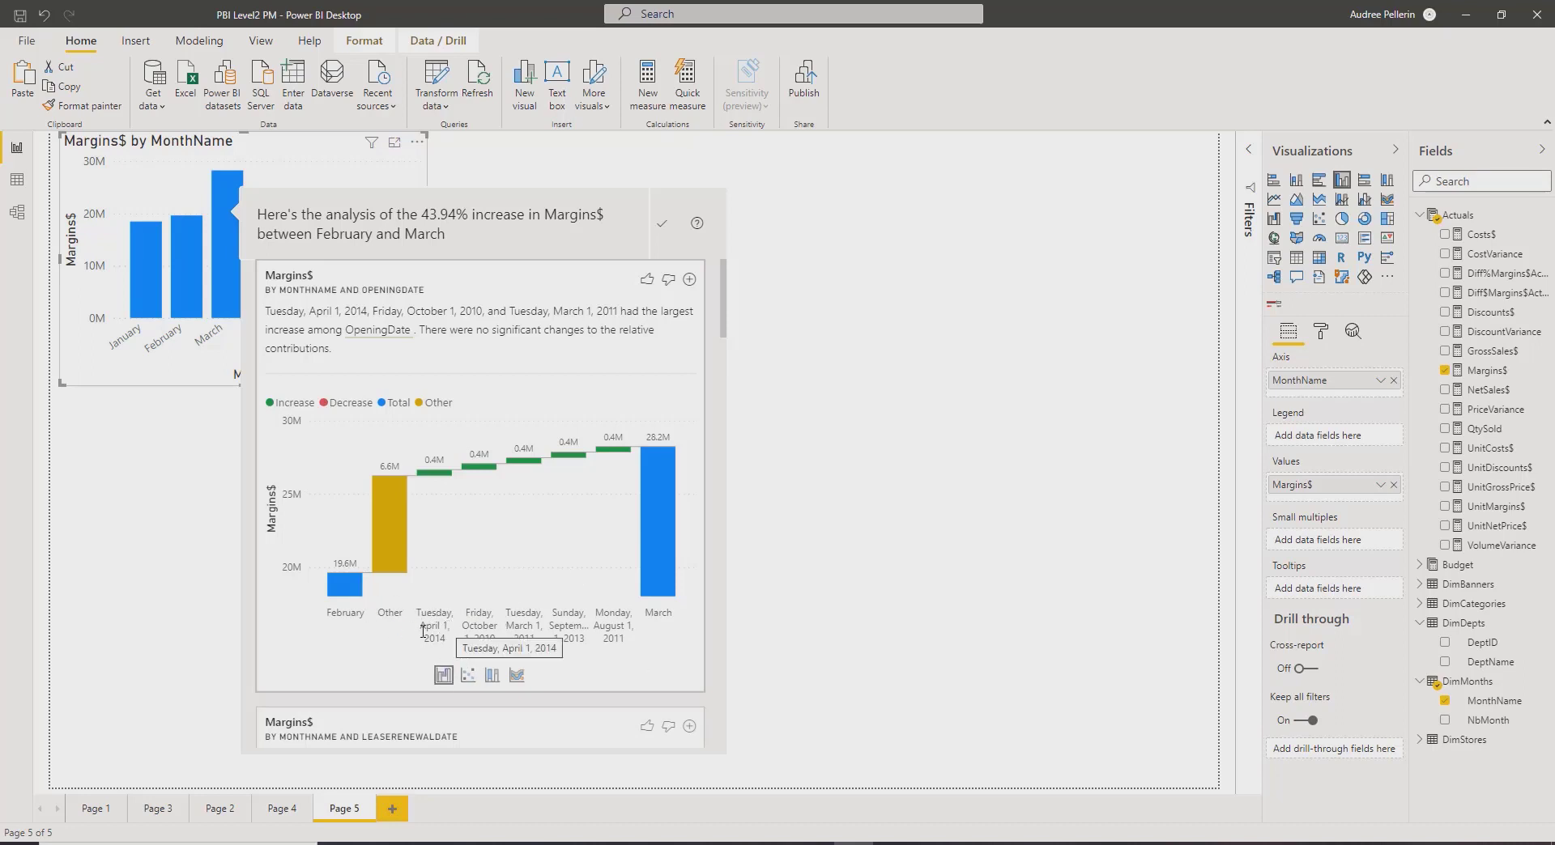
{"action": "mouse_move", "coordinate": [416, 473]}
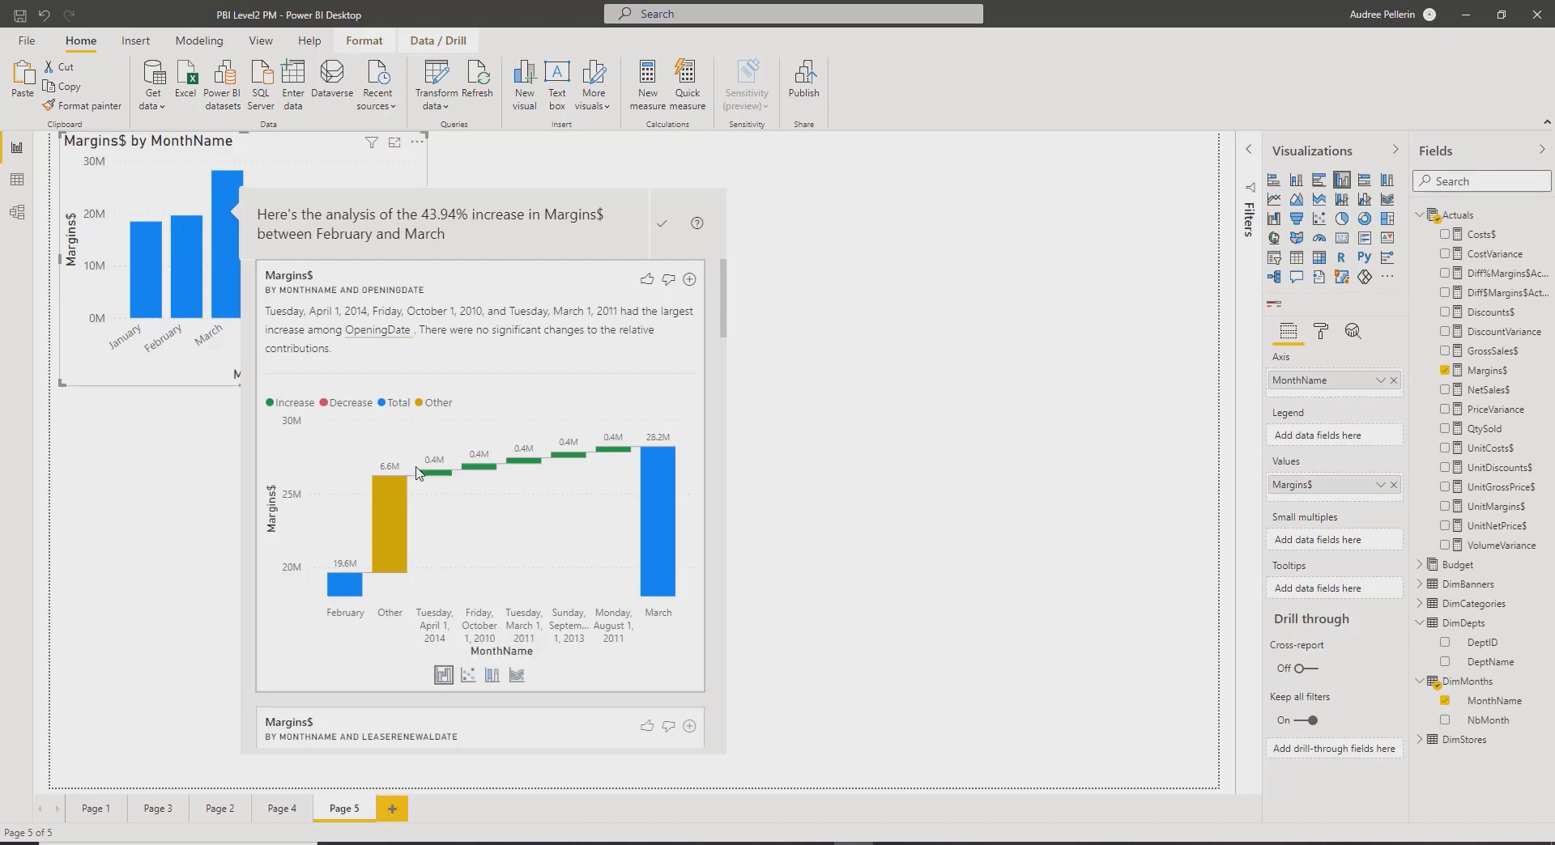
{"action": "mouse_move", "coordinate": [444, 469]}
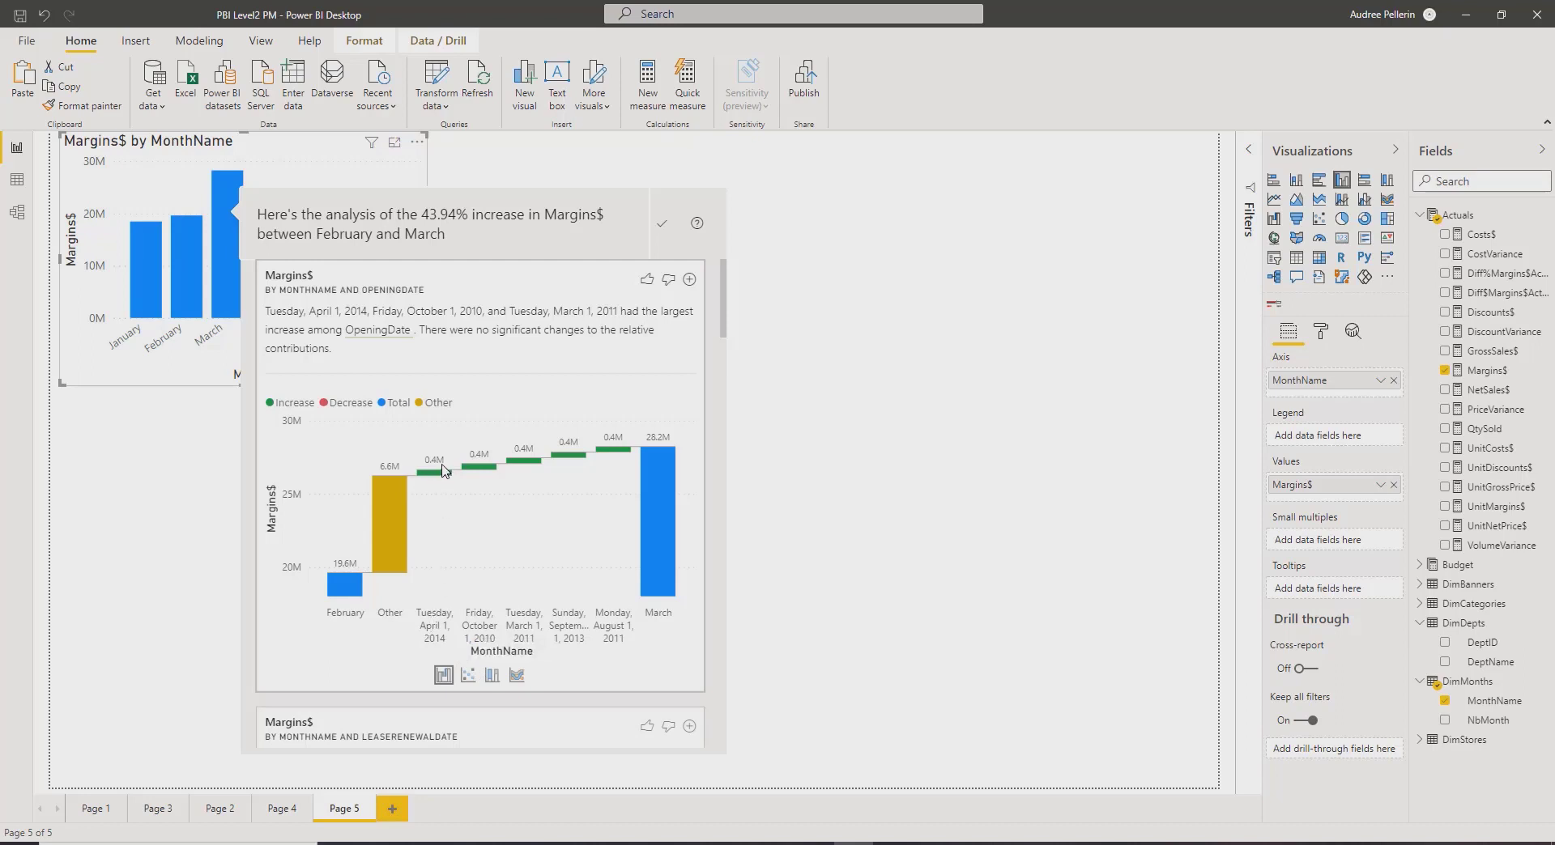
{"action": "mouse_move", "coordinate": [499, 572]}
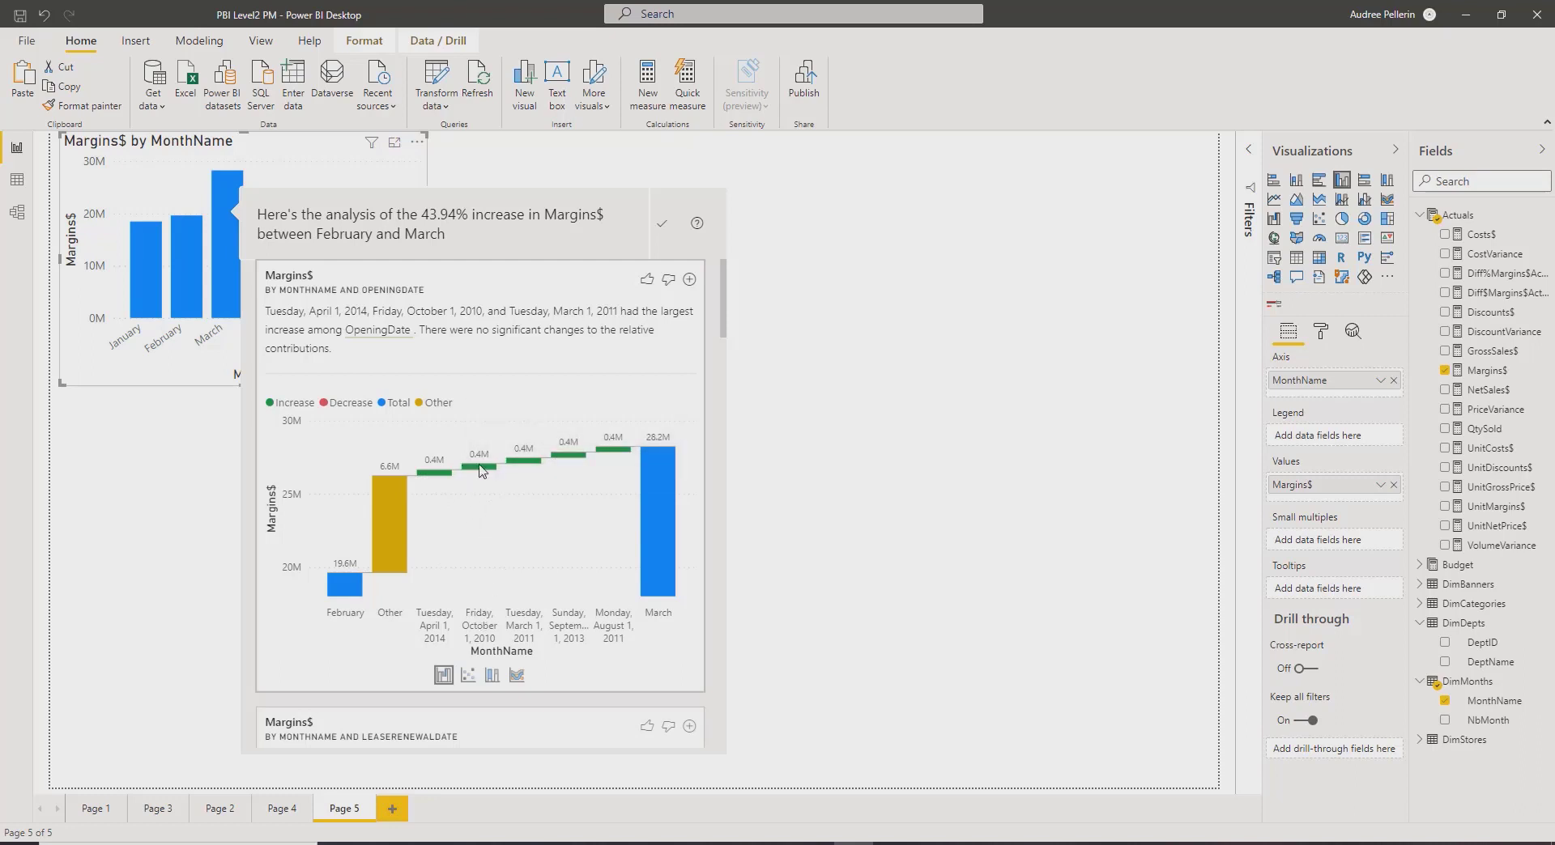
{"action": "mouse_move", "coordinate": [633, 512]}
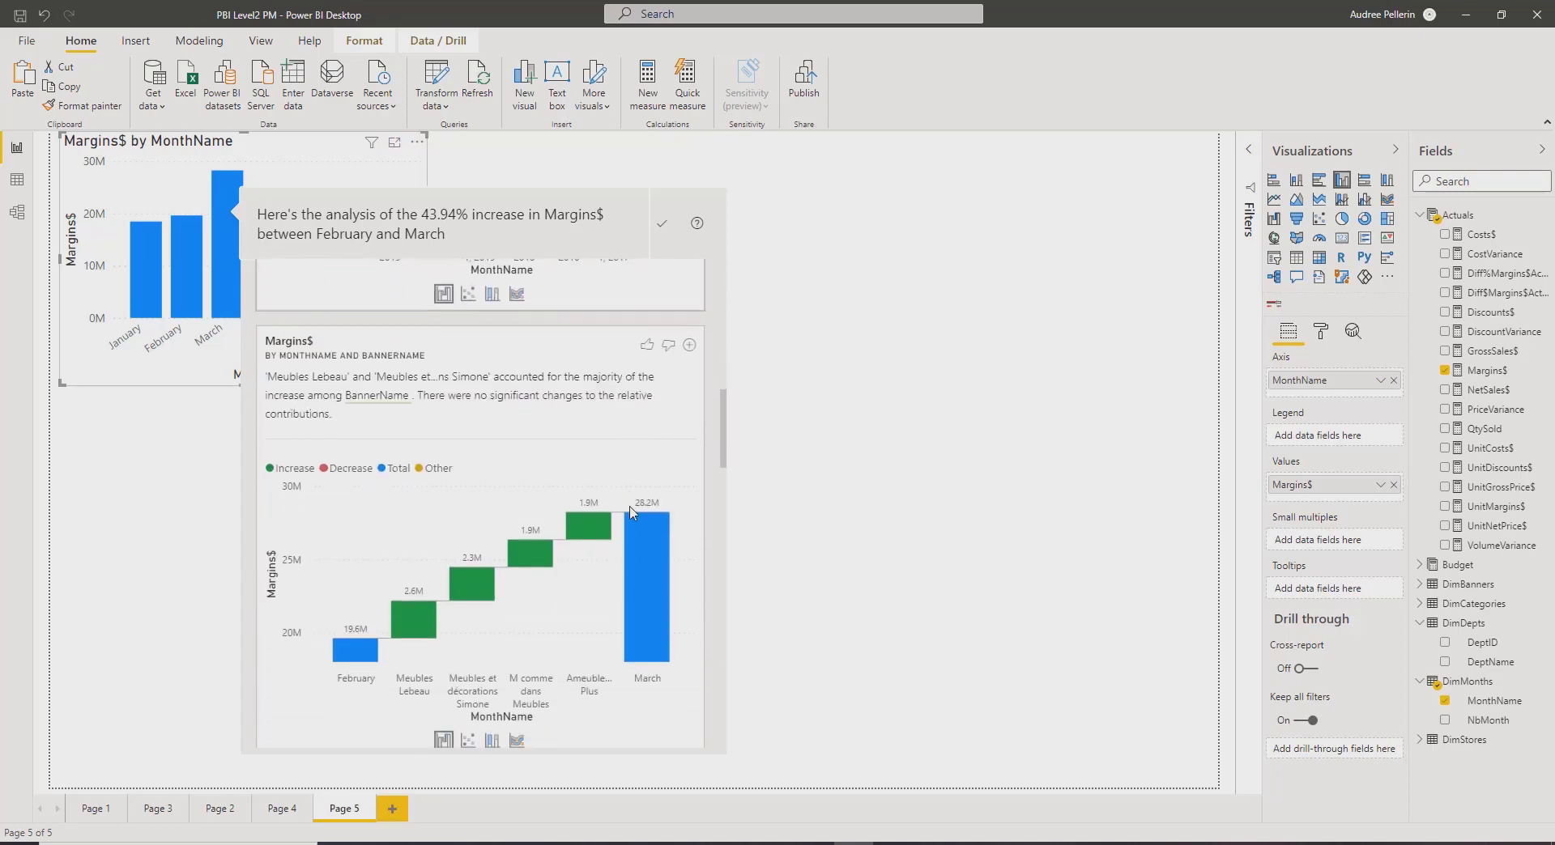
Add the Margins$ by MonthName and BannerName waterfall result to the report page.
{"action": "scroll", "scroll_direction": "down", "scroll_amount": 3}
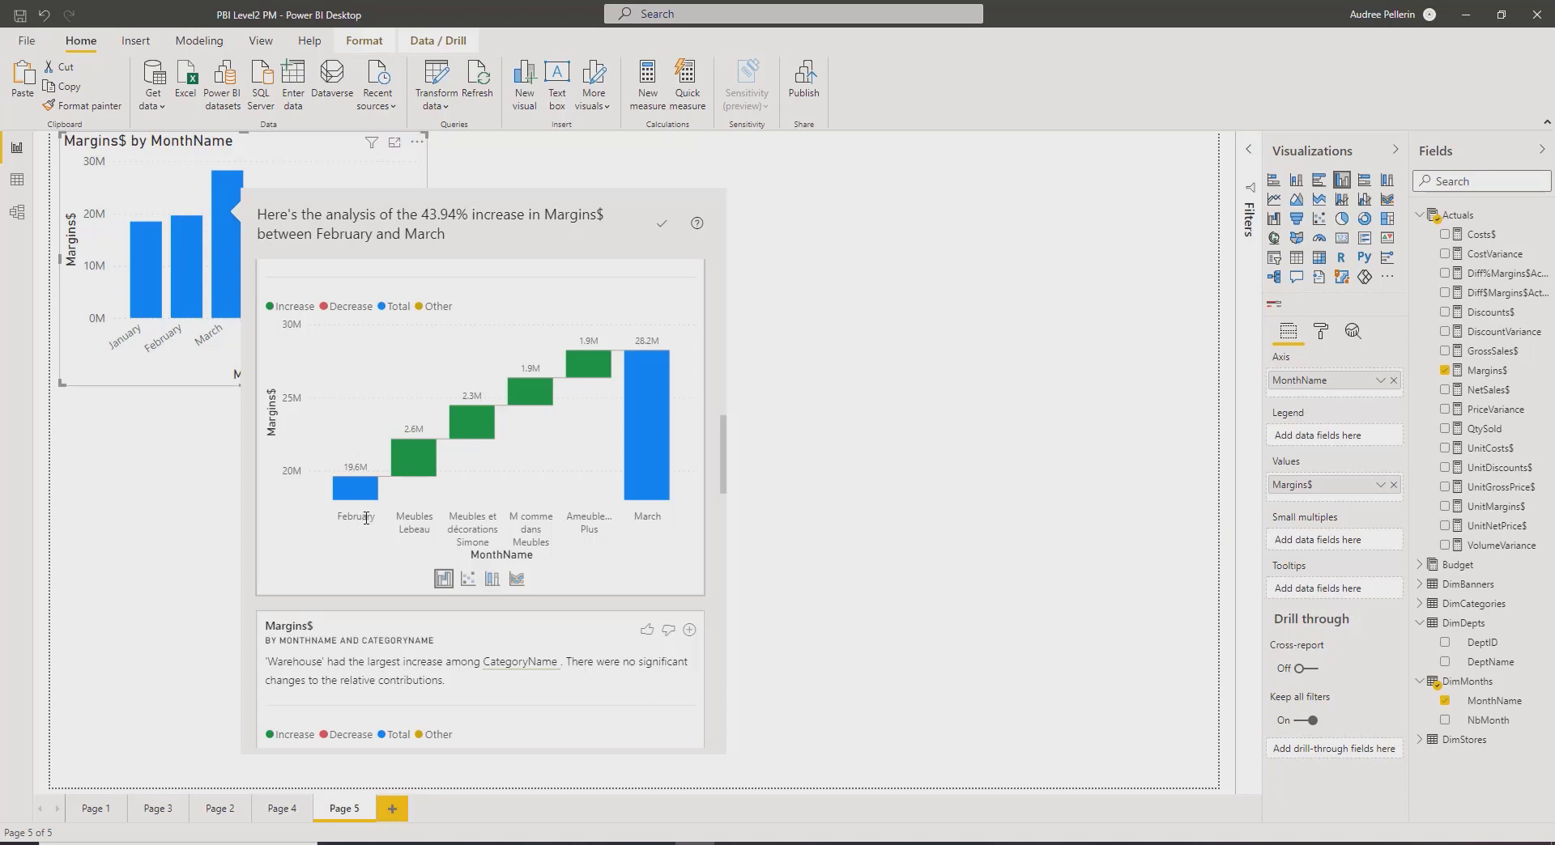
{"action": "mouse_move", "coordinate": [563, 392]}
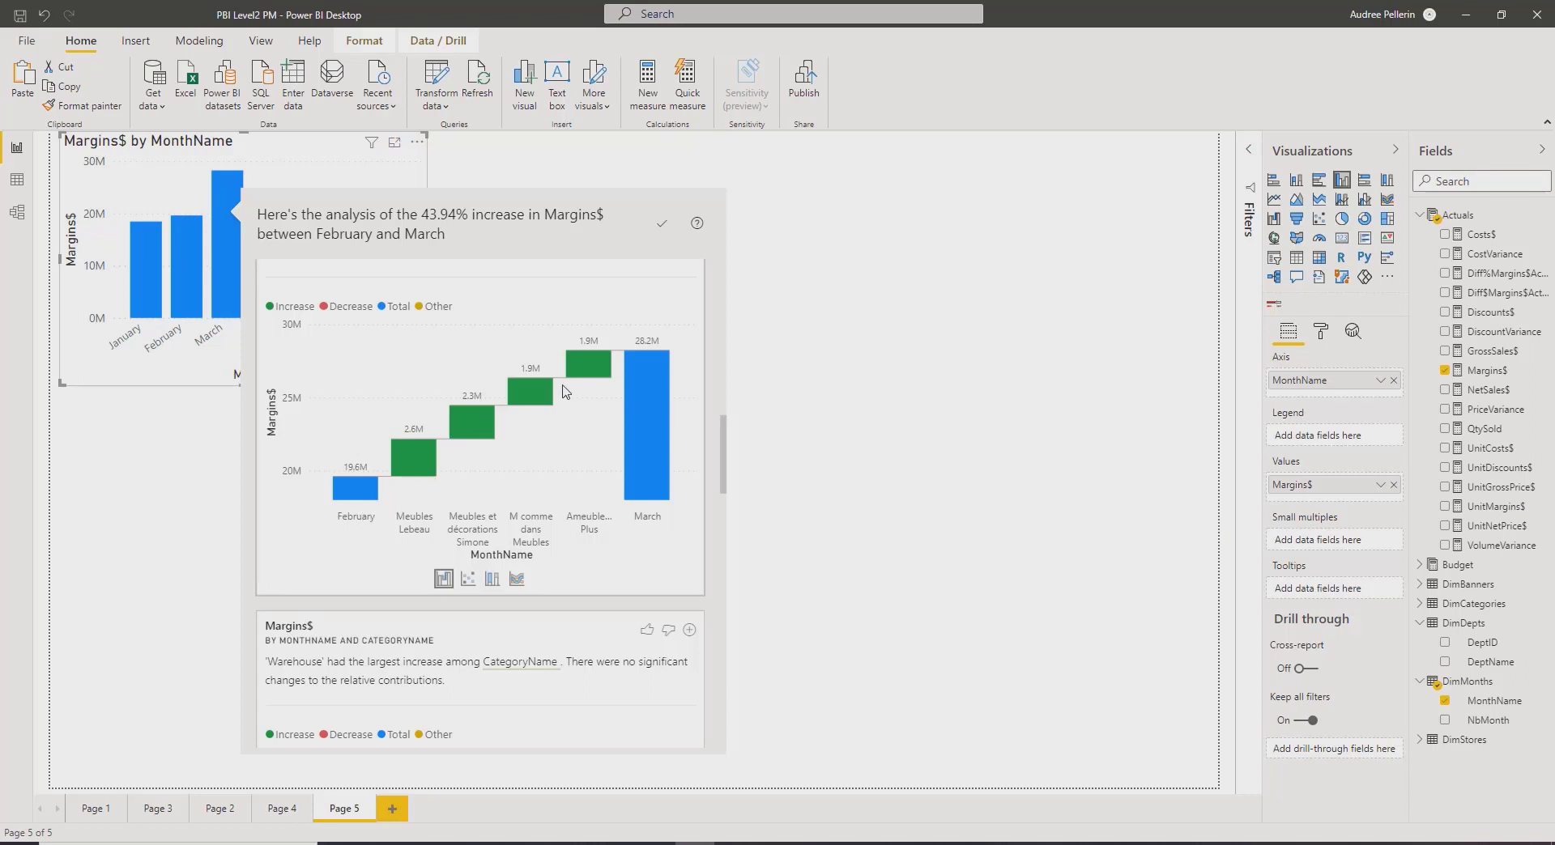
{"action": "mouse_move", "coordinate": [625, 360]}
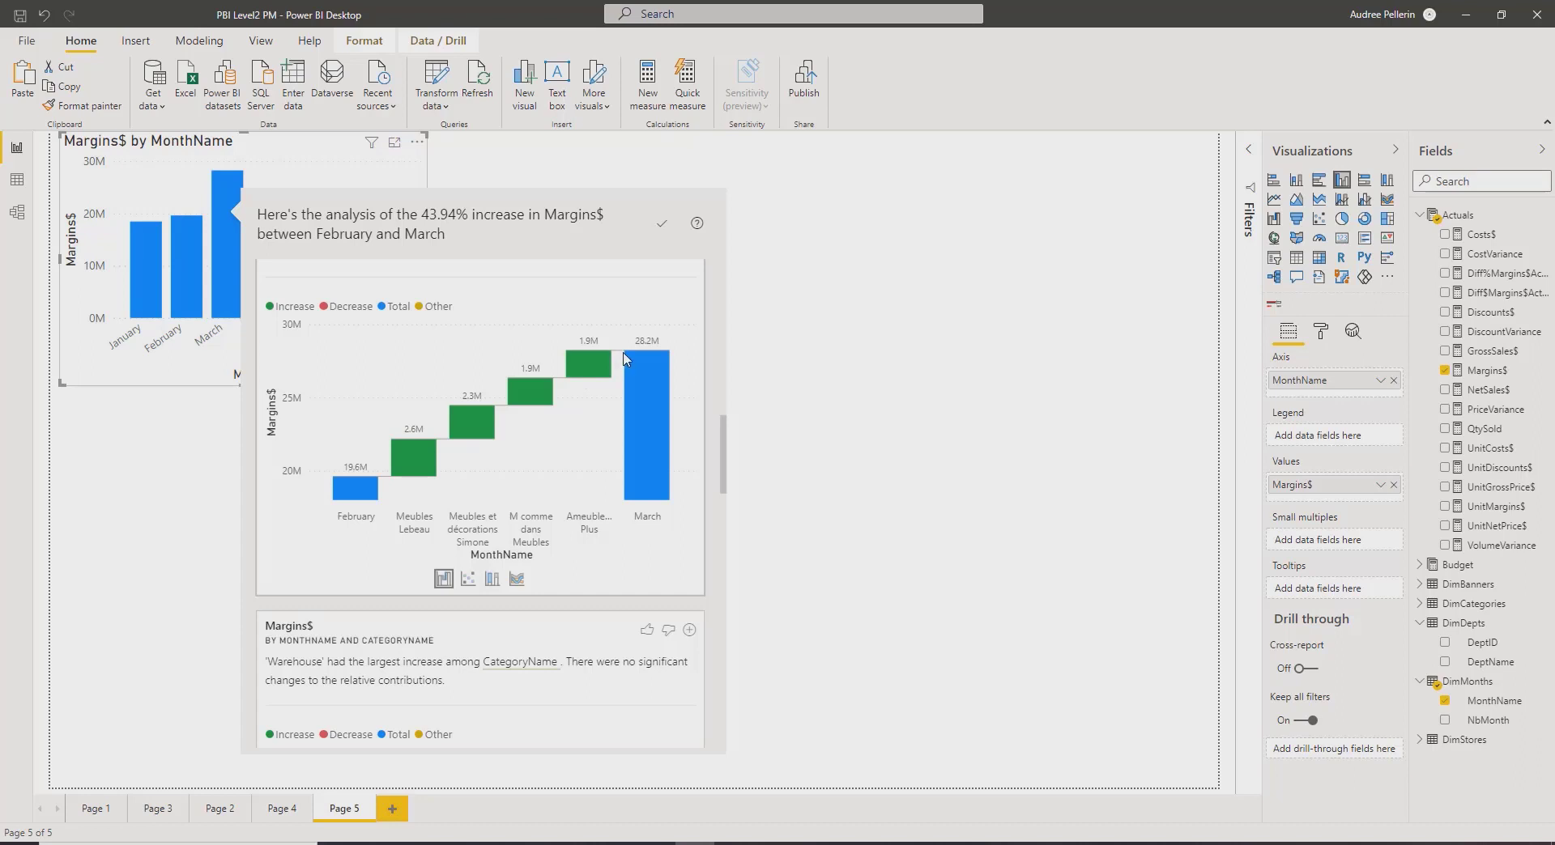
{"action": "mouse_move", "coordinate": [615, 322]}
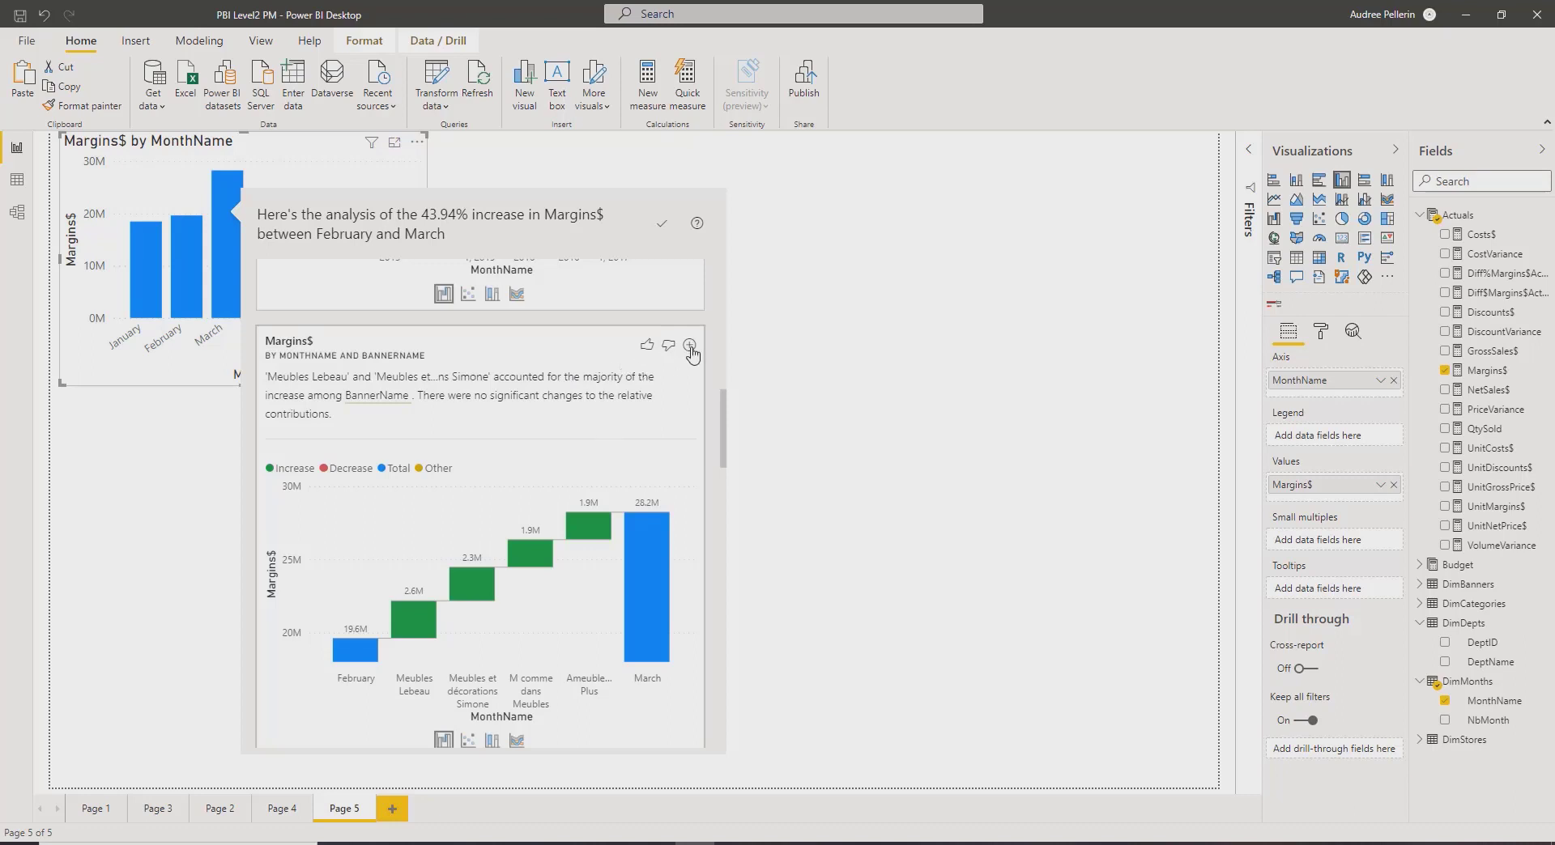
{"action": "mouse_move", "coordinate": [692, 345]}
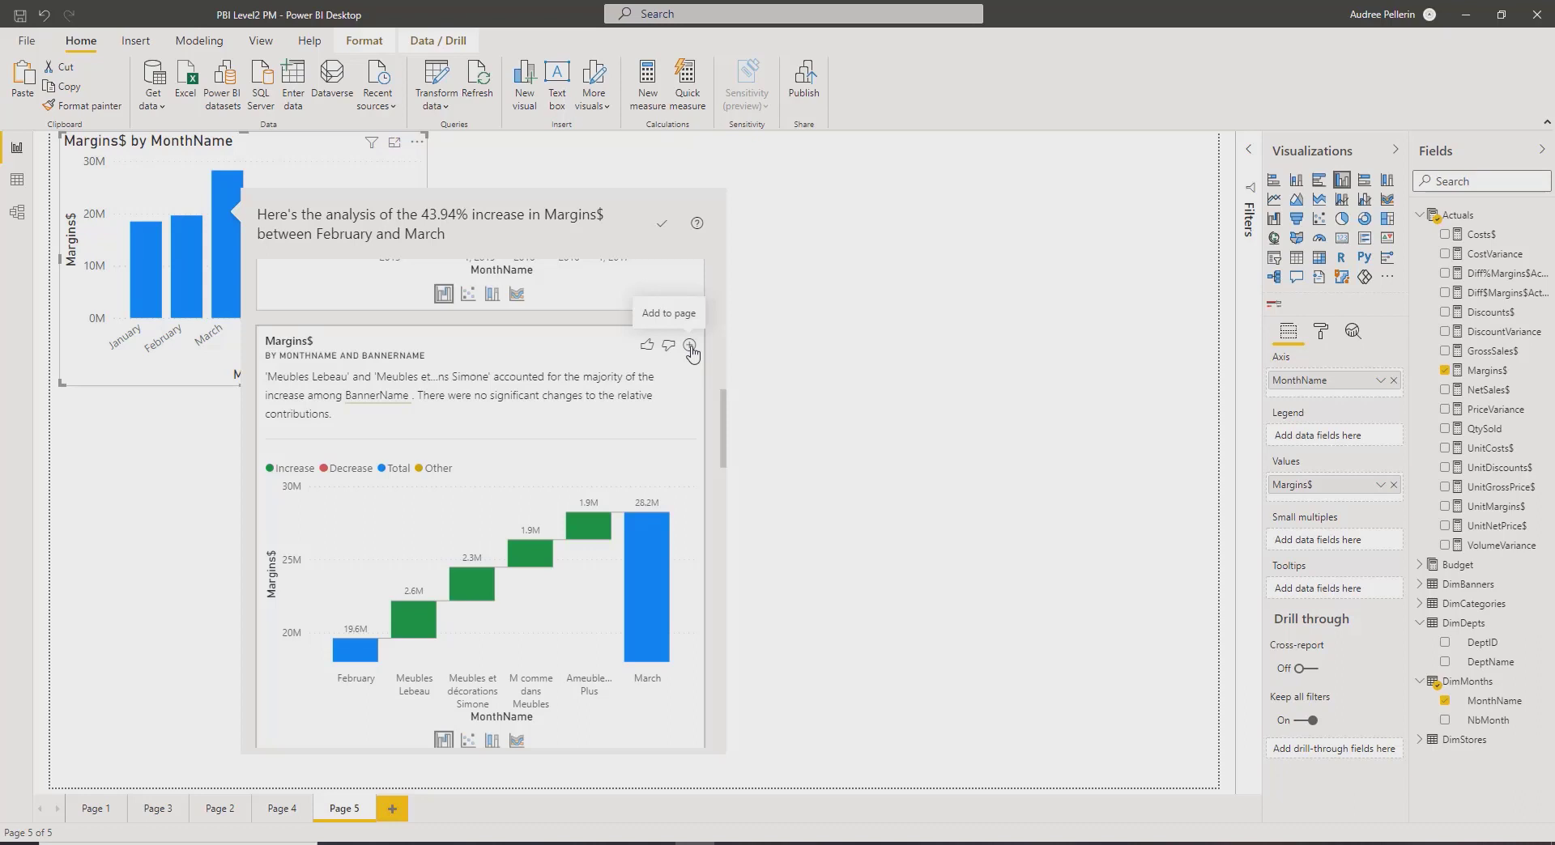
{"action": "left_click", "coordinate": [688, 345]}
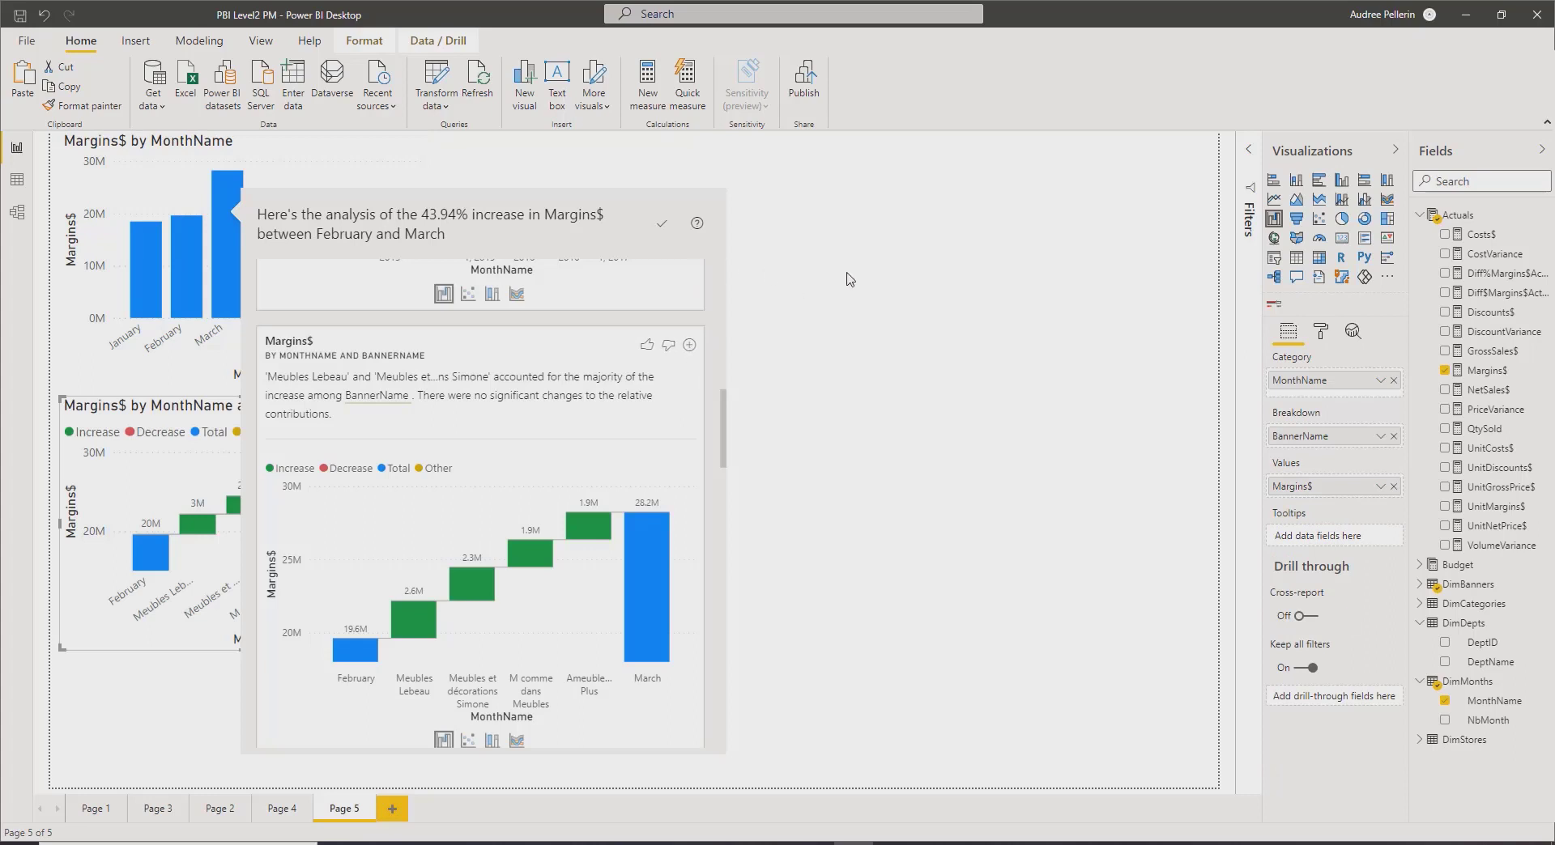
Dismiss the Analyze pane, leaving the column chart and waterfall alone on Page 5.
{"action": "left_click", "coordinate": [660, 223]}
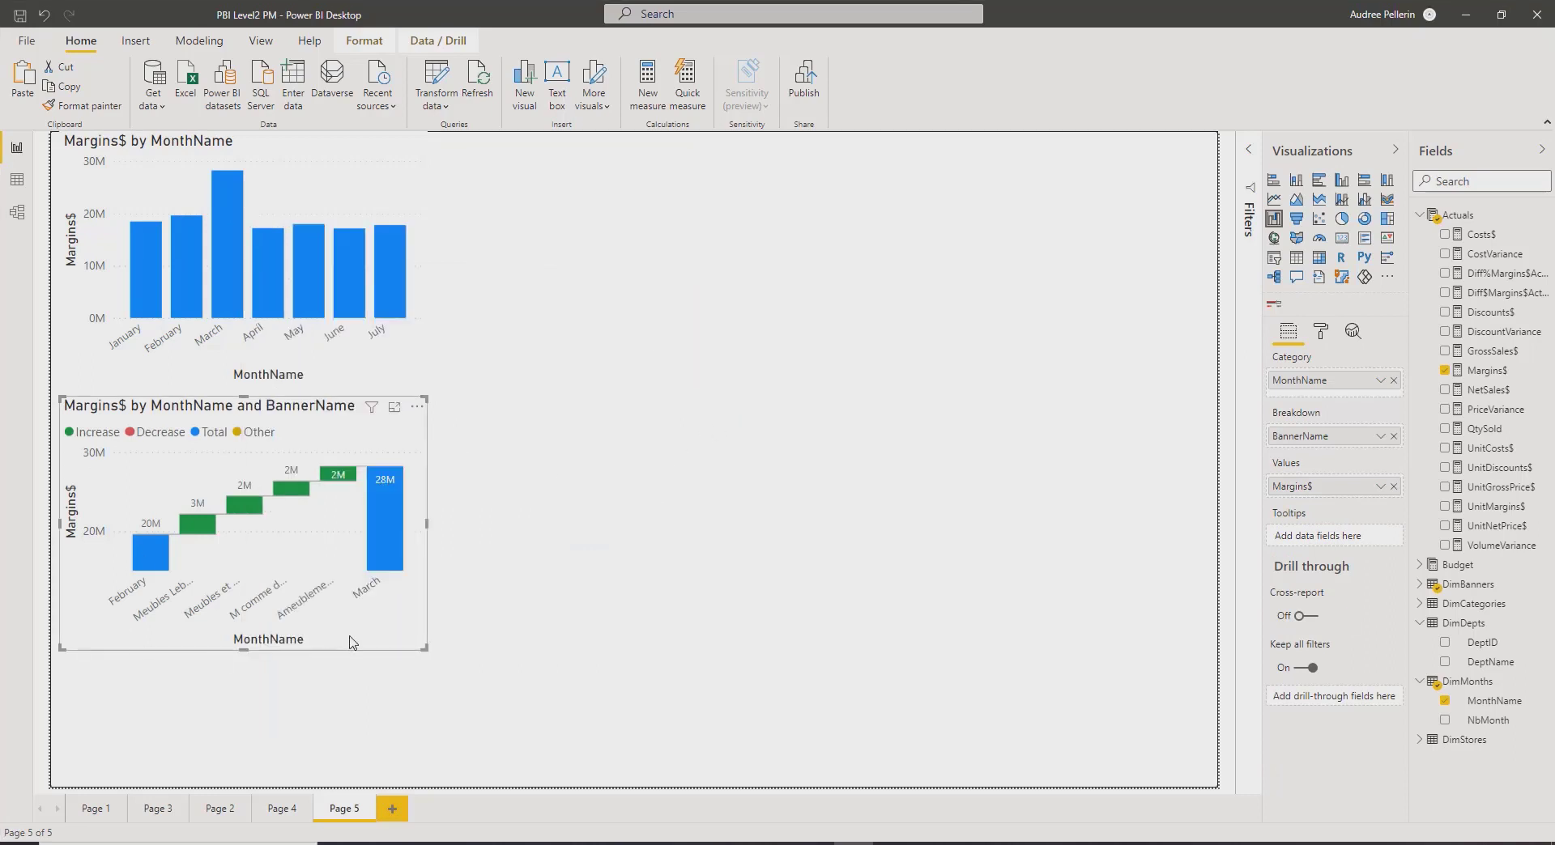
{"action": "mouse_move", "coordinate": [303, 552]}
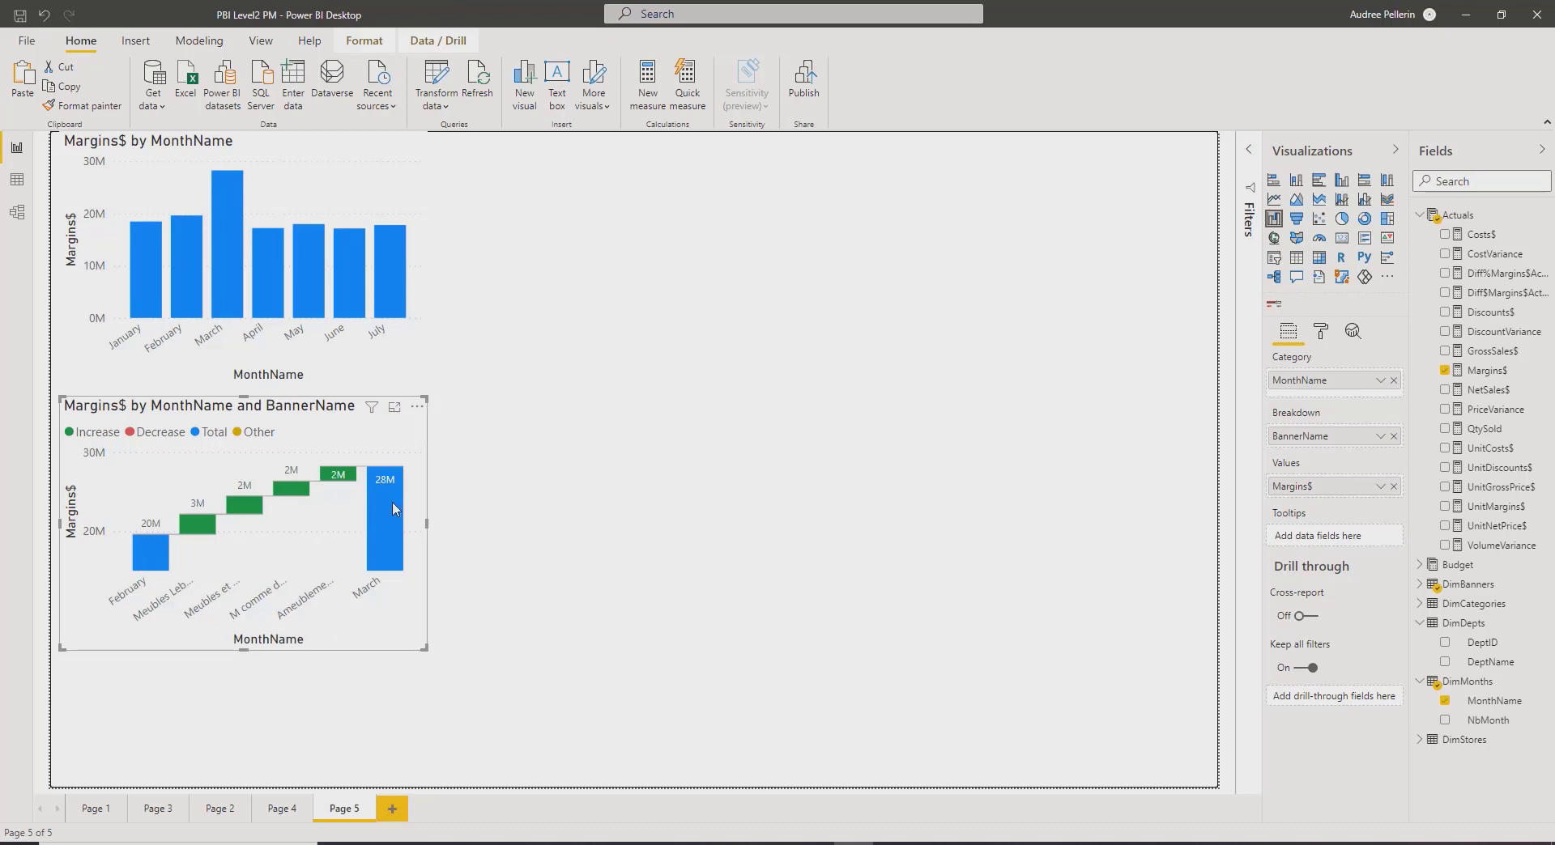
{"action": "mouse_move", "coordinate": [327, 570]}
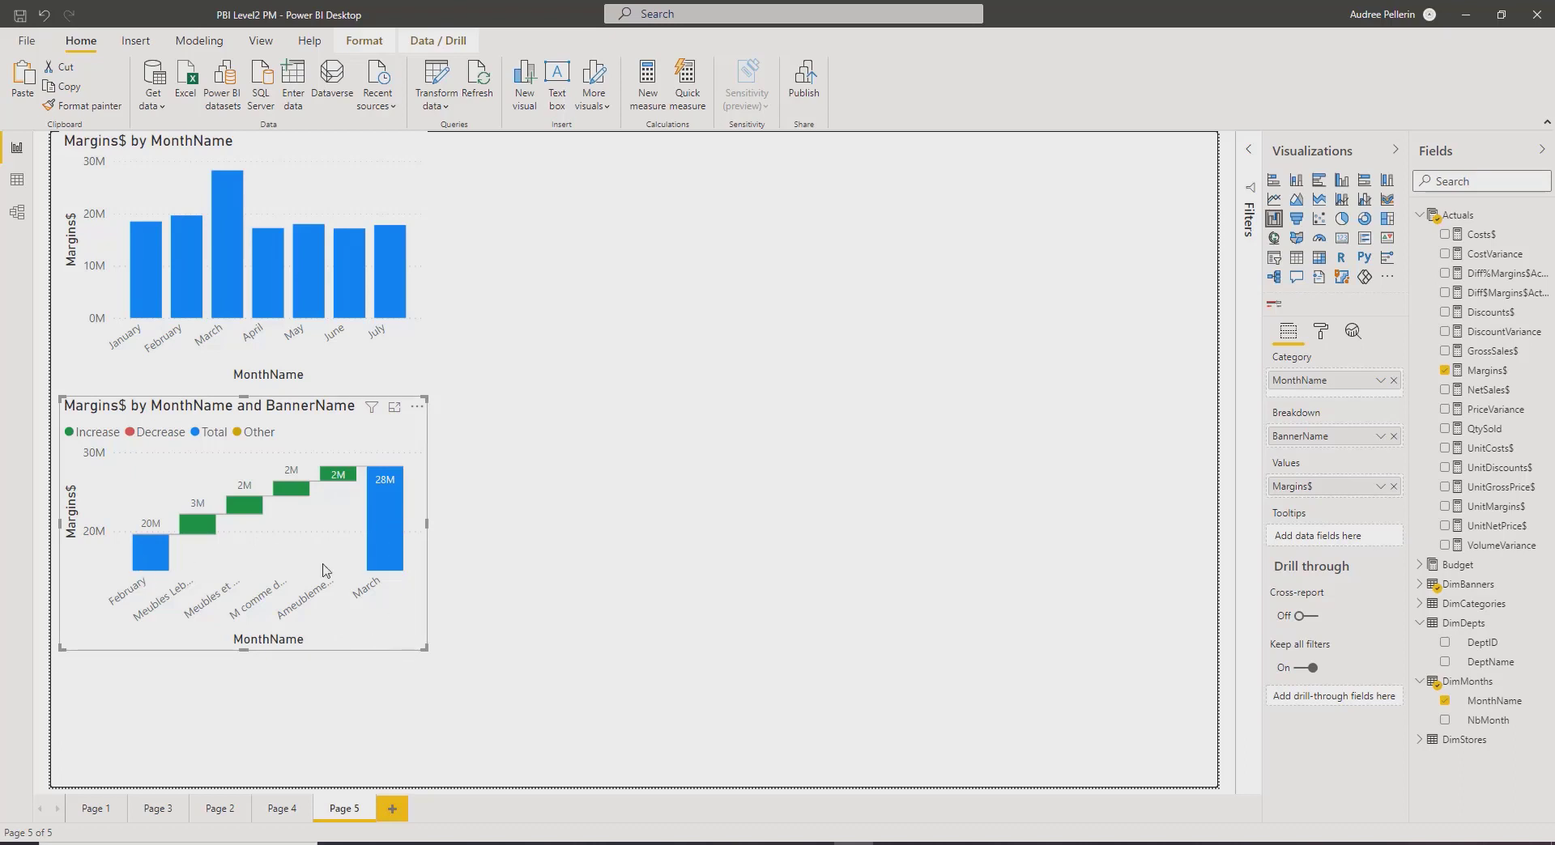
{"action": "mouse_move", "coordinate": [402, 627]}
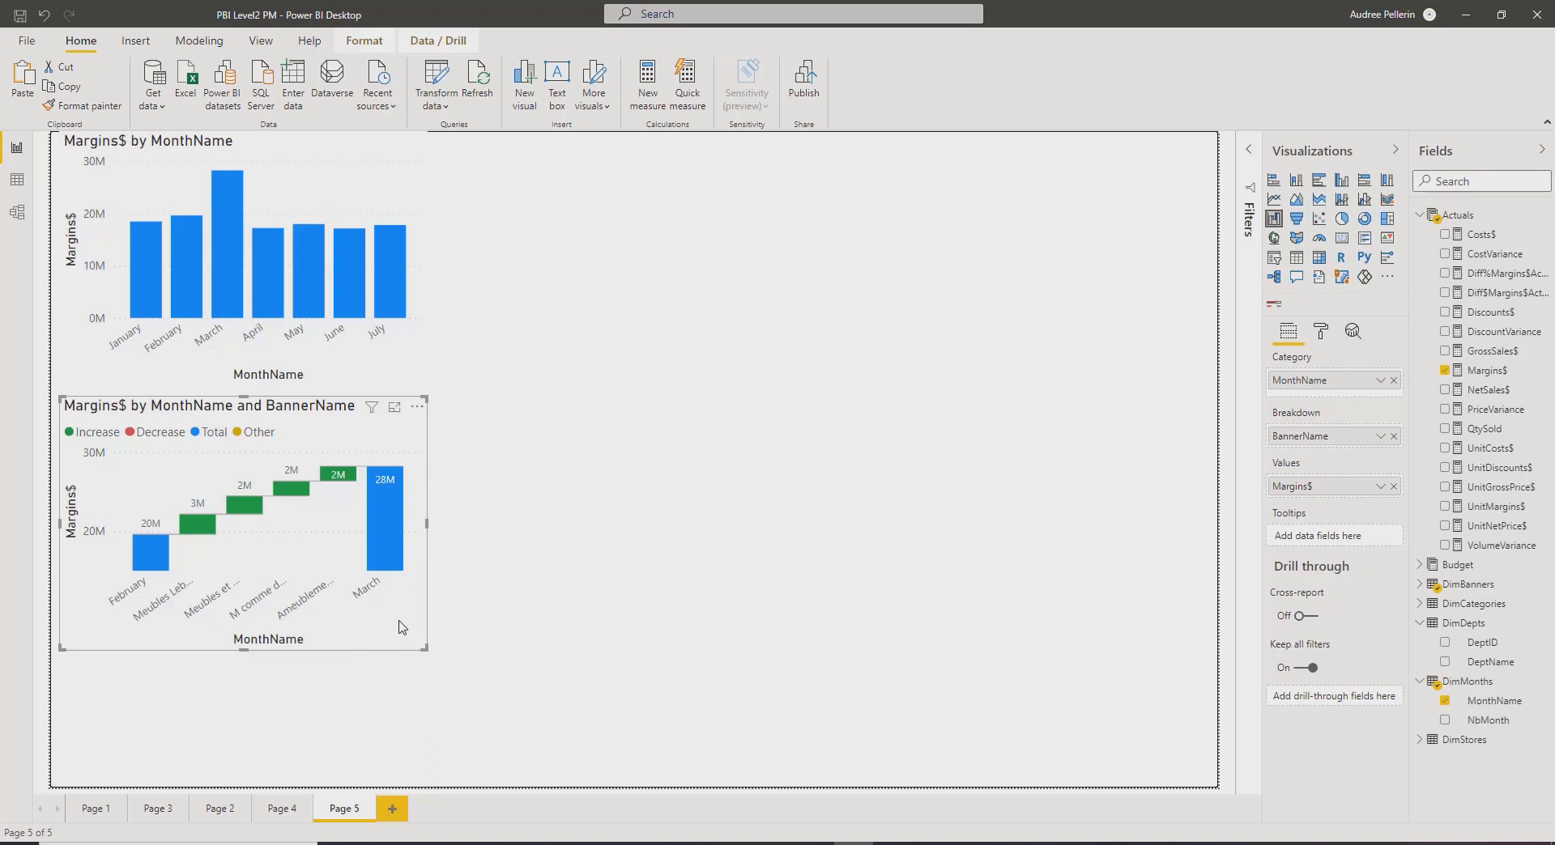
{"action": "mouse_move", "coordinate": [405, 627]}
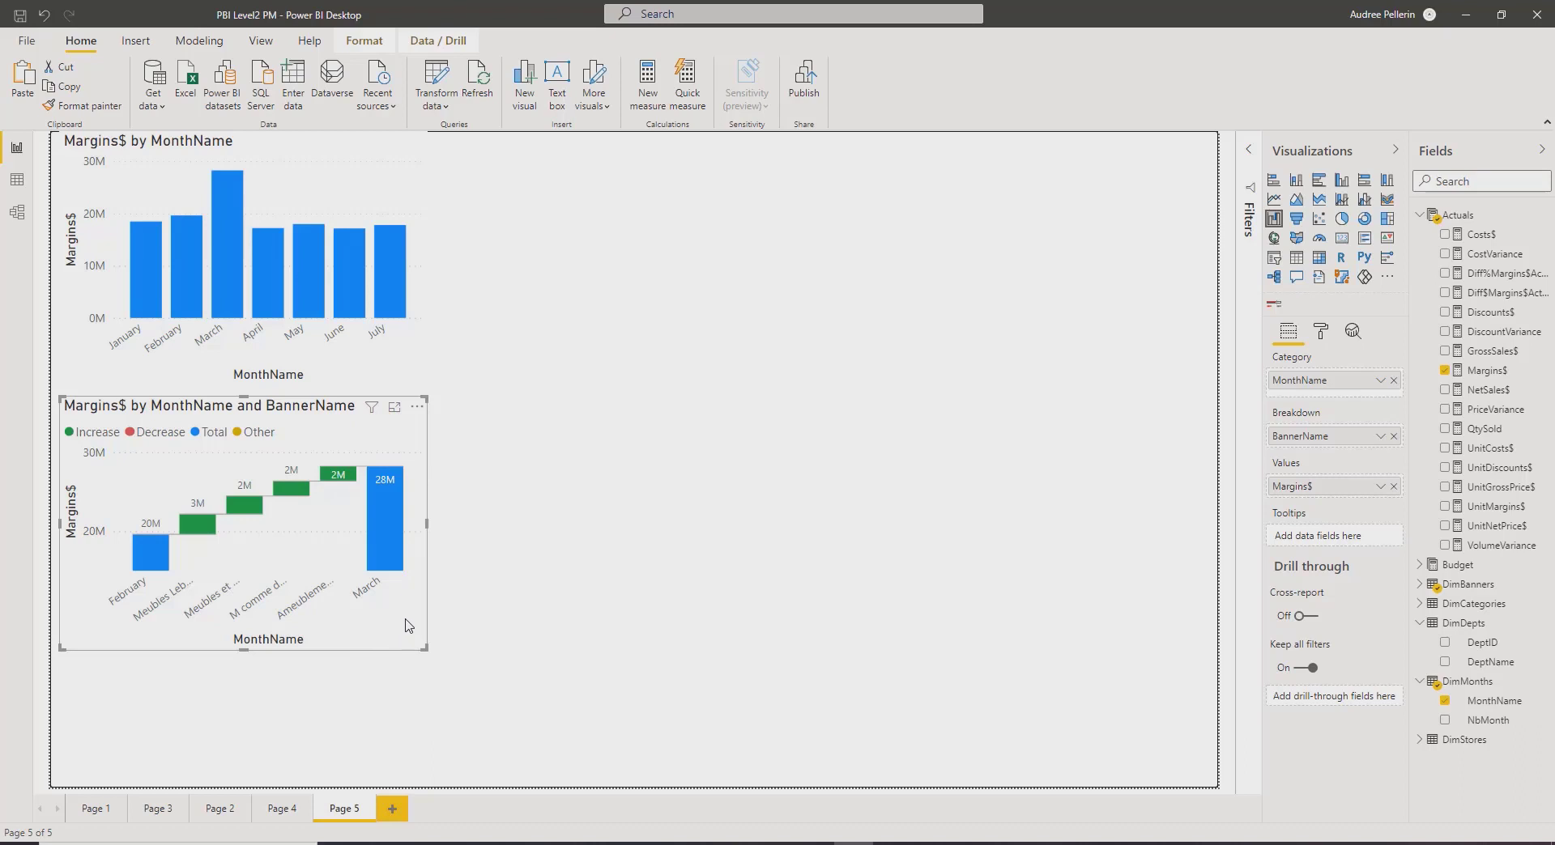
{"action": "mouse_move", "coordinate": [403, 598]}
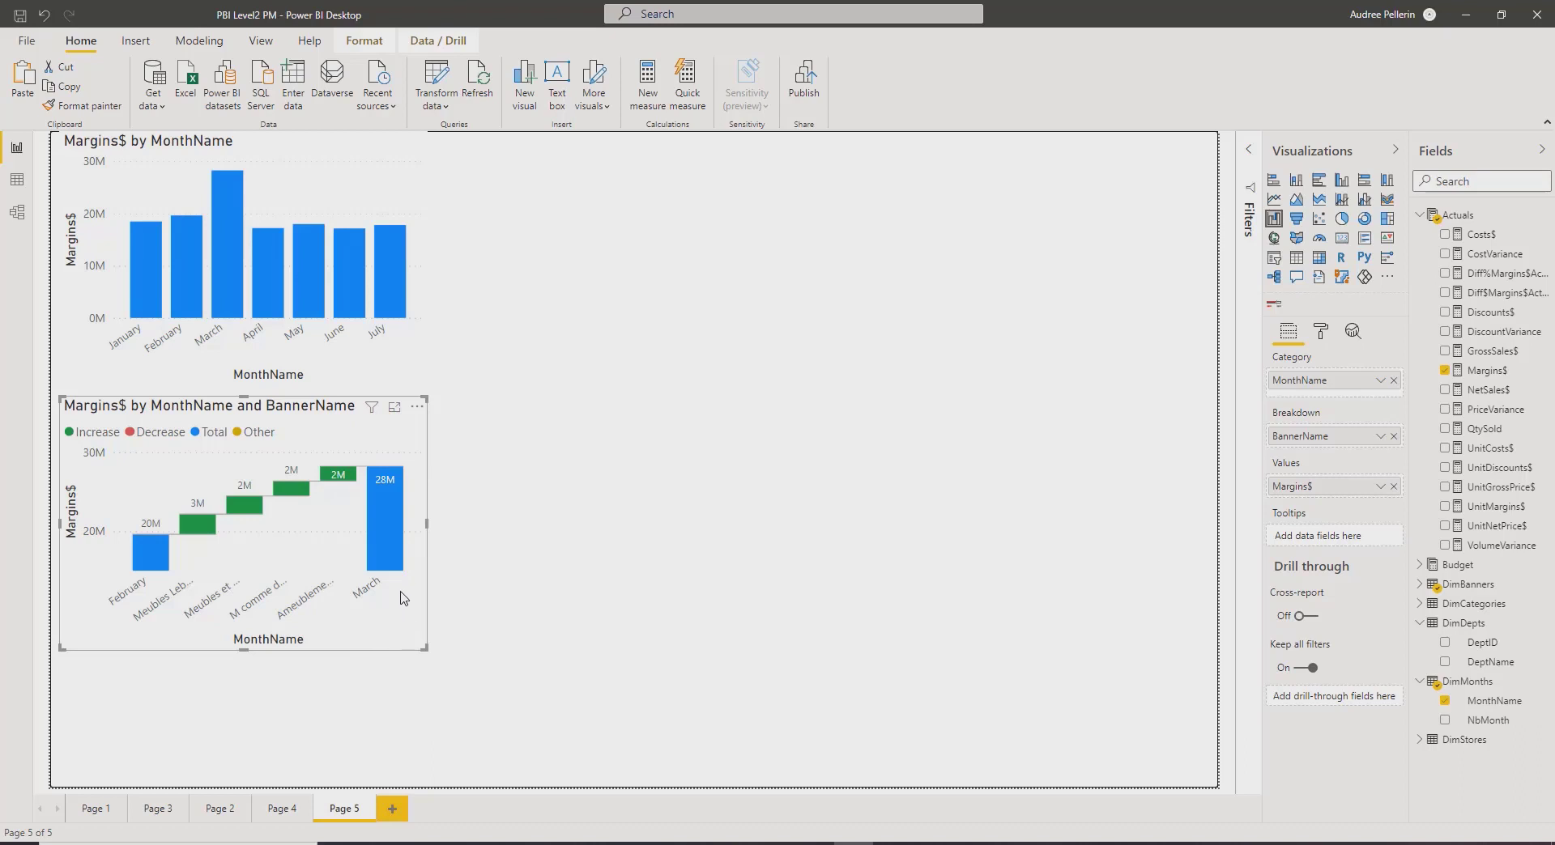
{"action": "mouse_move", "coordinate": [264, 688]}
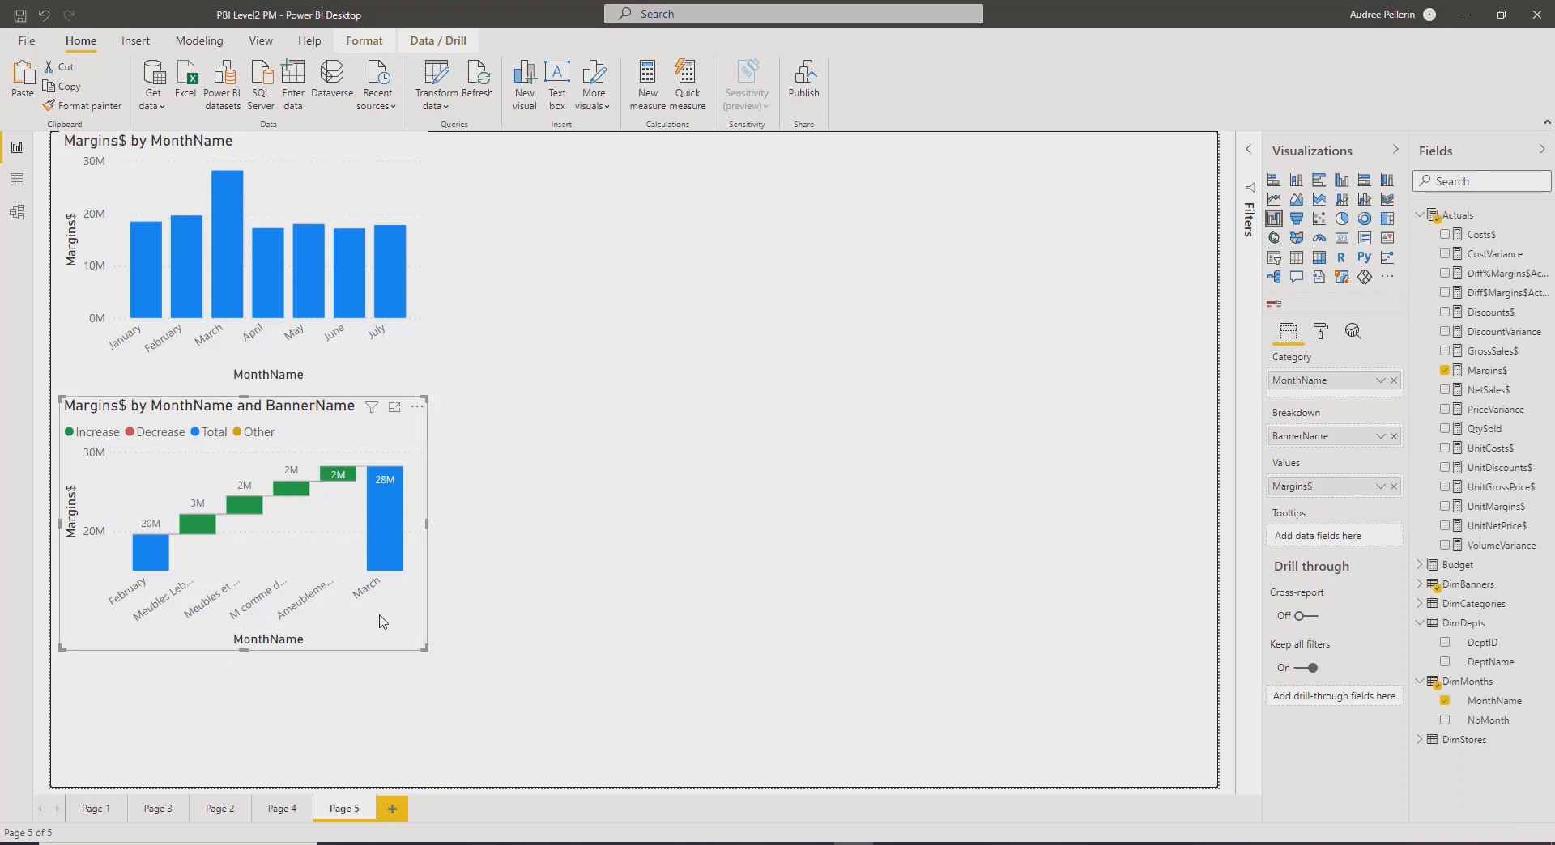
{"action": "mouse_move", "coordinate": [390, 456]}
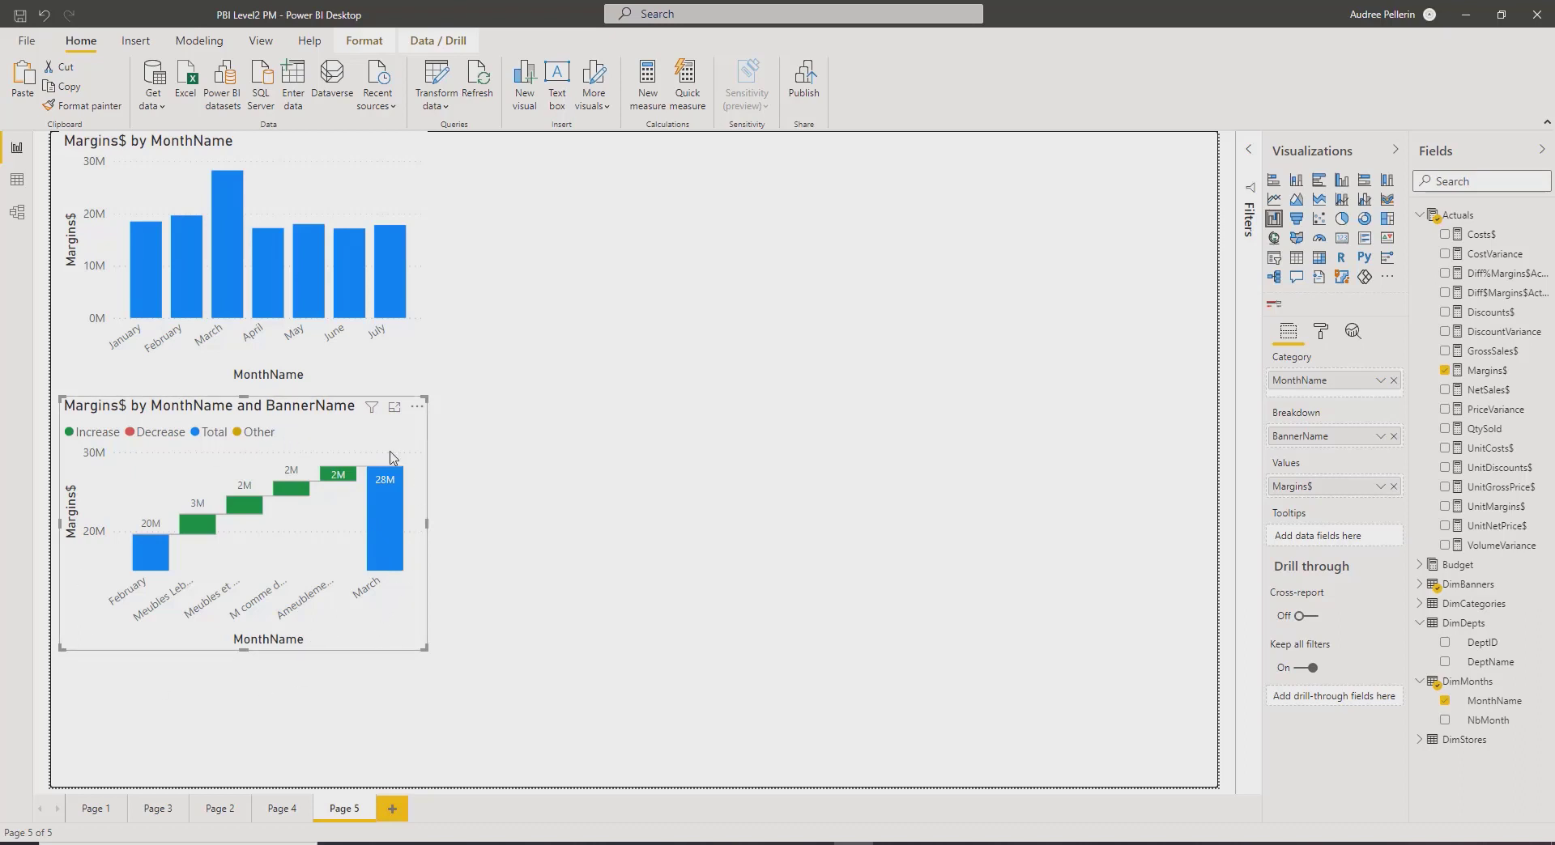
{"action": "mouse_move", "coordinate": [346, 433]}
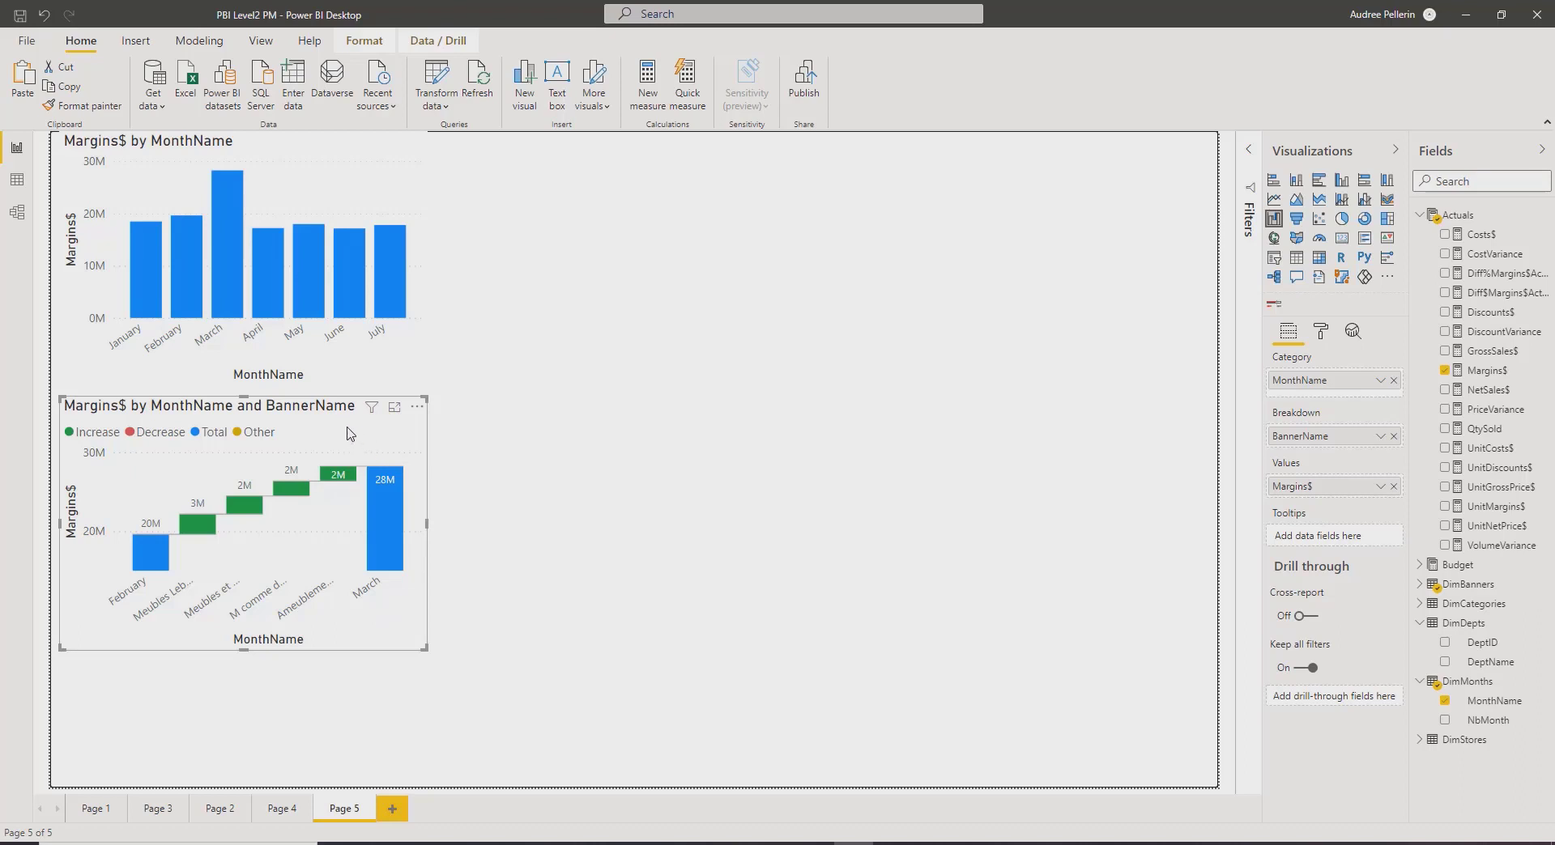
{"action": "mouse_move", "coordinate": [335, 552]}
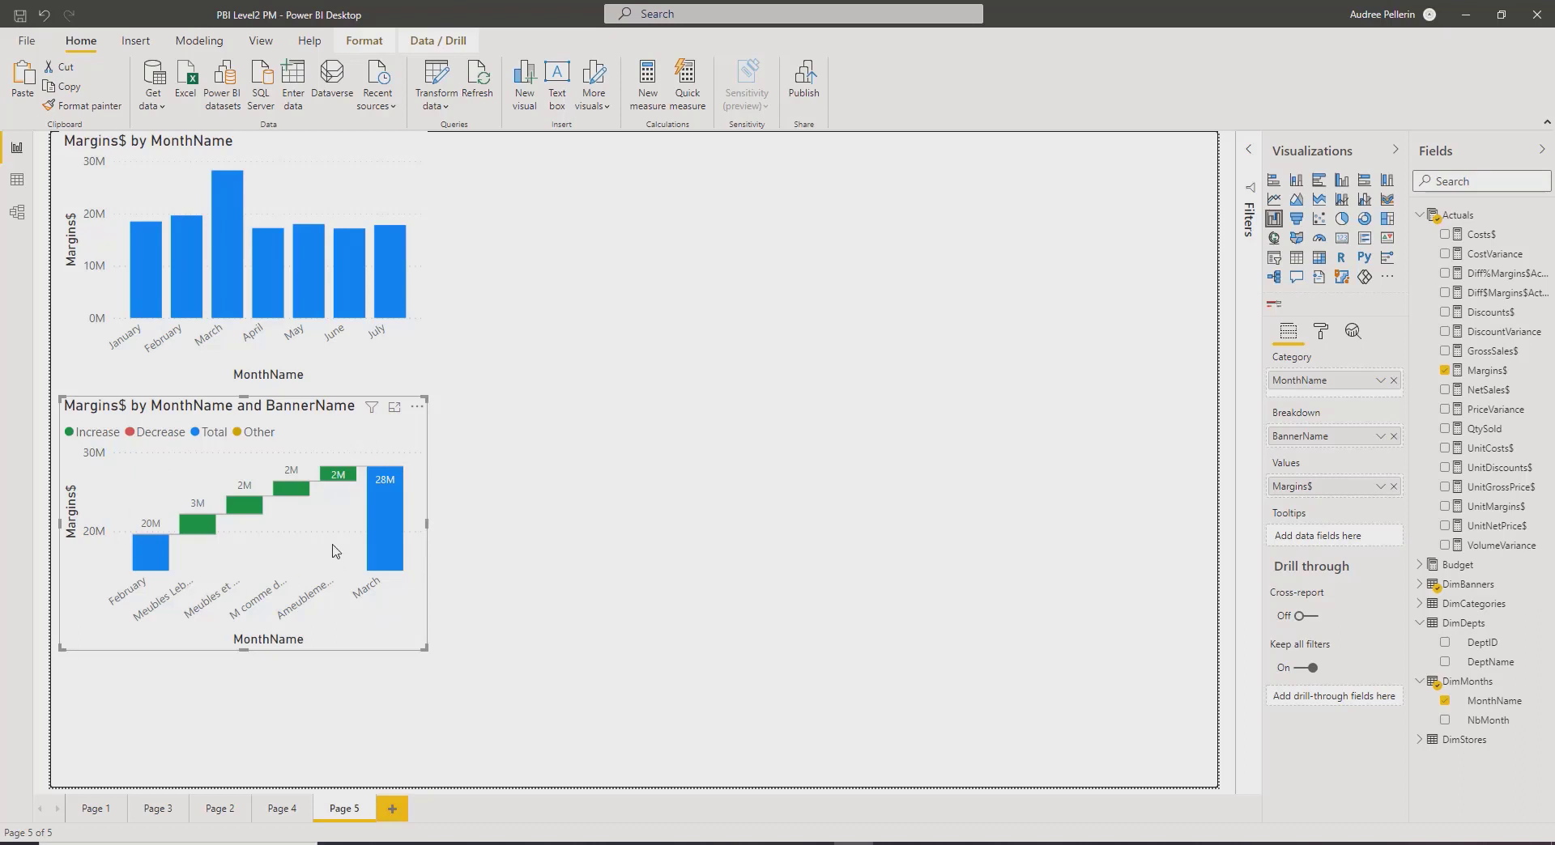
{"action": "mouse_move", "coordinate": [358, 445]}
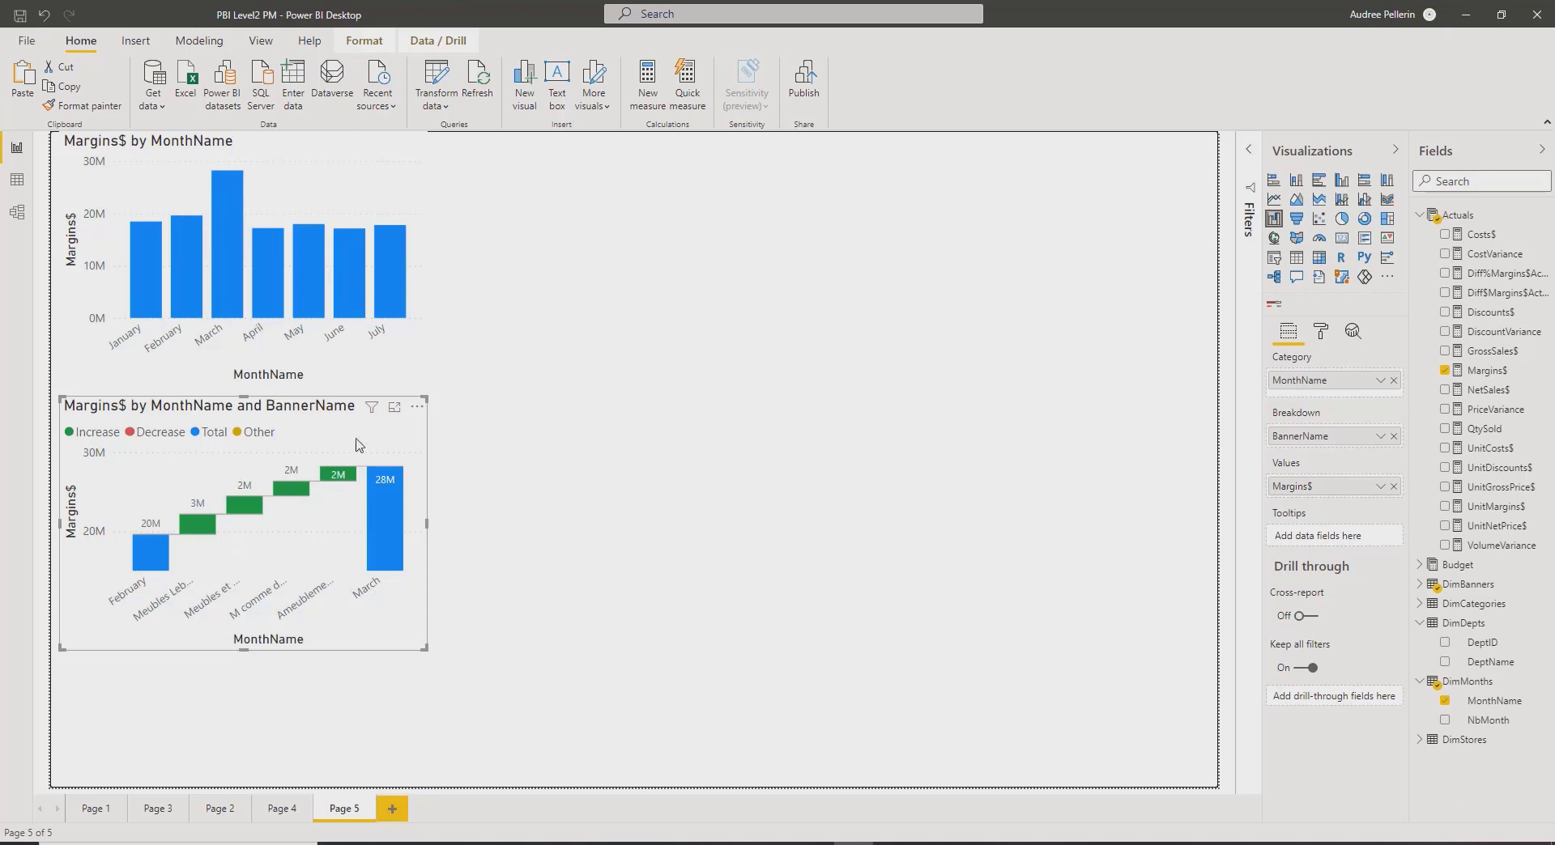
{"action": "mouse_move", "coordinate": [1248, 155]}
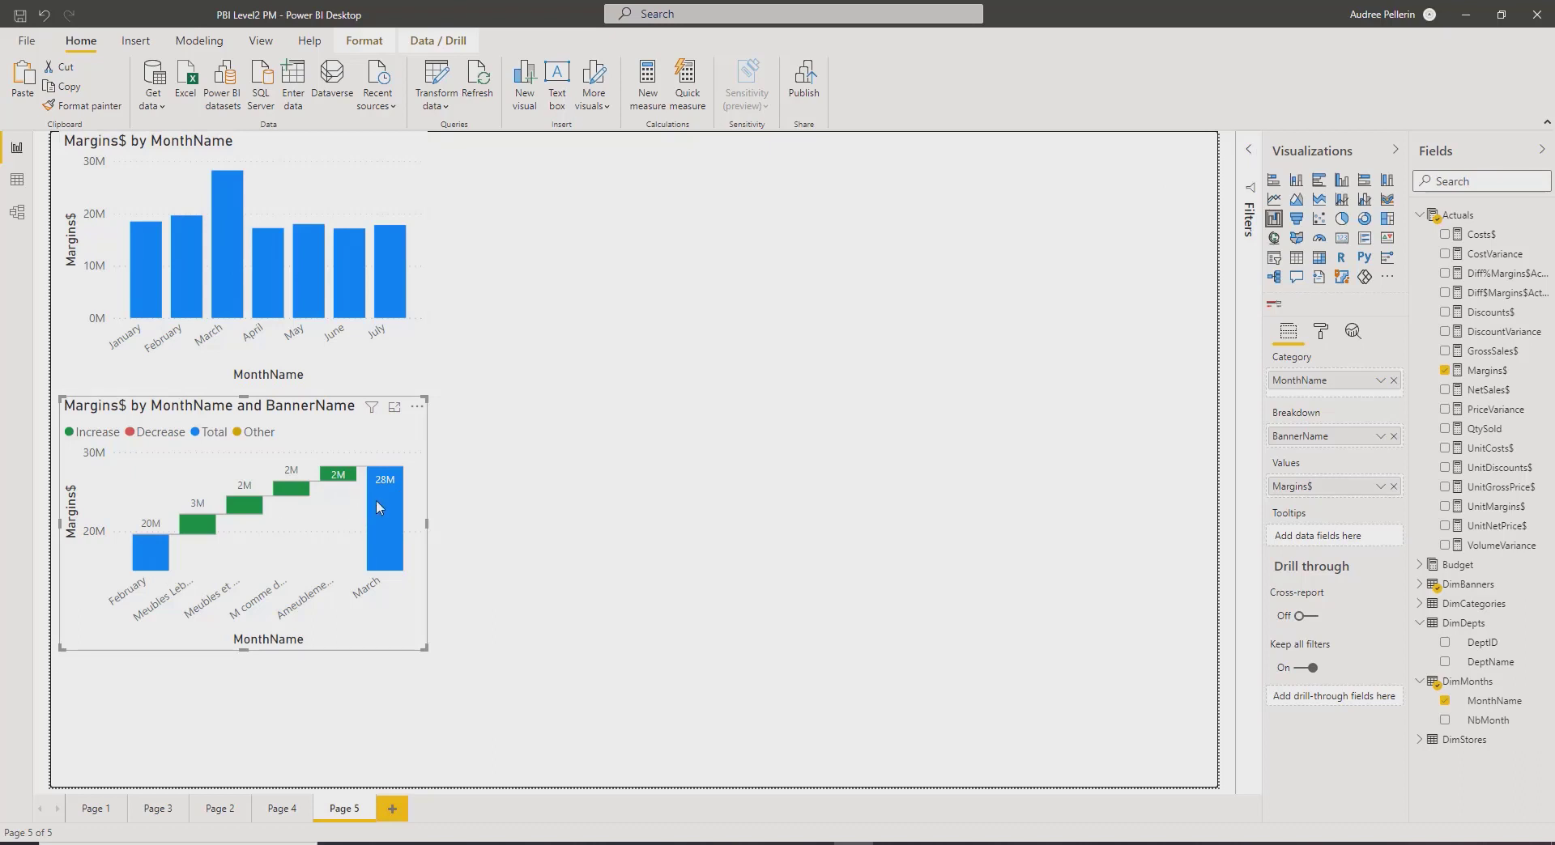
{"action": "mouse_move", "coordinate": [386, 515]}
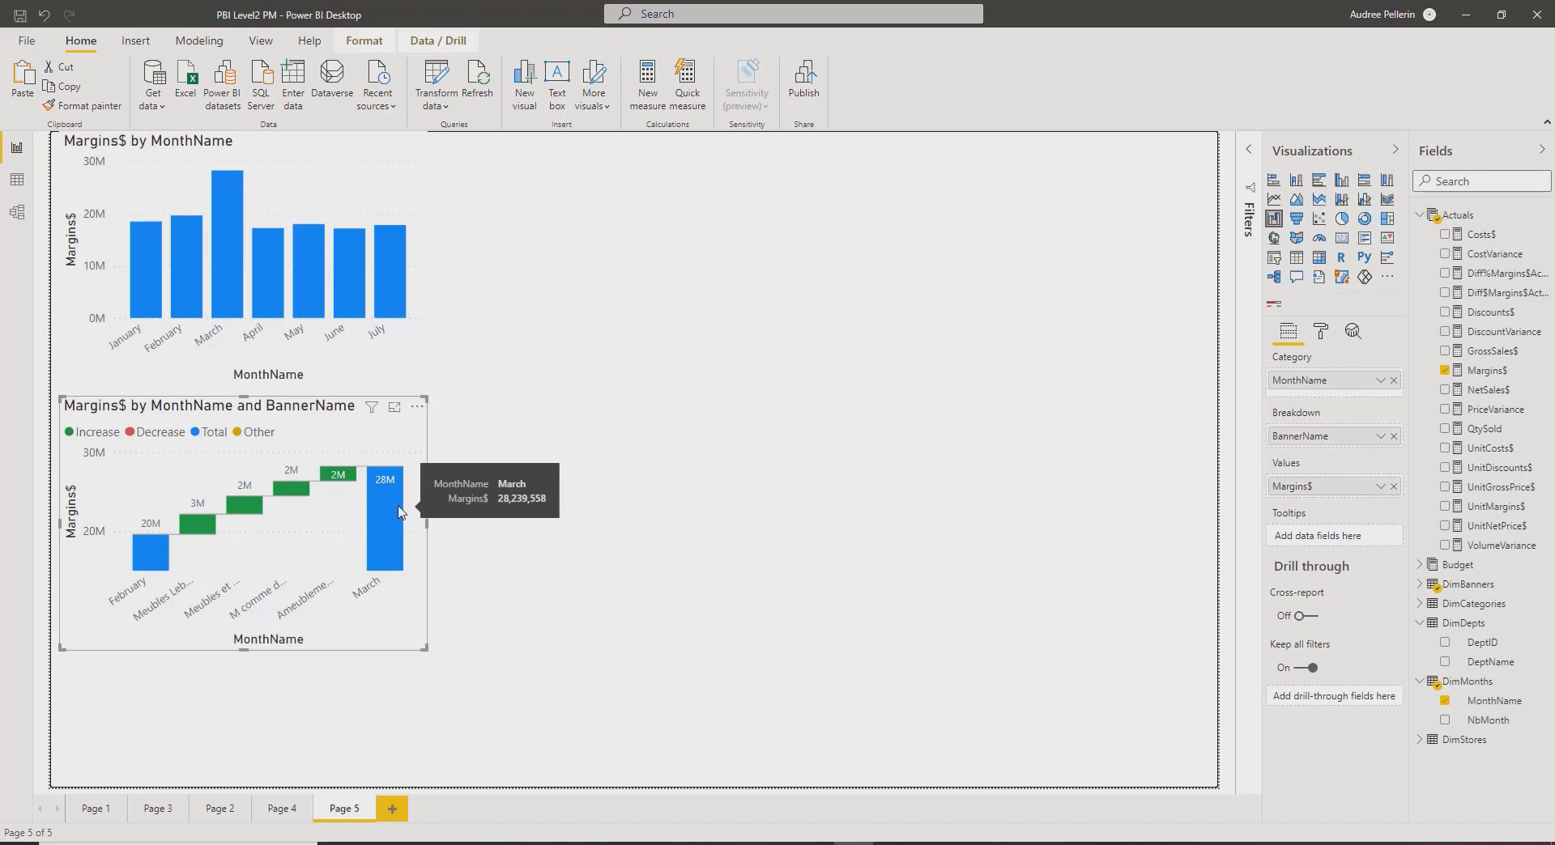
{"action": "mouse_move", "coordinate": [1251, 158]}
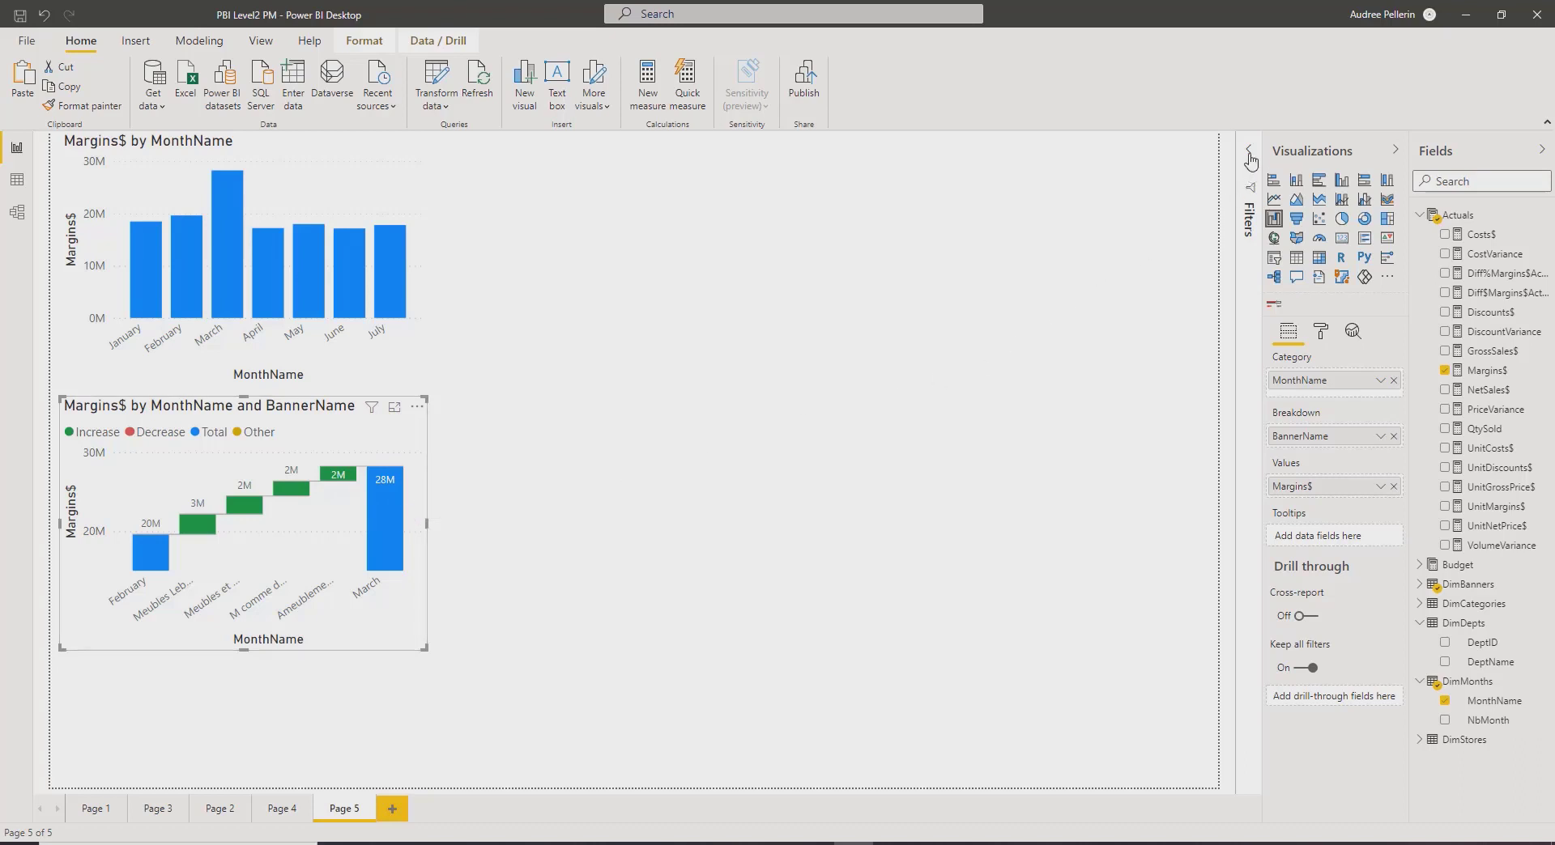
Expand the Filters pane showing the waterfall's MonthName filter set to February or March.
{"action": "left_click", "coordinate": [1250, 159]}
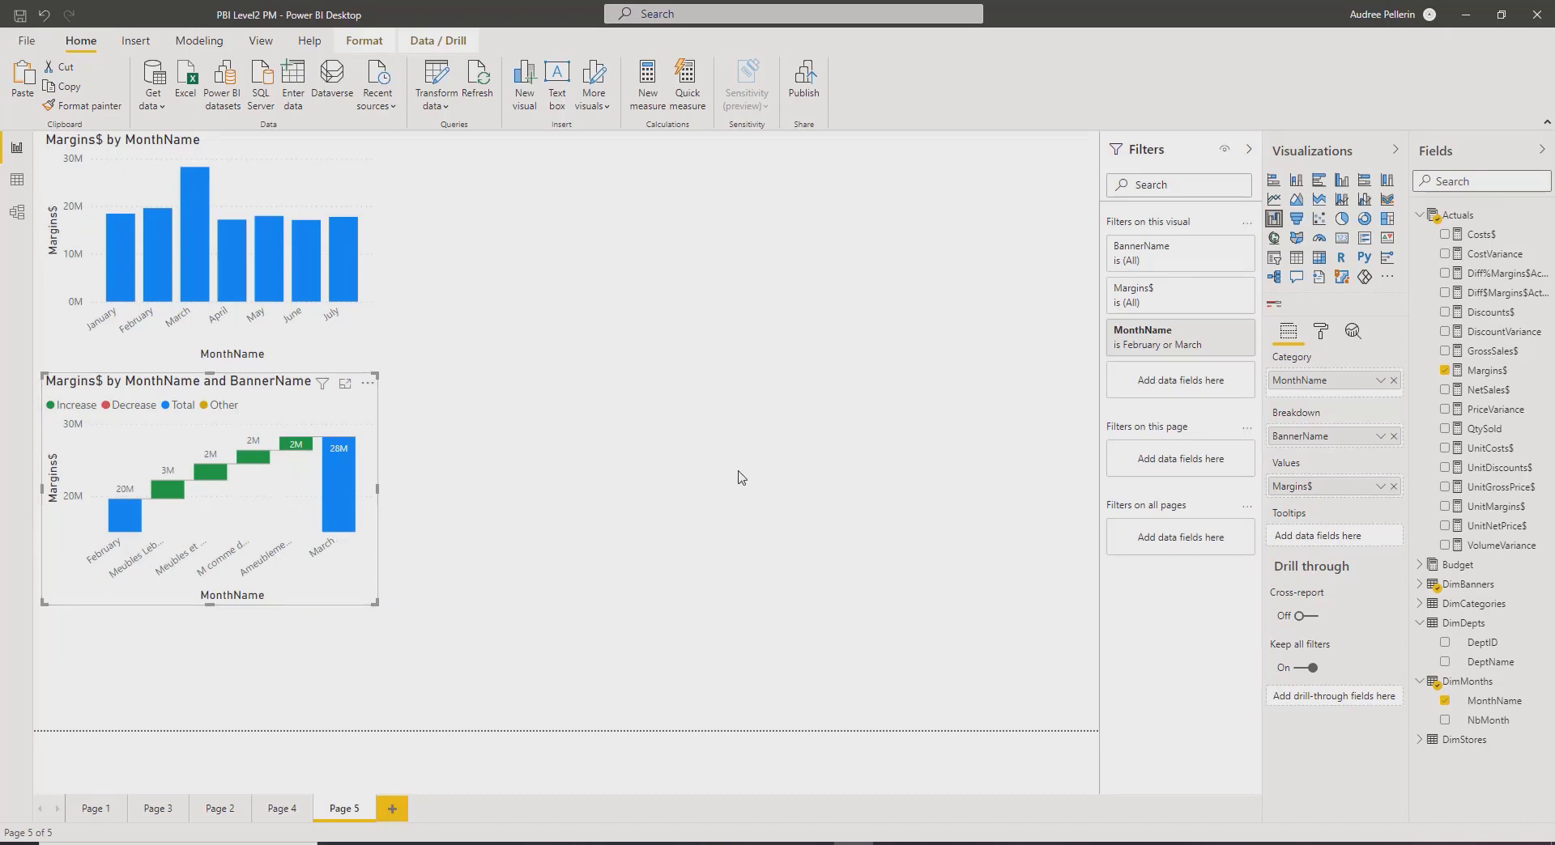
{"action": "mouse_move", "coordinate": [588, 489]}
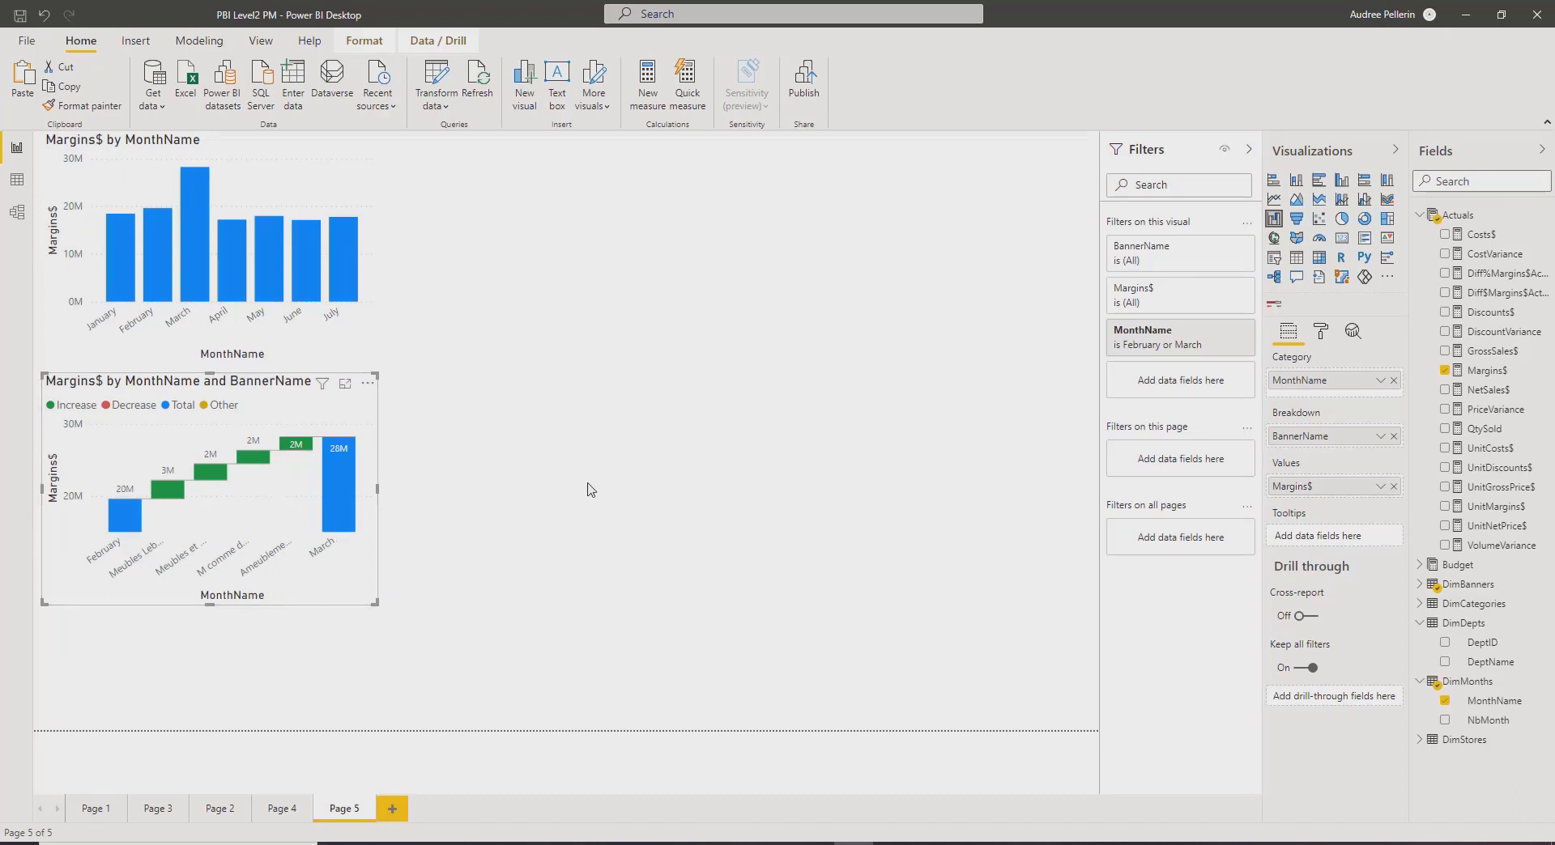
{"action": "mouse_move", "coordinate": [471, 488]}
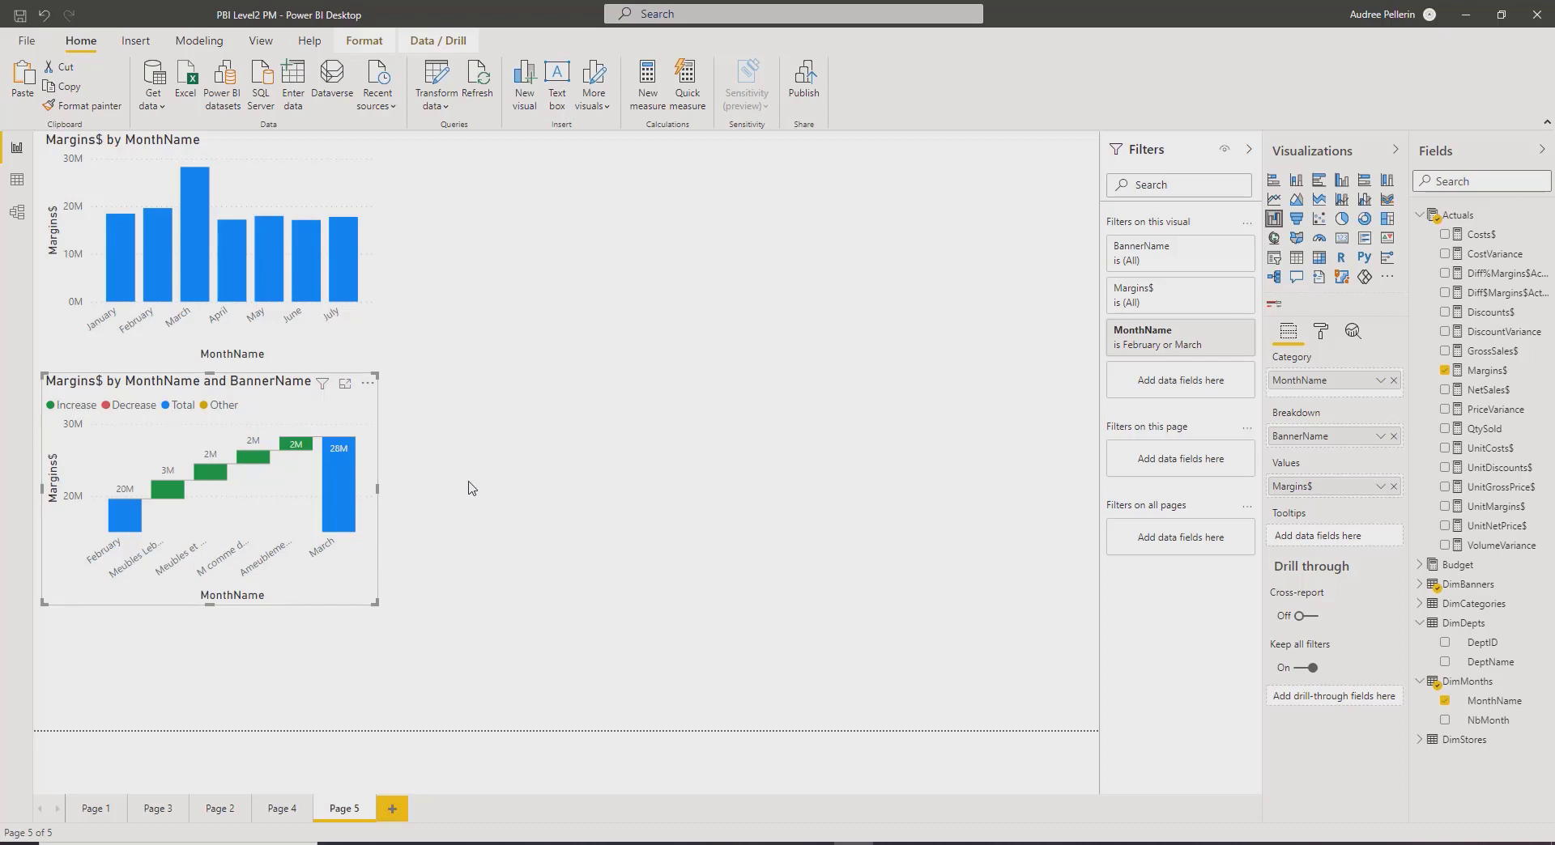
{"action": "mouse_move", "coordinate": [466, 481]}
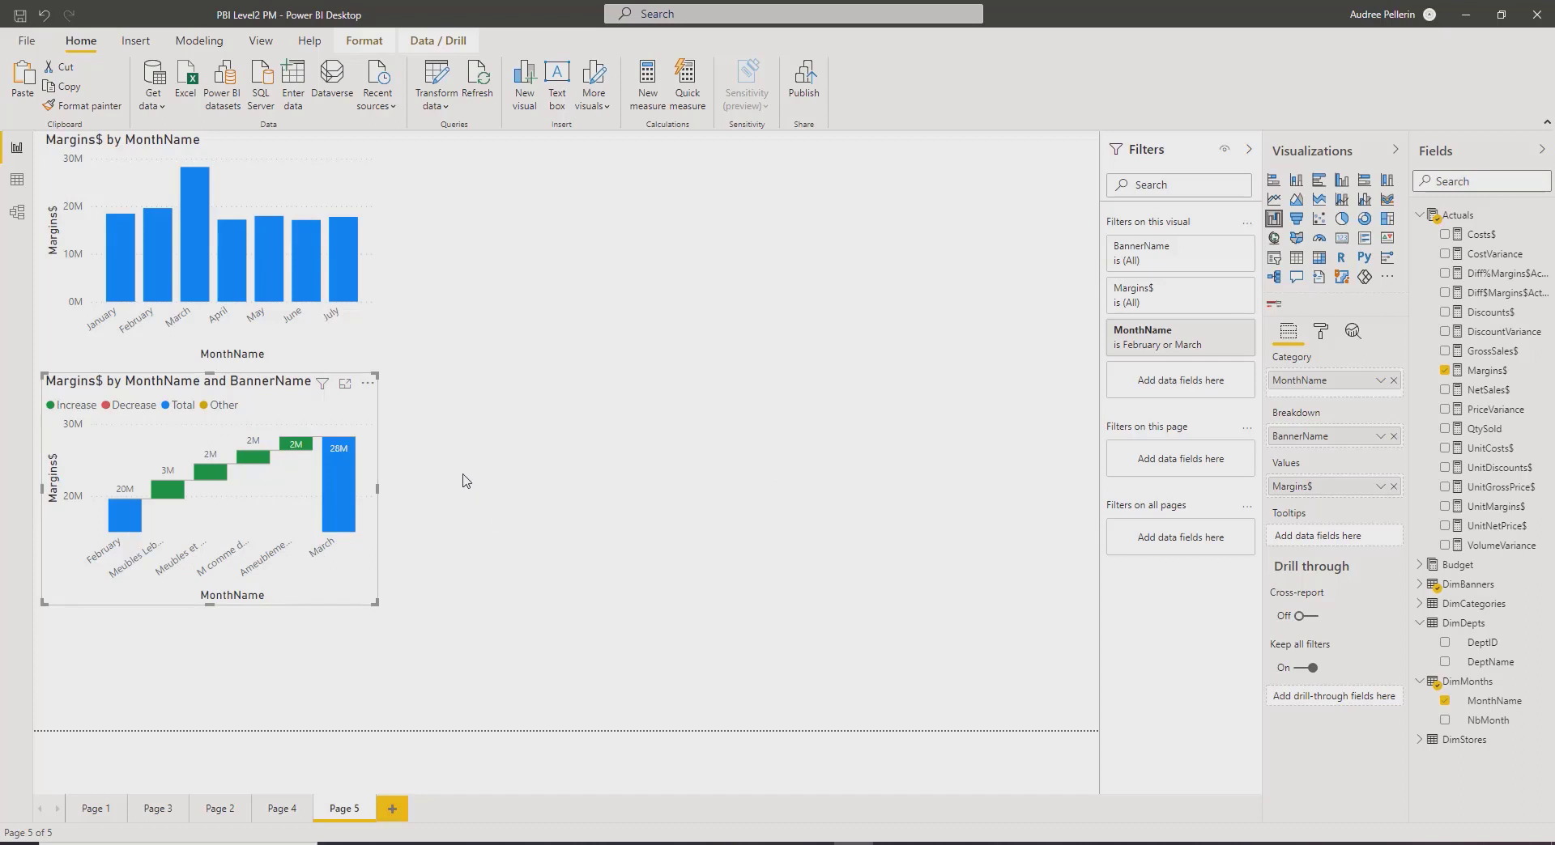
{"action": "mouse_move", "coordinate": [1274, 219]}
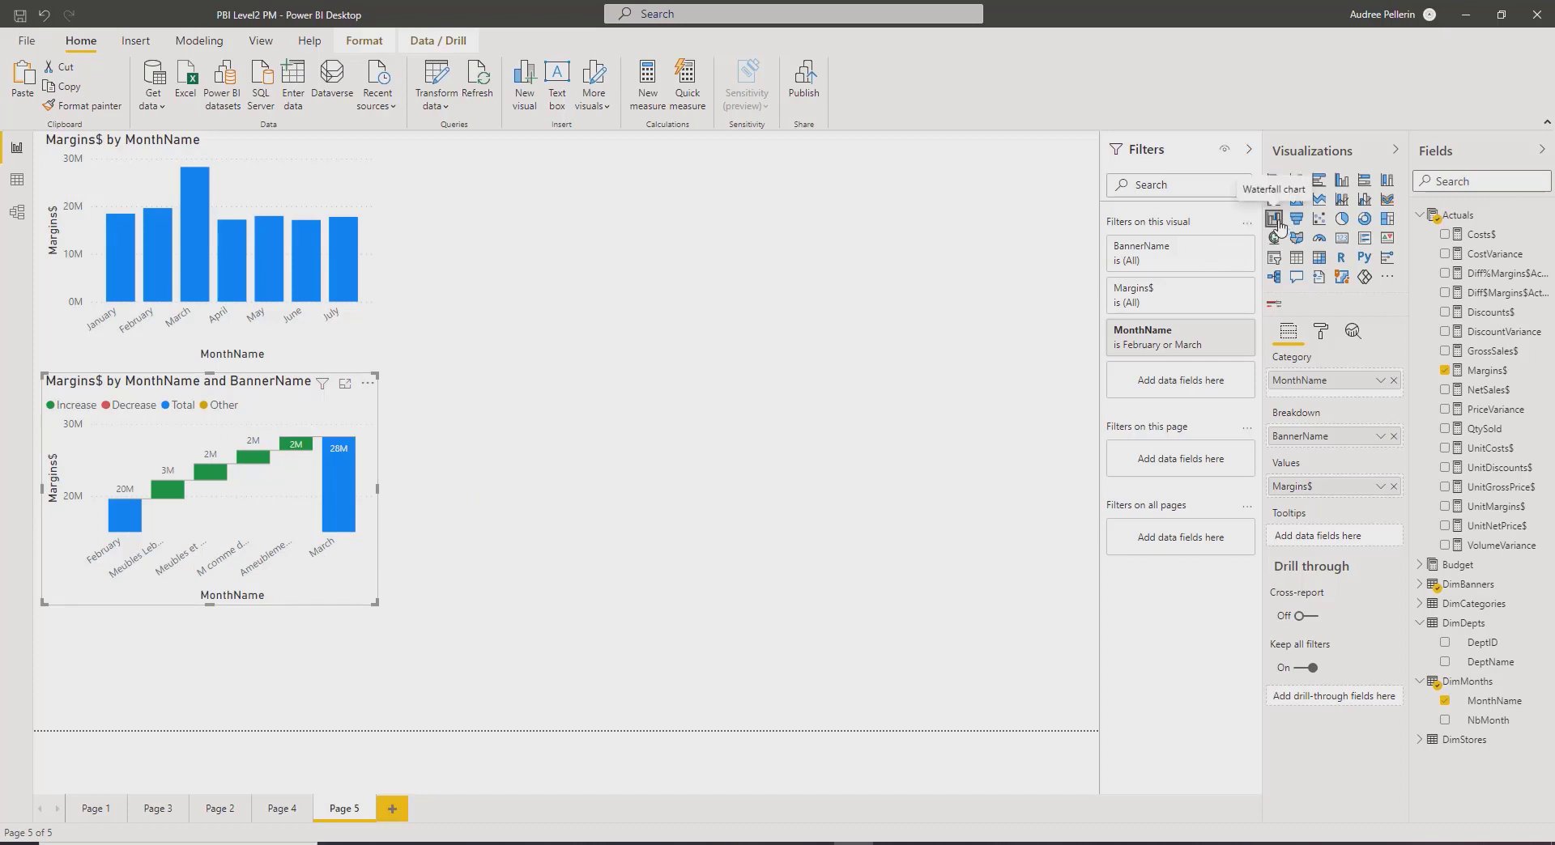
{"action": "mouse_move", "coordinate": [1205, 228]}
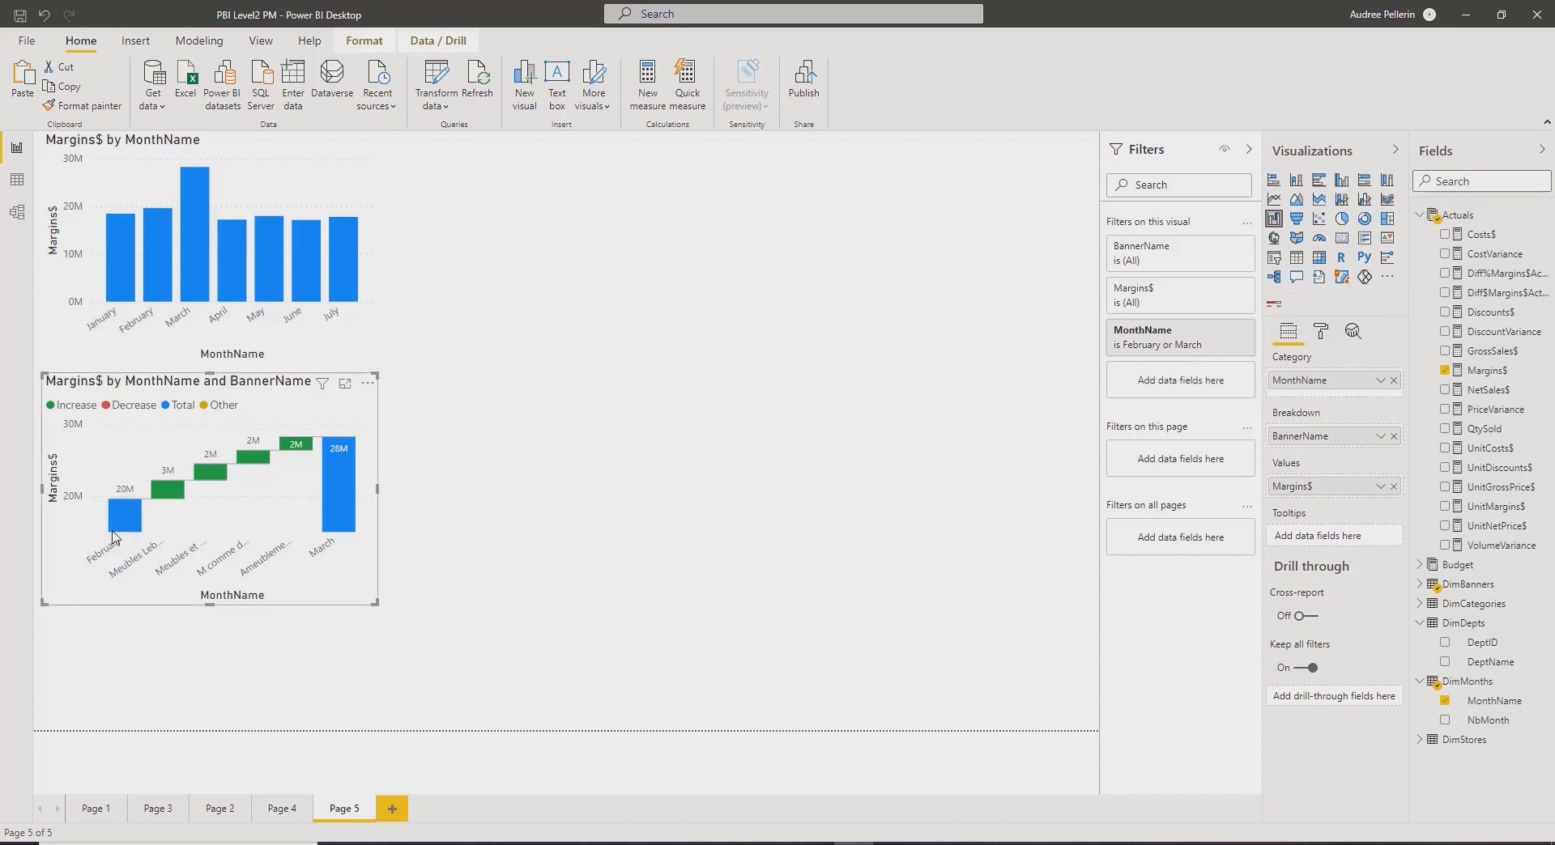
{"action": "mouse_move", "coordinate": [344, 515]}
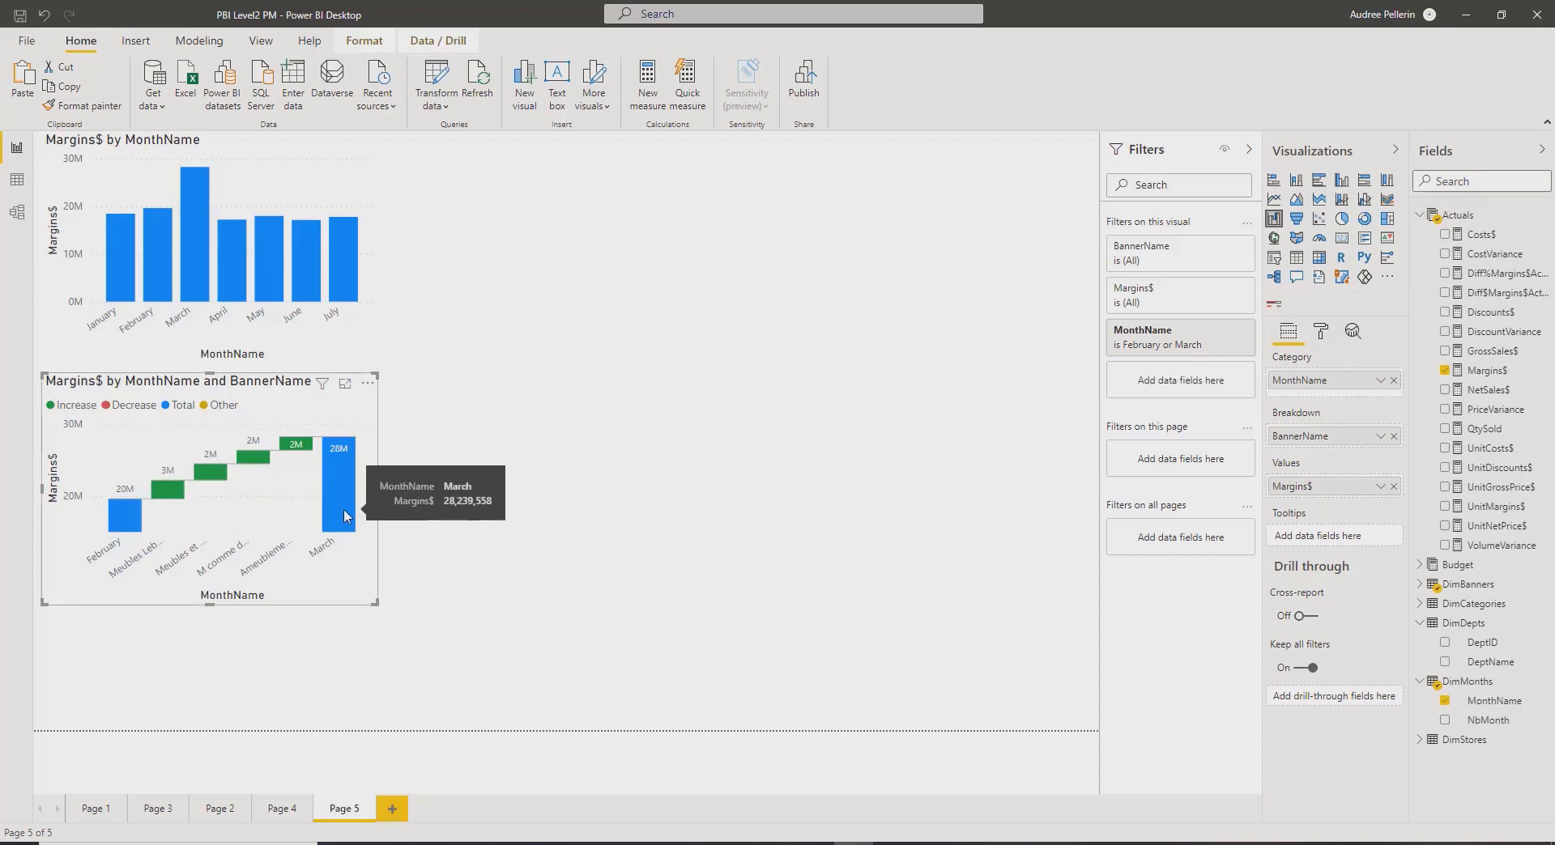
{"action": "mouse_move", "coordinate": [1345, 492]}
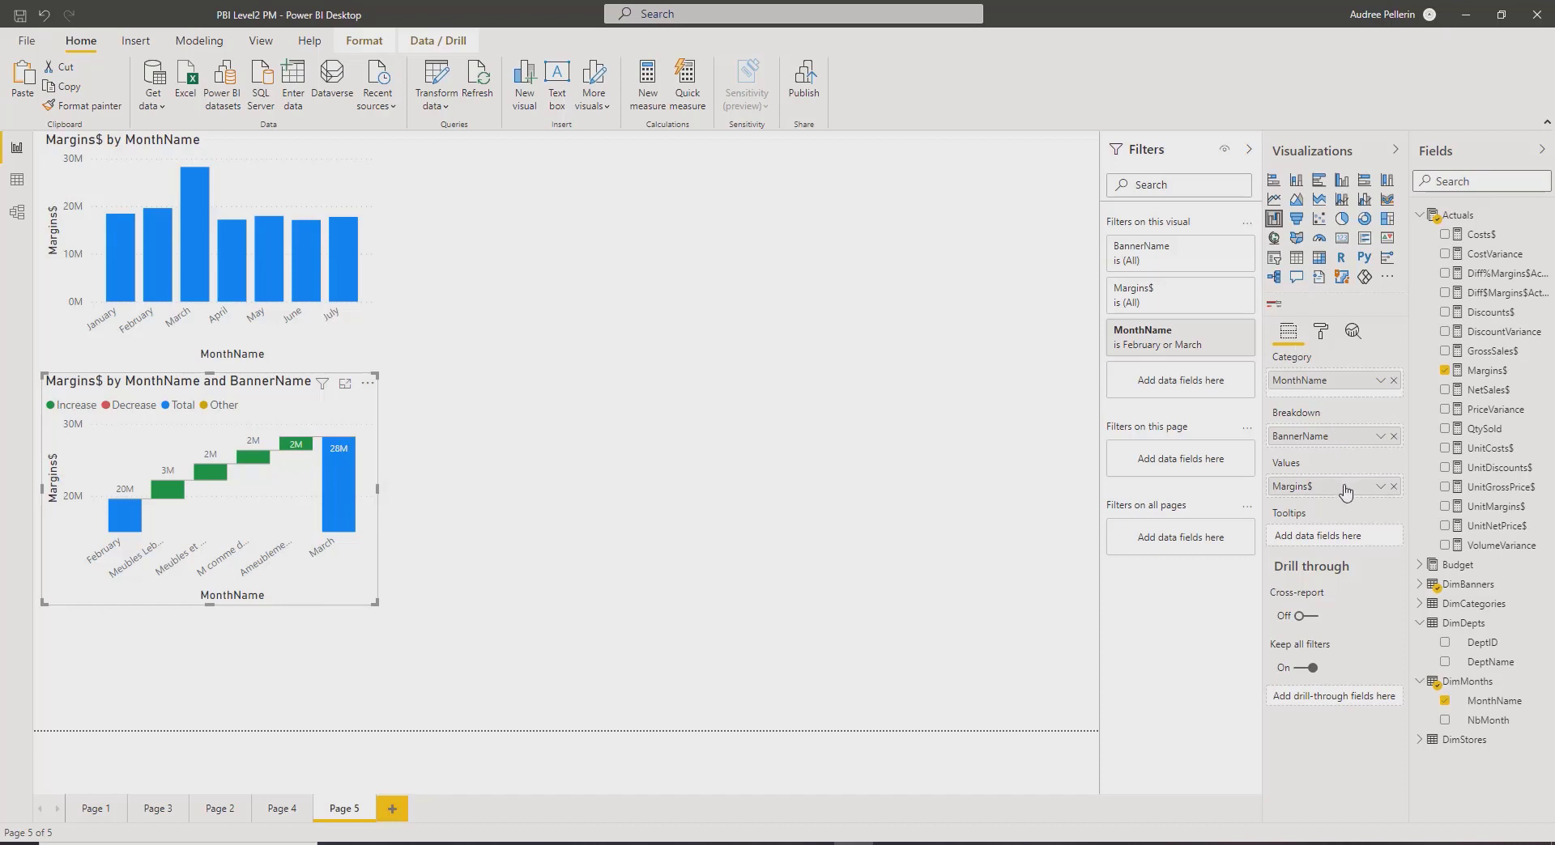
{"action": "mouse_move", "coordinate": [1318, 483]}
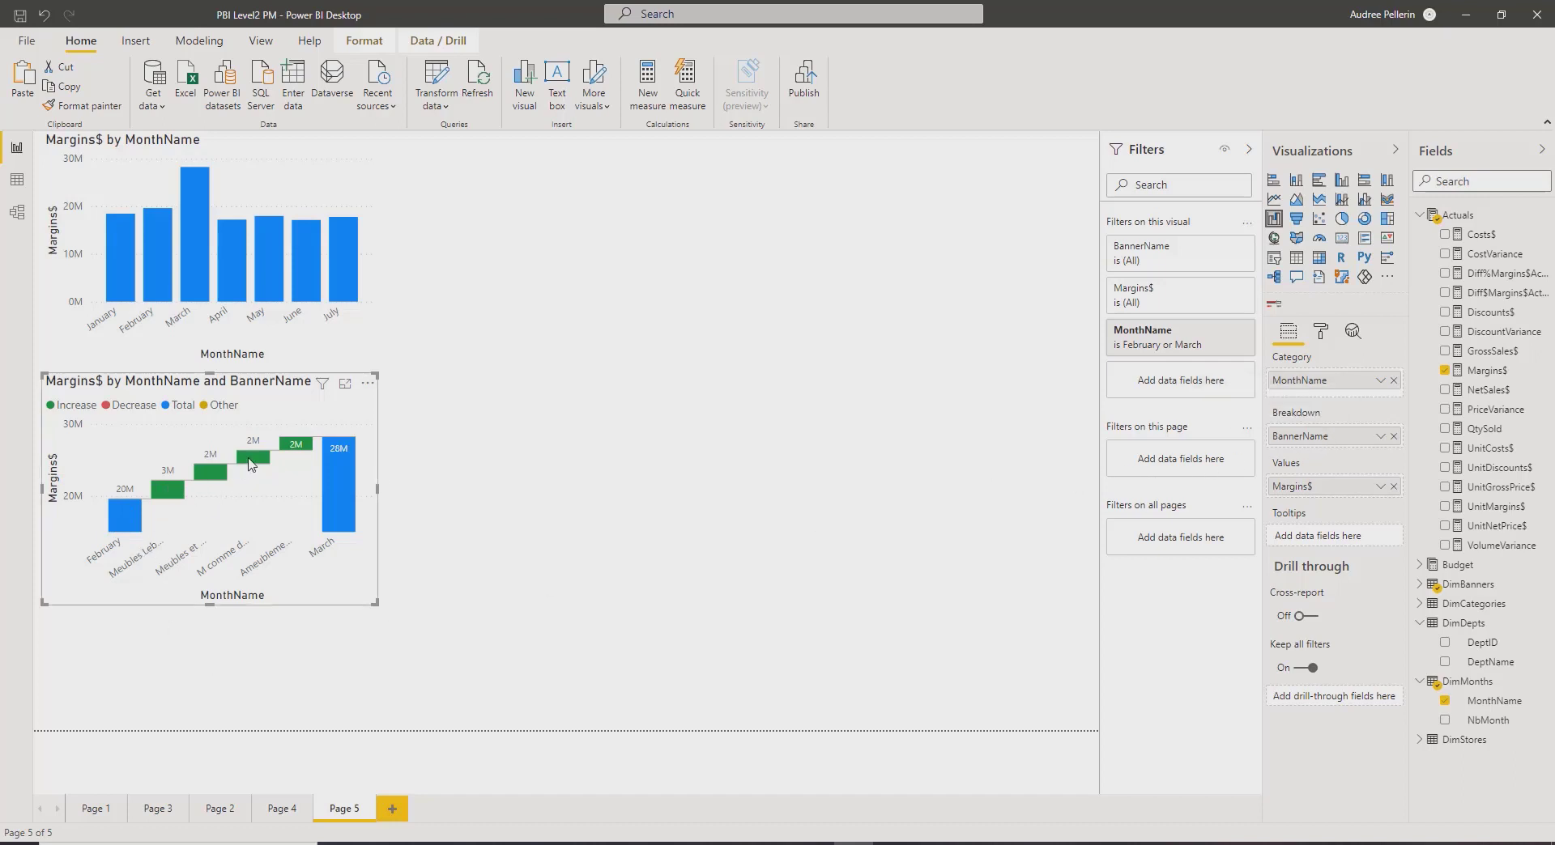
{"action": "mouse_move", "coordinate": [246, 486]}
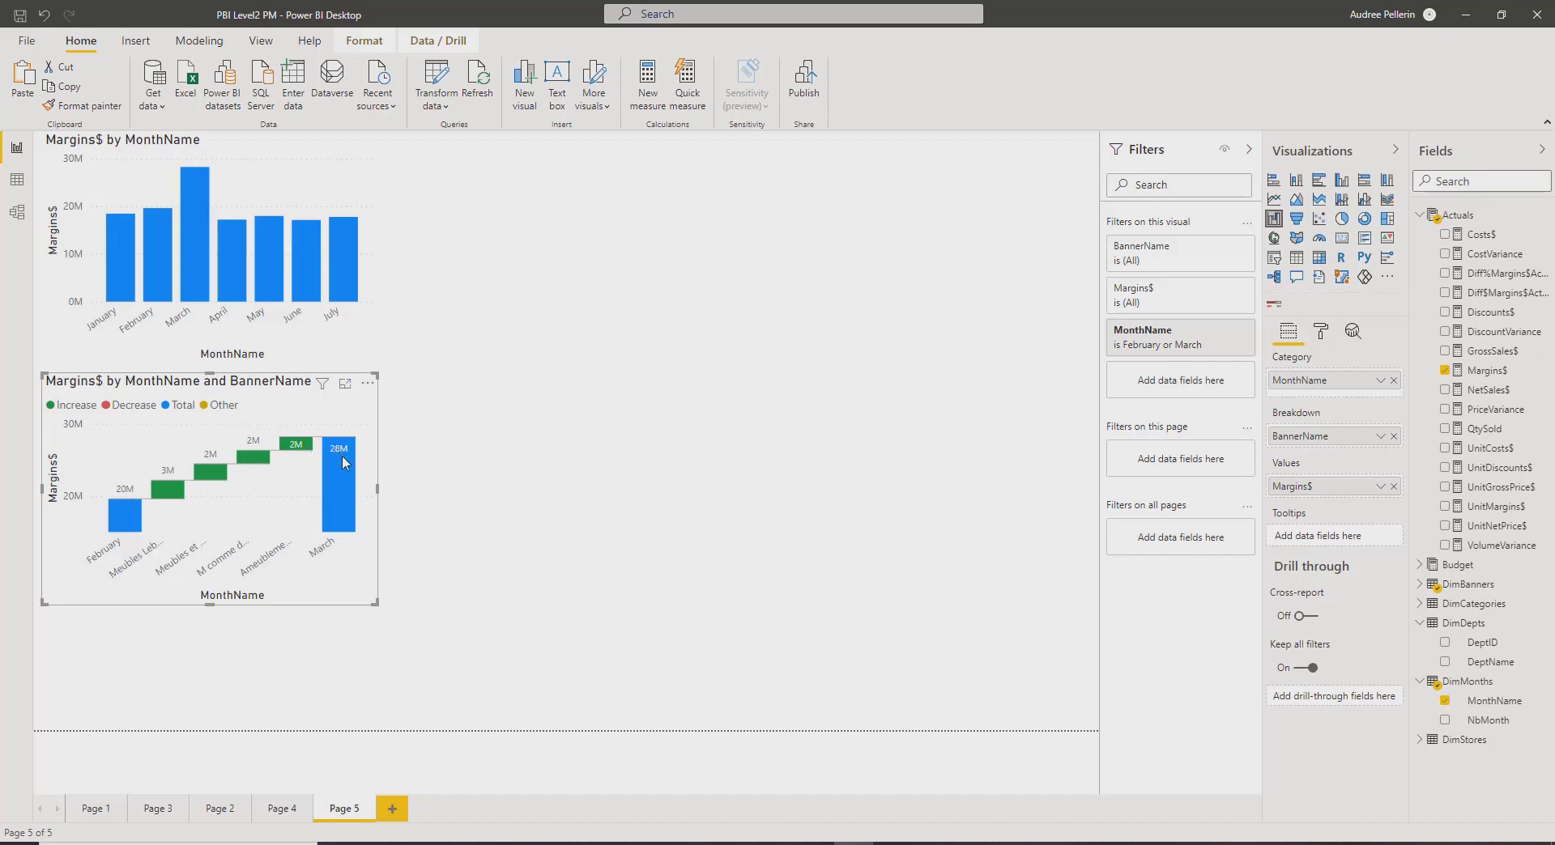
{"action": "mouse_move", "coordinate": [327, 430]}
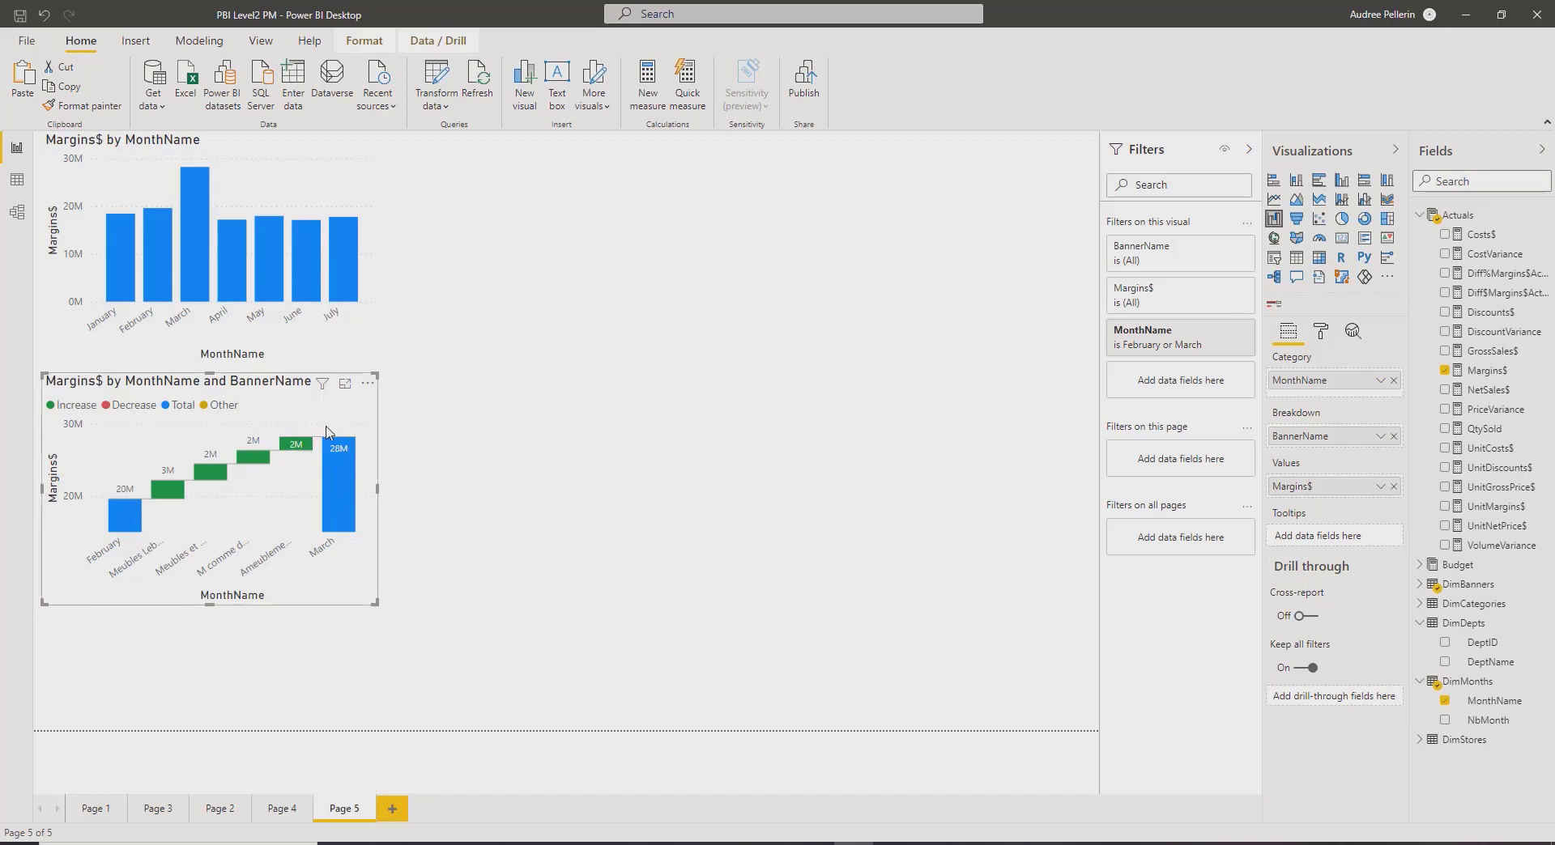